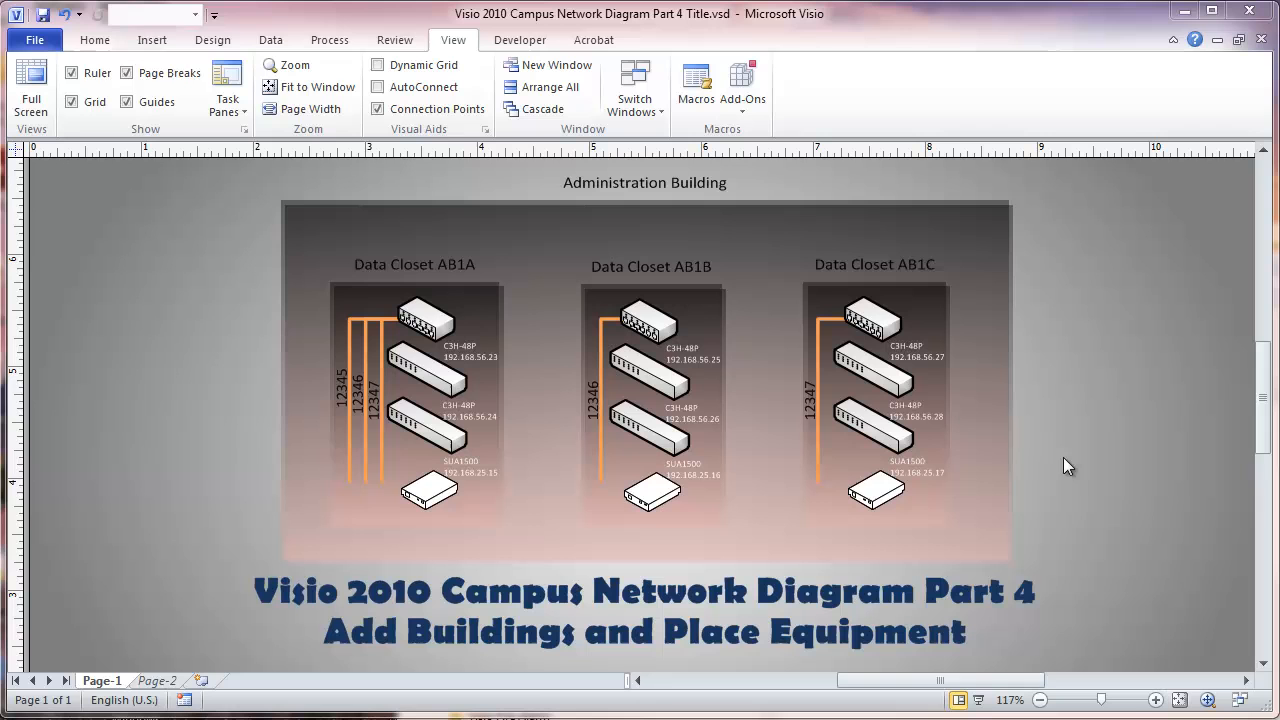
{"action": "mouse_move", "coordinate": [598, 128]}
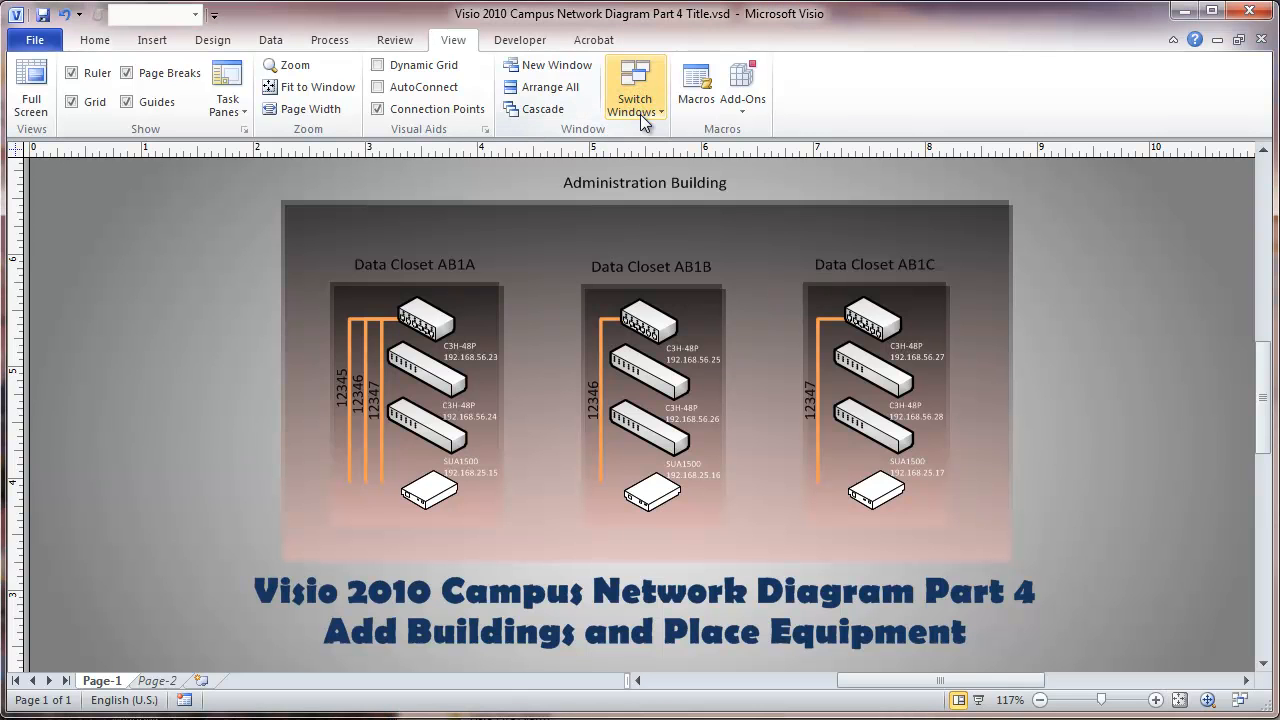
Show the Switch Windows list of open campus network drawings
{"action": "left_click", "coordinate": [634, 90]}
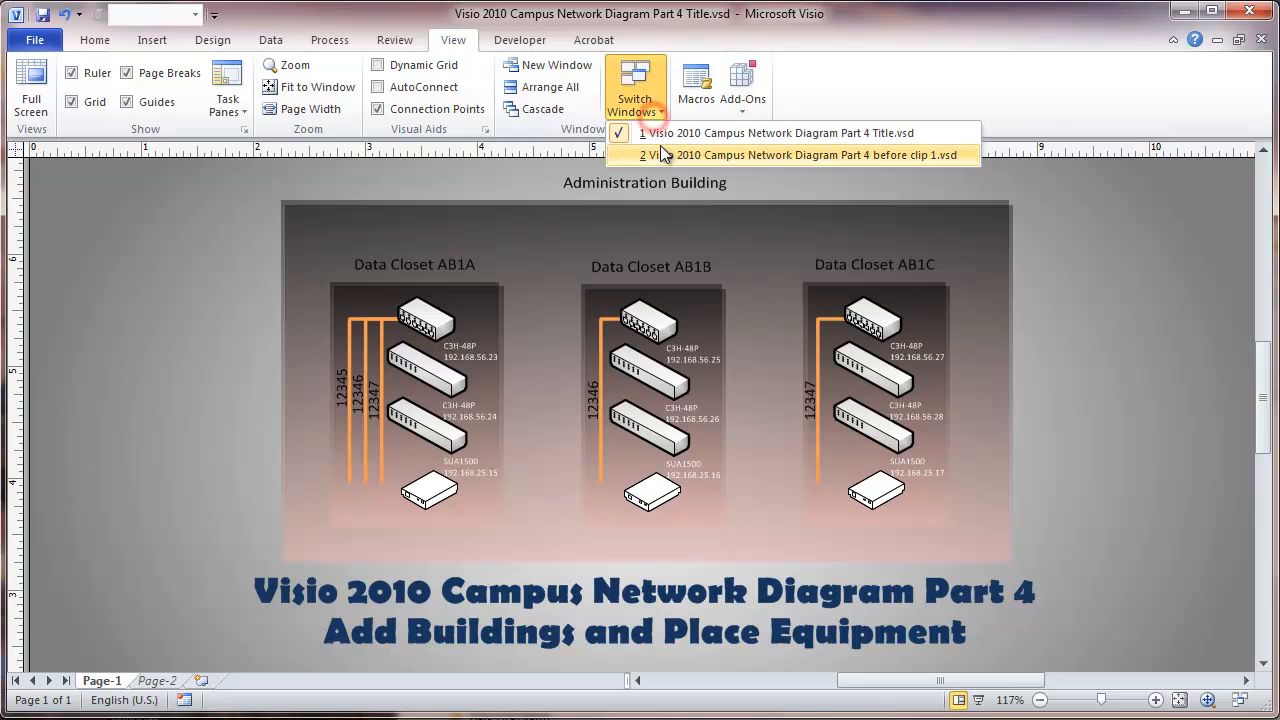
Switch to the 'Part 4 before clip 1' drawing and delete its Shapes page
{"action": "left_click", "coordinate": [800, 154]}
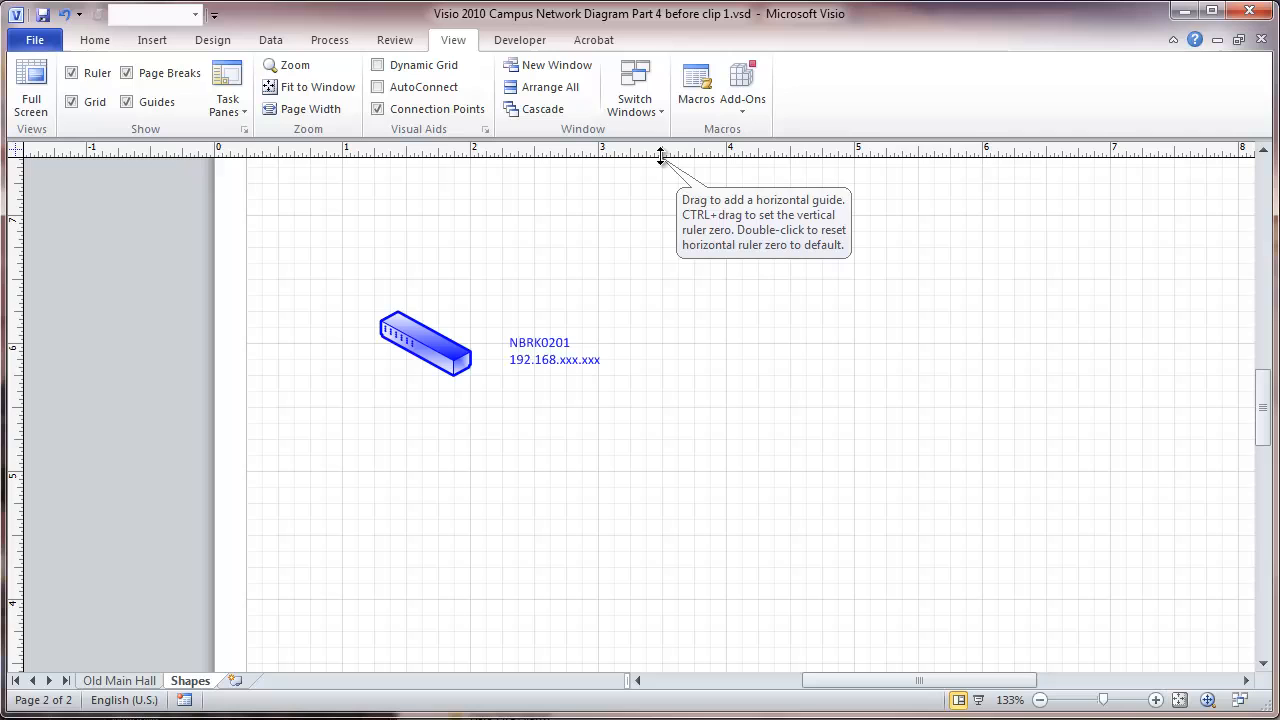
{"action": "mouse_move", "coordinate": [630, 308]}
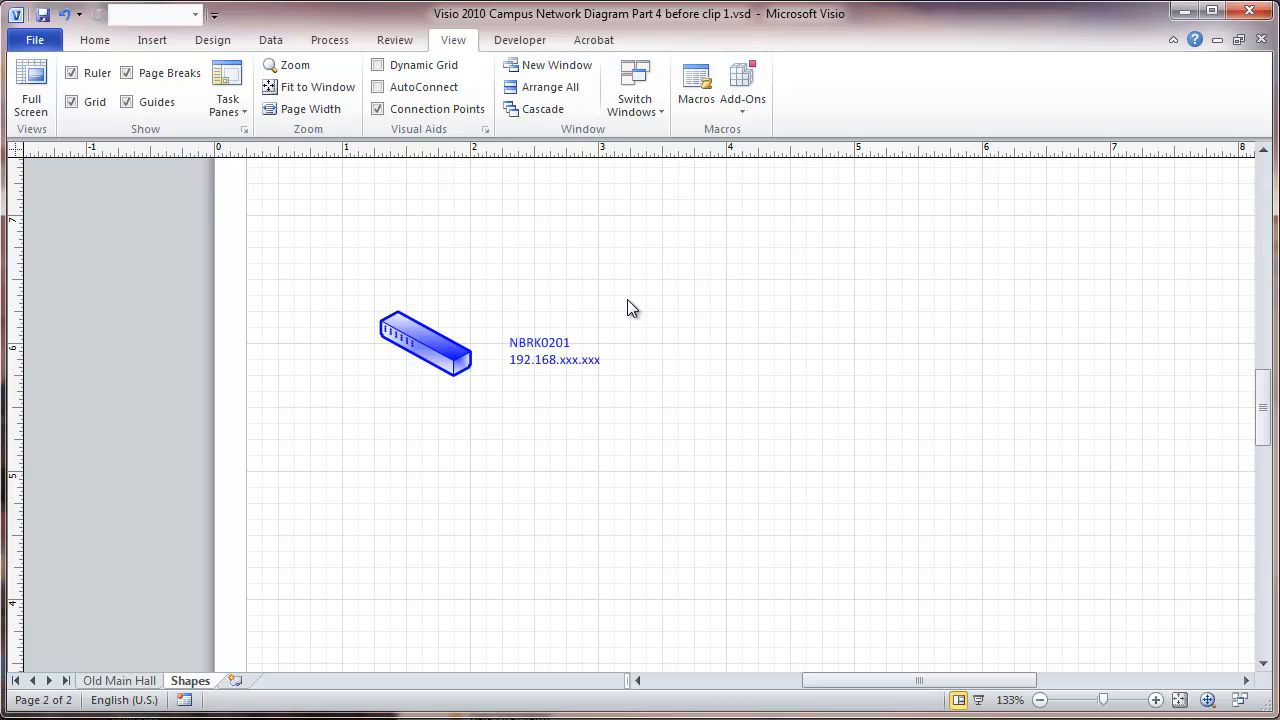
{"action": "mouse_move", "coordinate": [665, 354]}
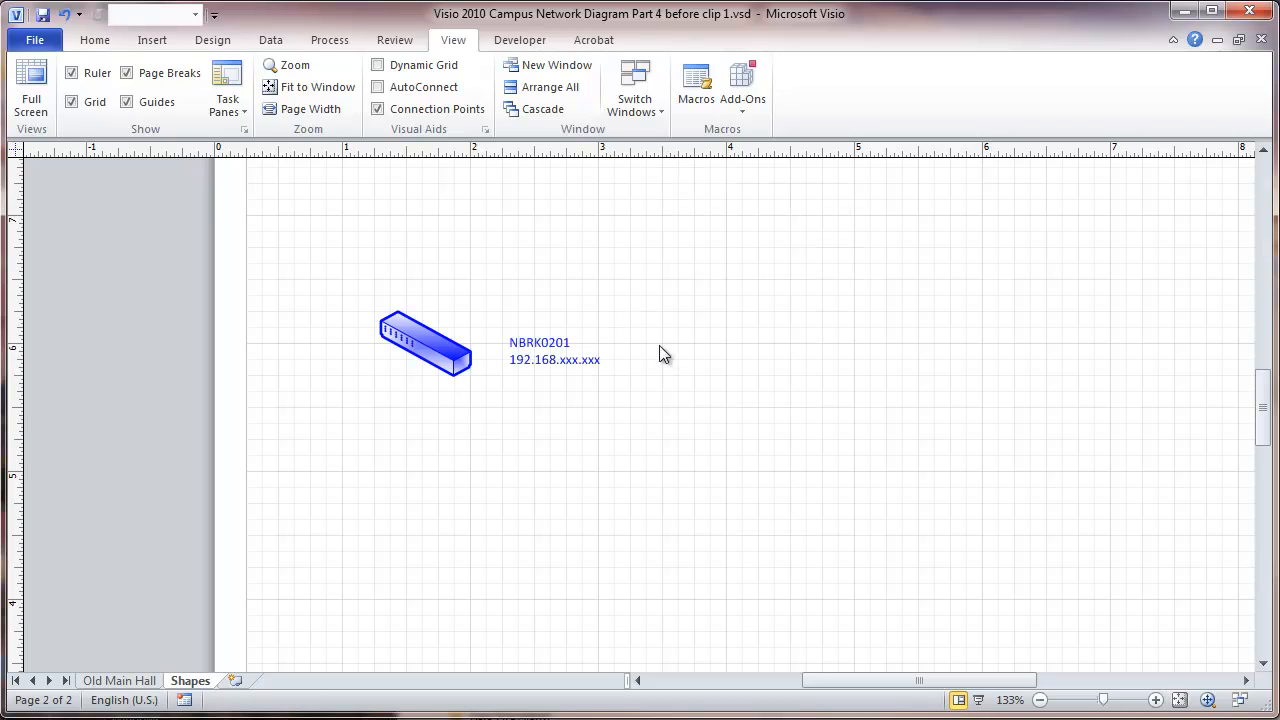
{"action": "left_click", "coordinate": [425, 345]}
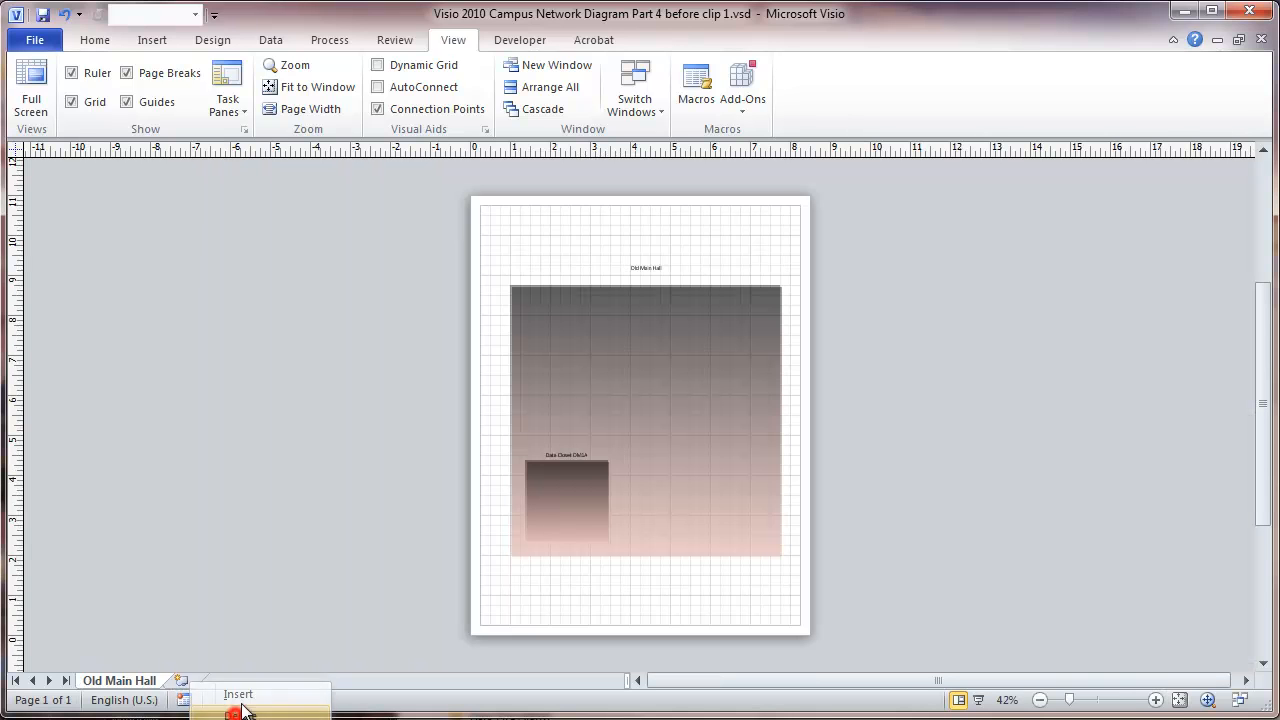
{"action": "mouse_move", "coordinate": [287, 630]}
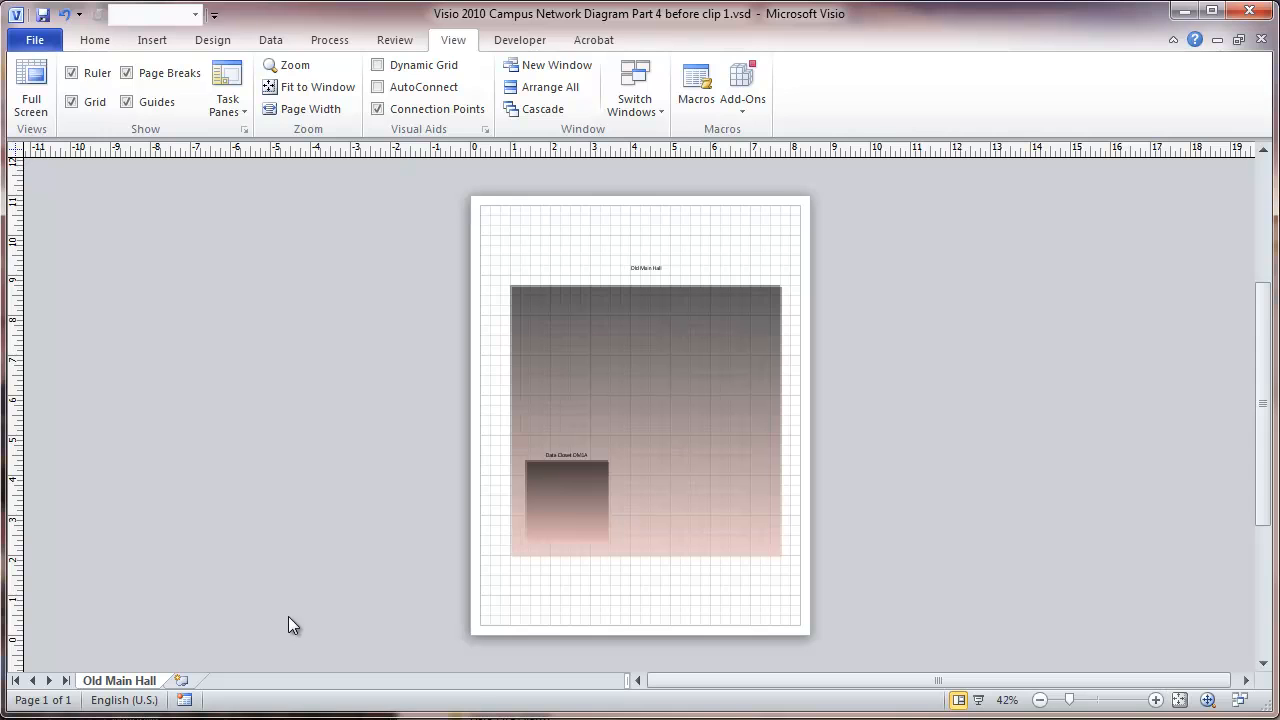
{"action": "mouse_move", "coordinate": [167, 600]}
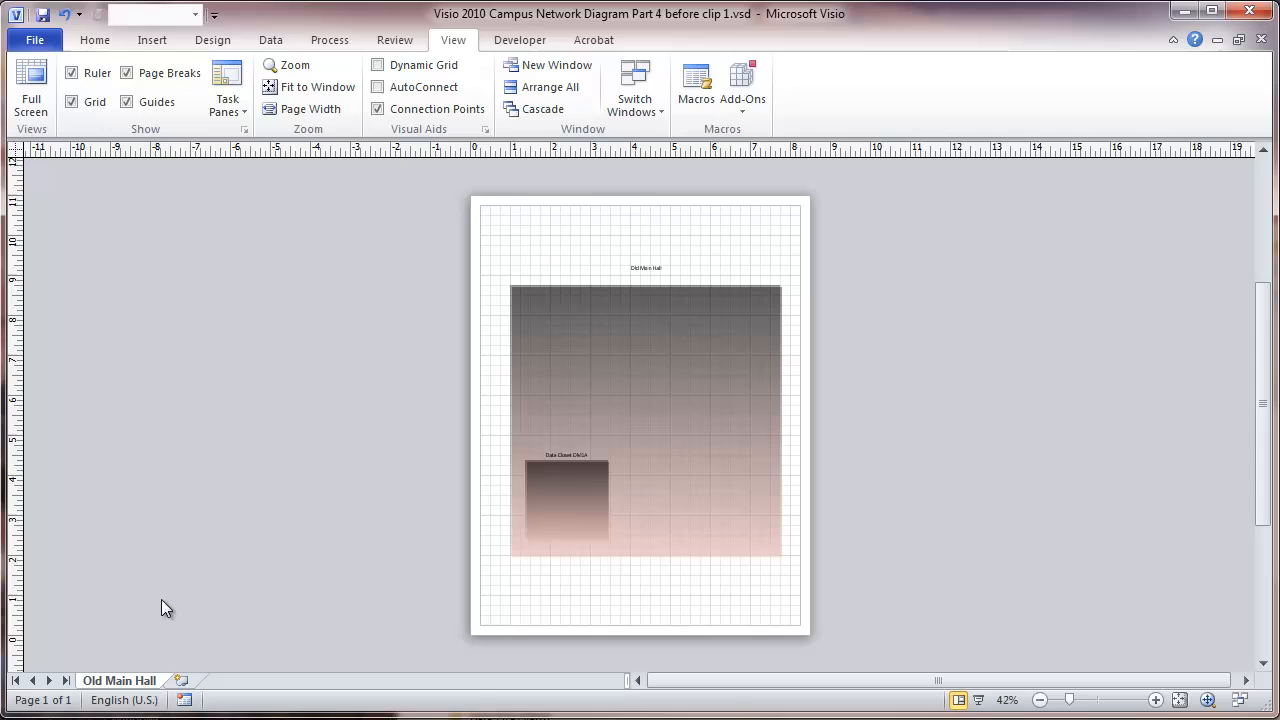
{"action": "mouse_move", "coordinate": [176, 620]}
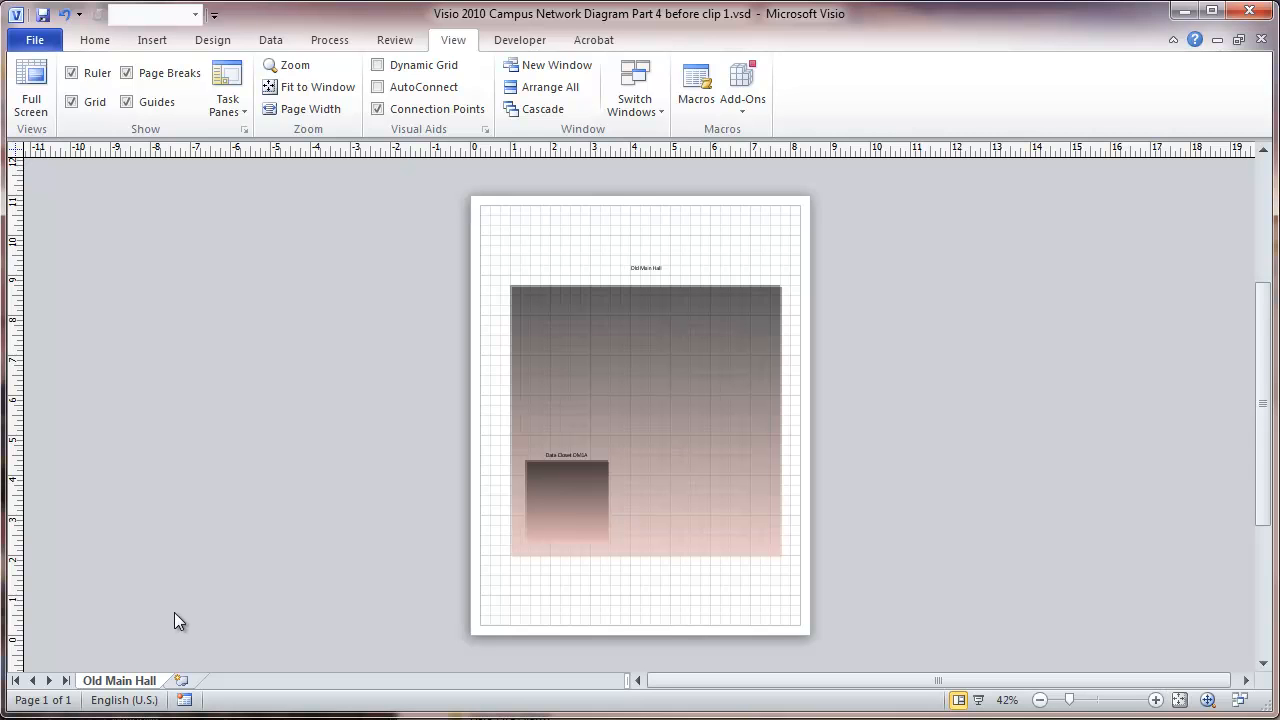
{"action": "mouse_move", "coordinate": [225, 568]}
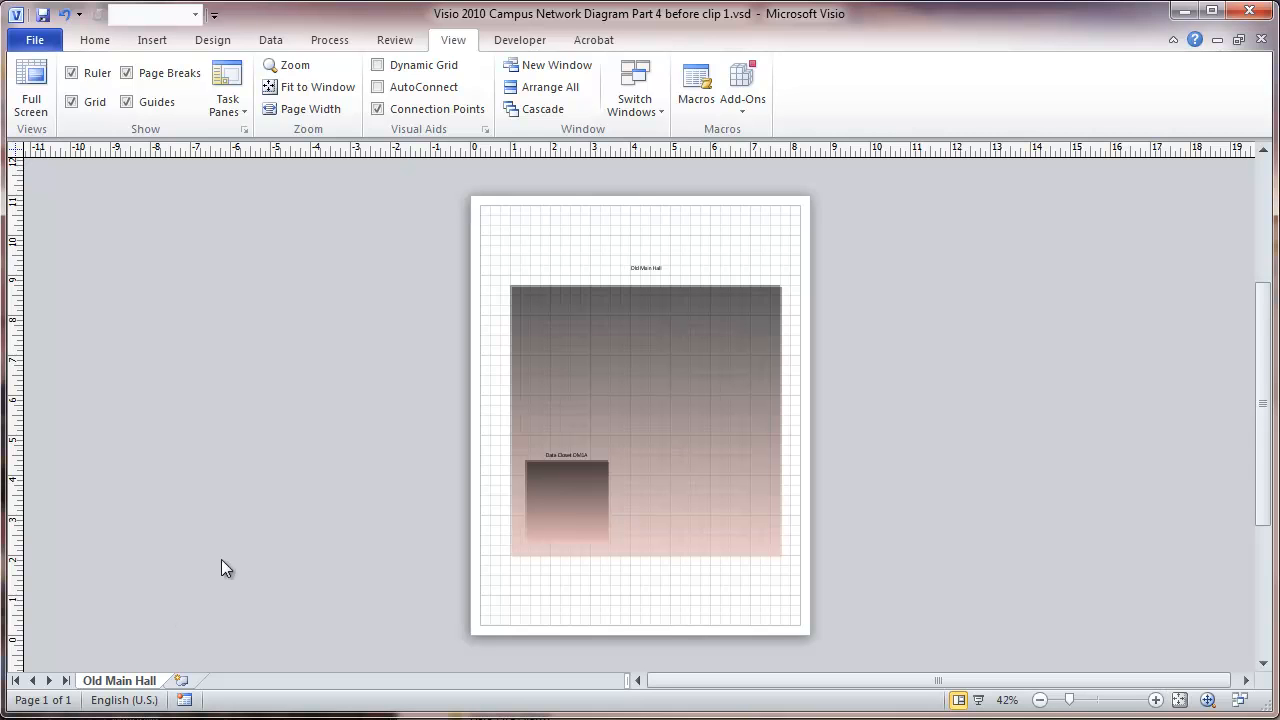
{"action": "mouse_move", "coordinate": [240, 310]}
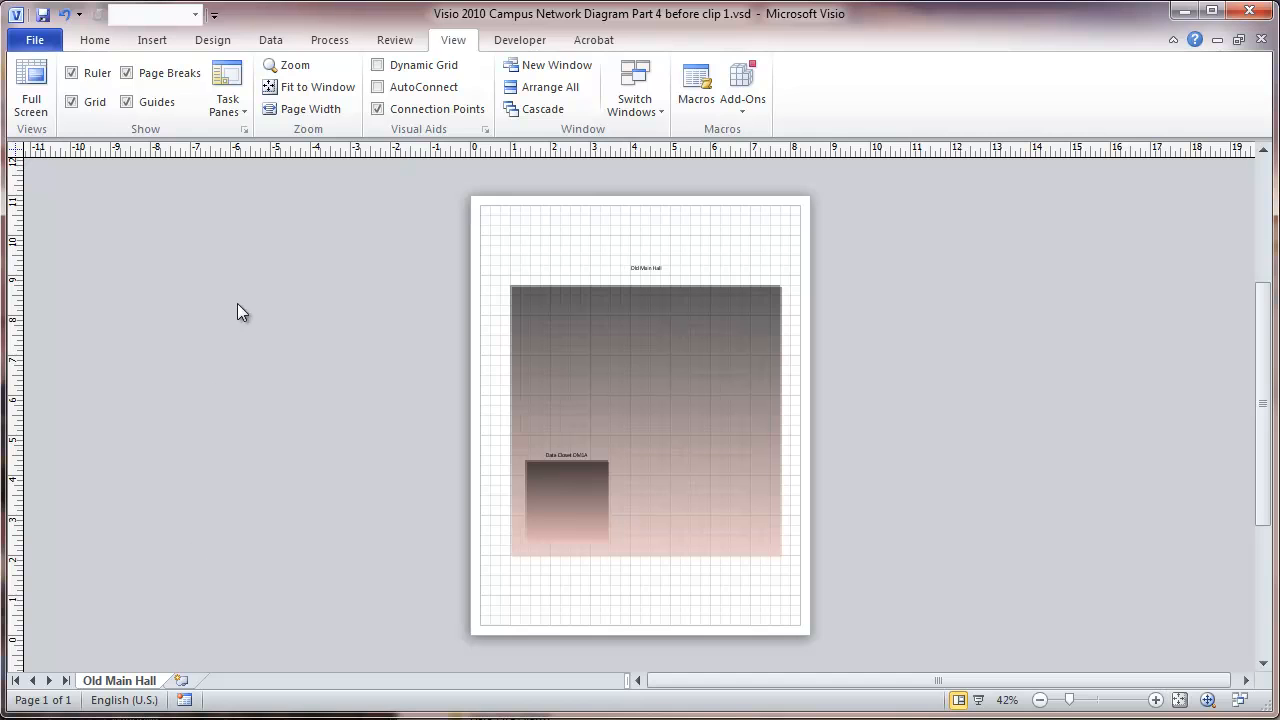
{"action": "mouse_move", "coordinate": [390, 58]}
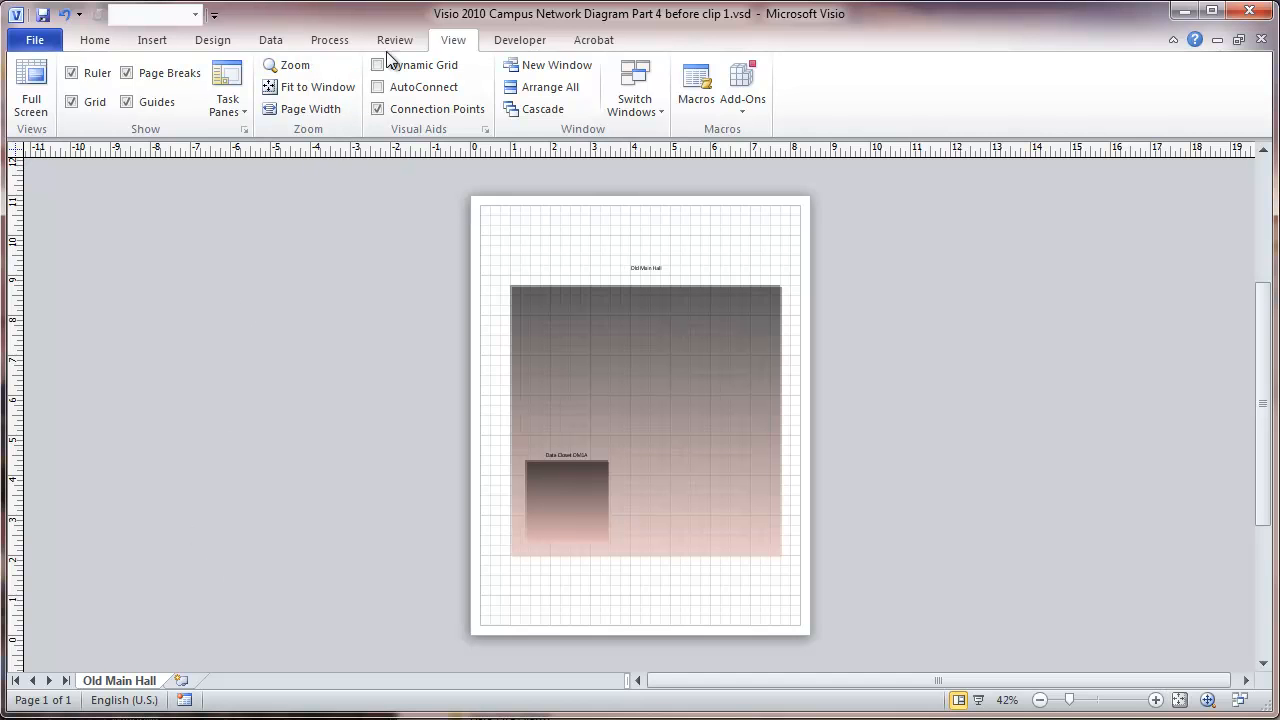
Turn on the Shapes and Shape Data task panes
{"action": "left_click", "coordinate": [227, 88]}
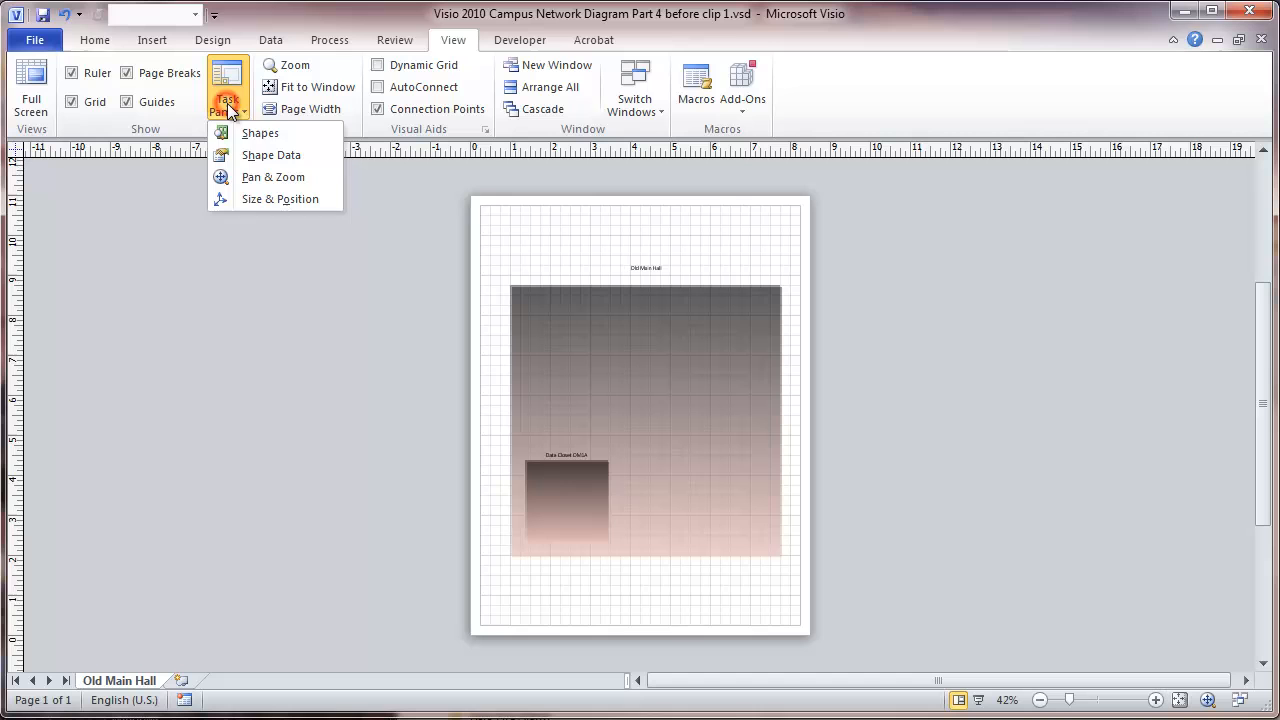
{"action": "left_click", "coordinate": [260, 133]}
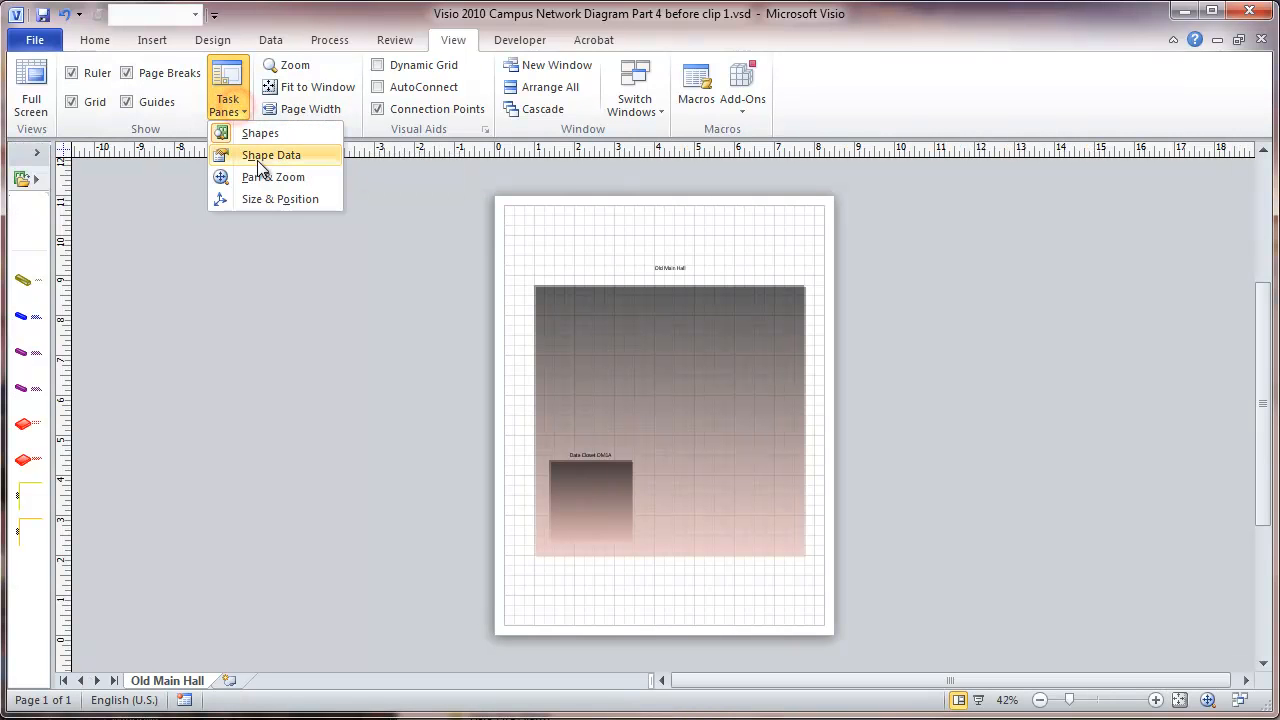
{"action": "left_click", "coordinate": [270, 154]}
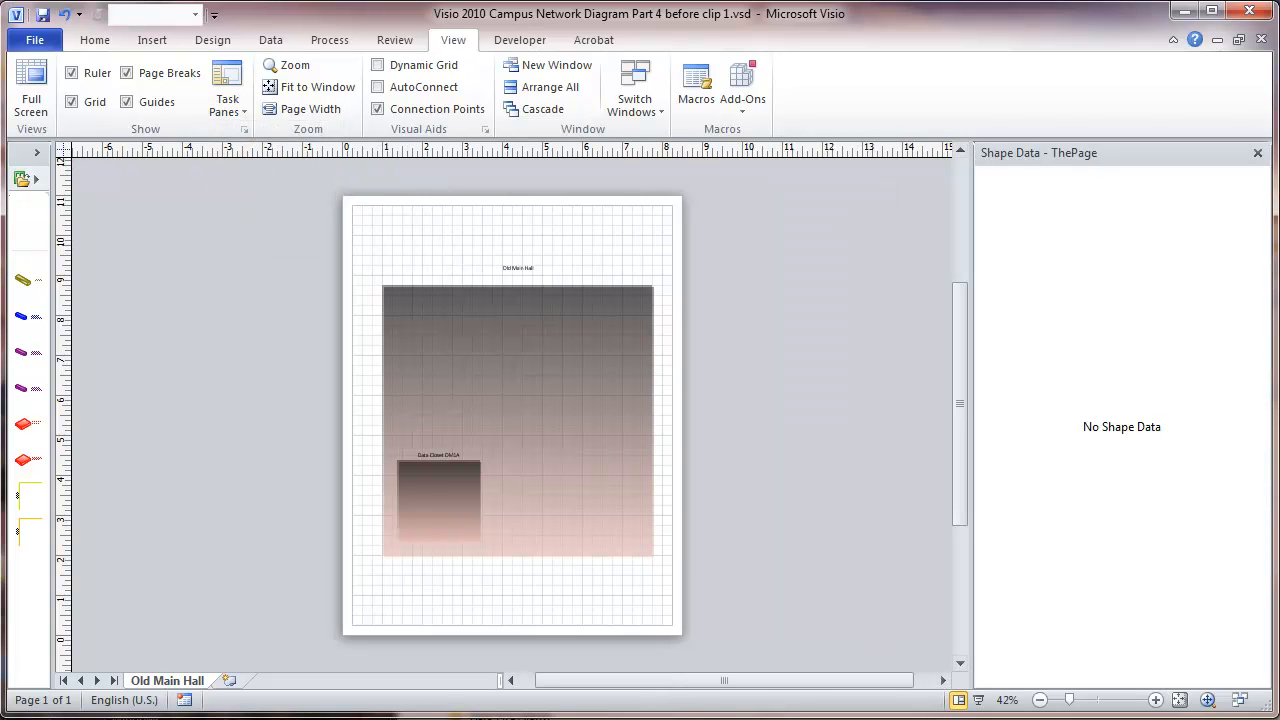
Zoom the view to 200% centred on Data Closet OM1A
{"action": "left_click", "coordinate": [1156, 699]}
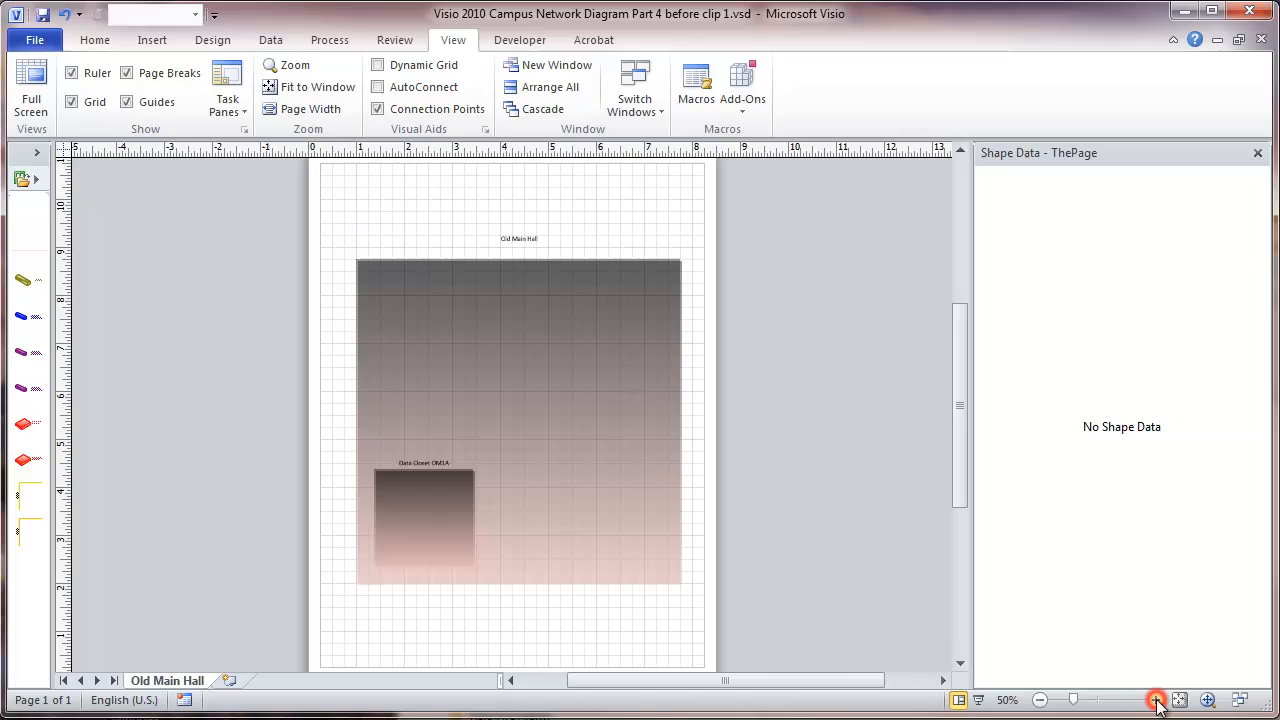
{"action": "left_click", "coordinate": [1156, 699]}
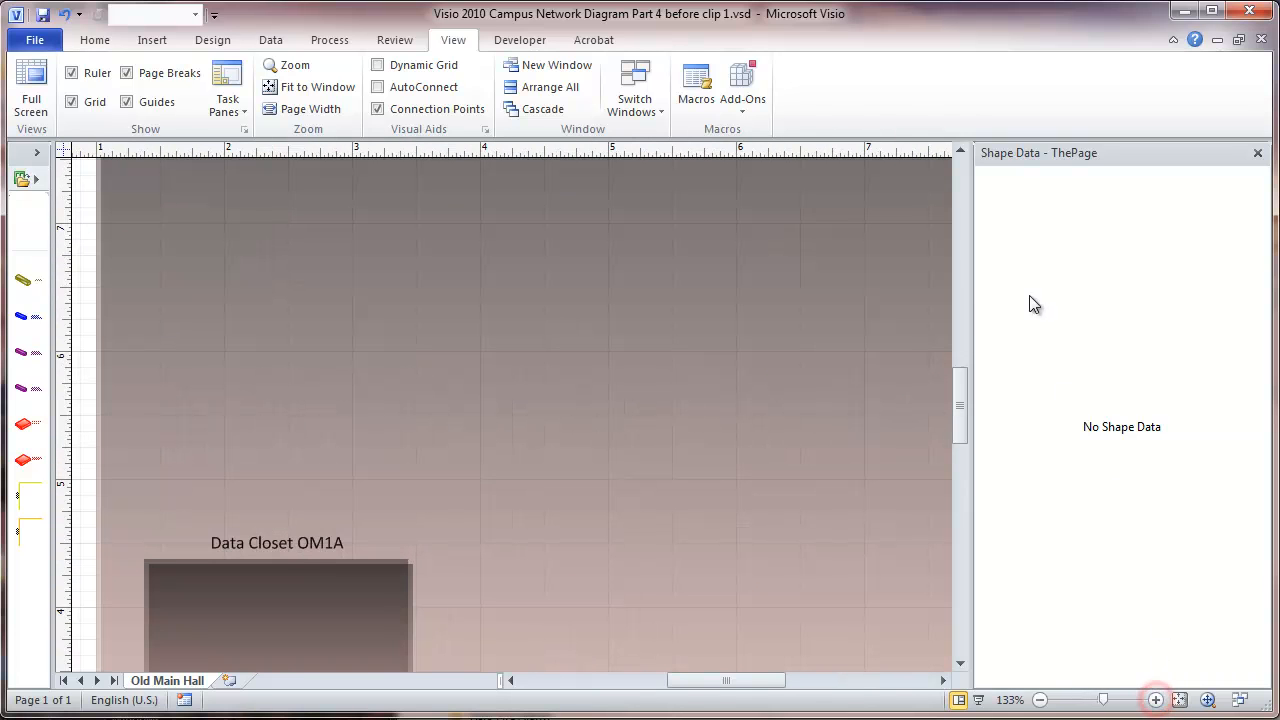
{"action": "scroll", "scroll_direction": "down", "scroll_amount": 3}
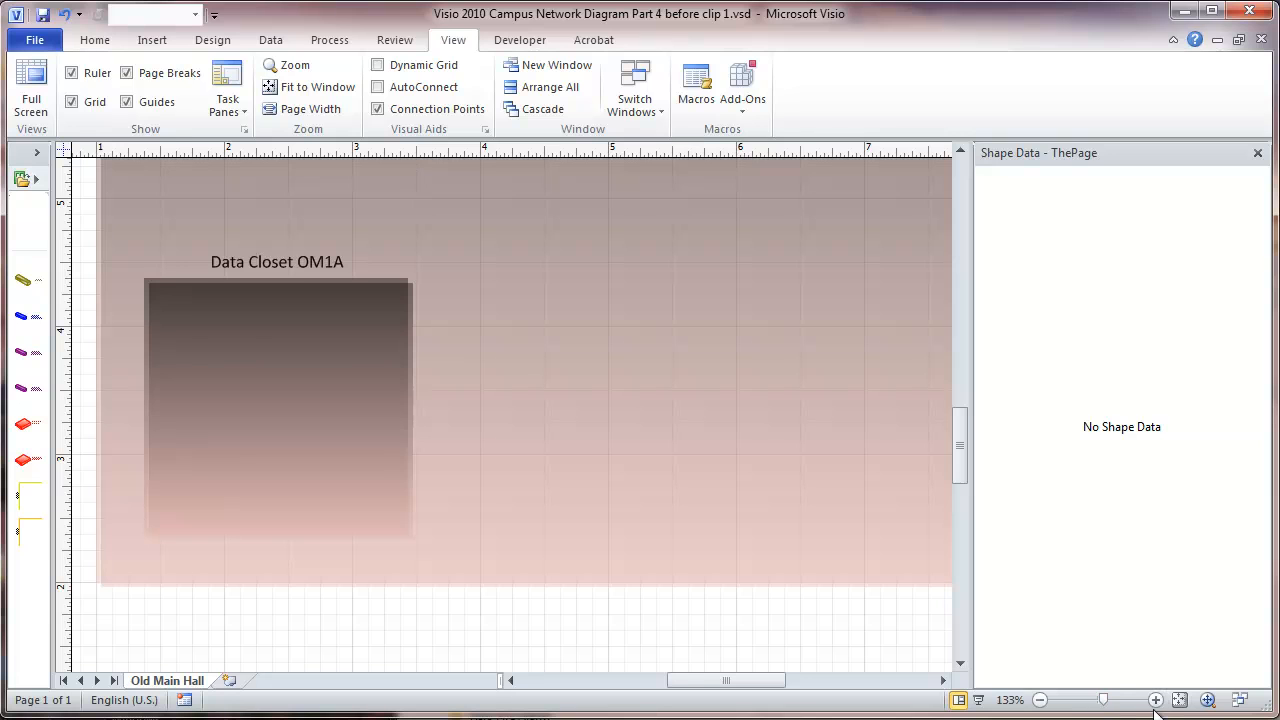
{"action": "left_click", "coordinate": [1156, 699]}
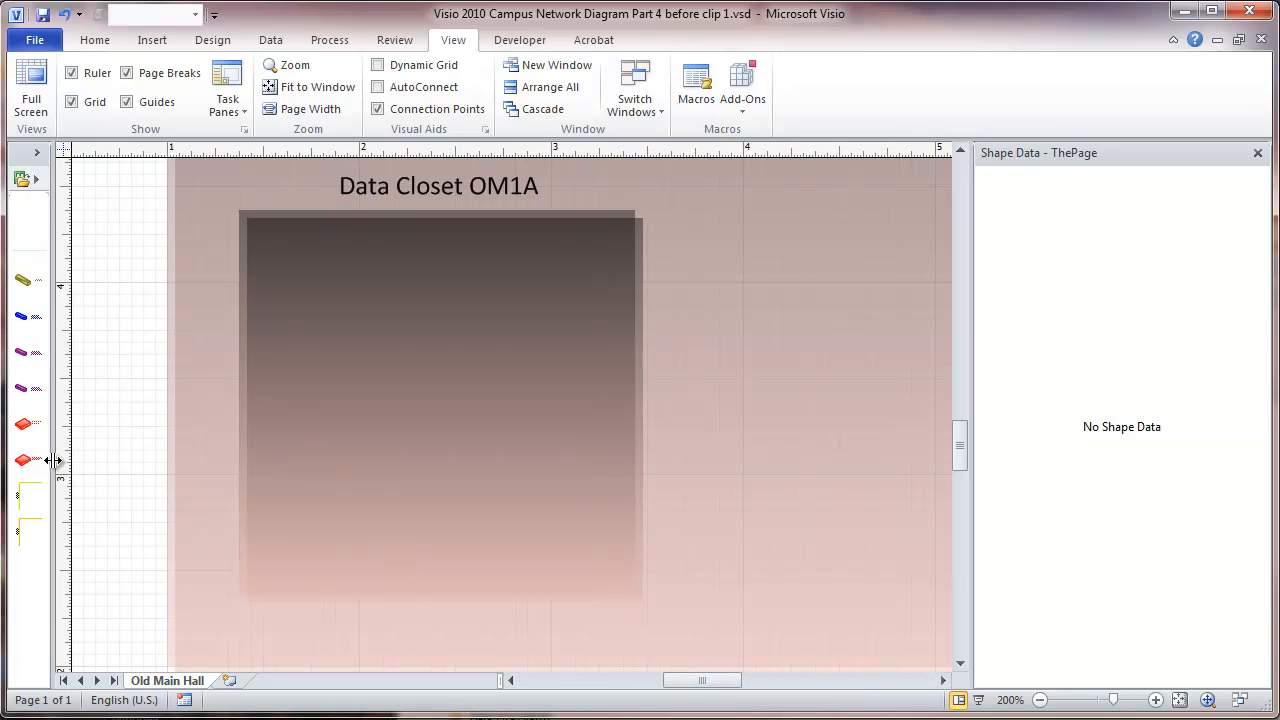
{"action": "mouse_move", "coordinate": [115, 412]}
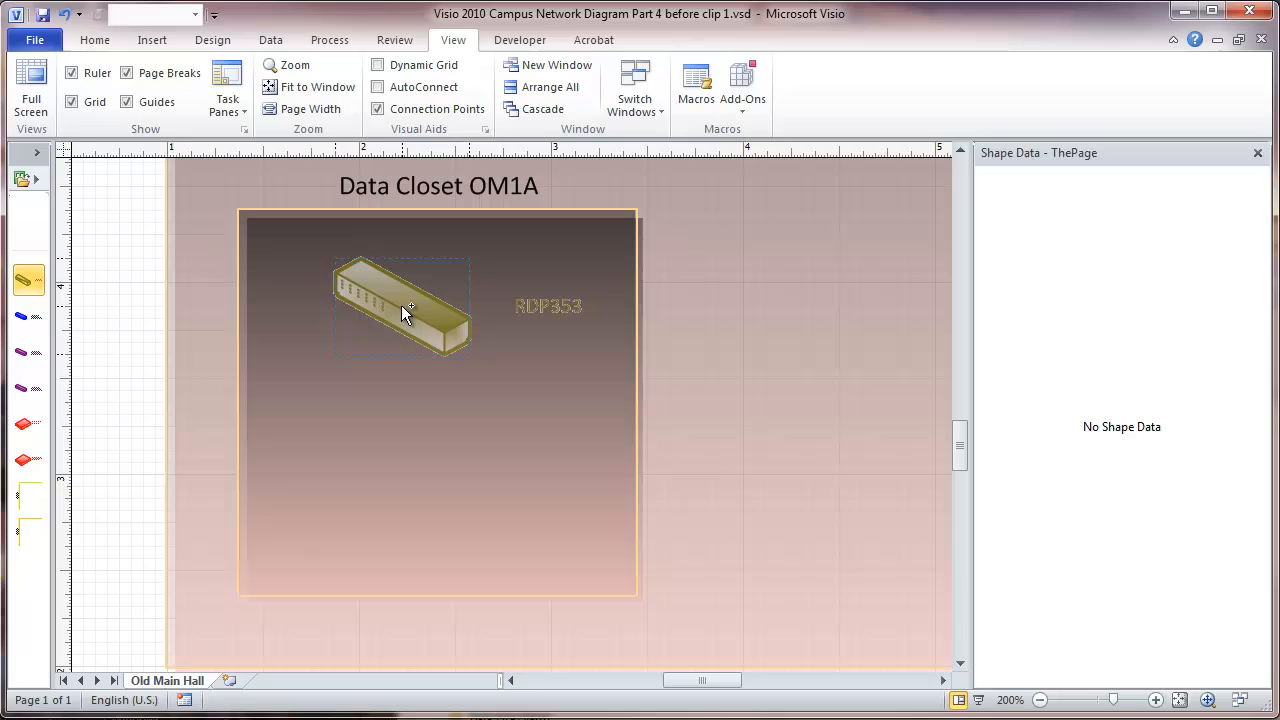
Raise the RDP353 patch panel and line up the 48-port switch under the 24-port switch
{"action": "left_click_drag", "start_coordinate": [403, 307], "coordinate": [432, 282]}
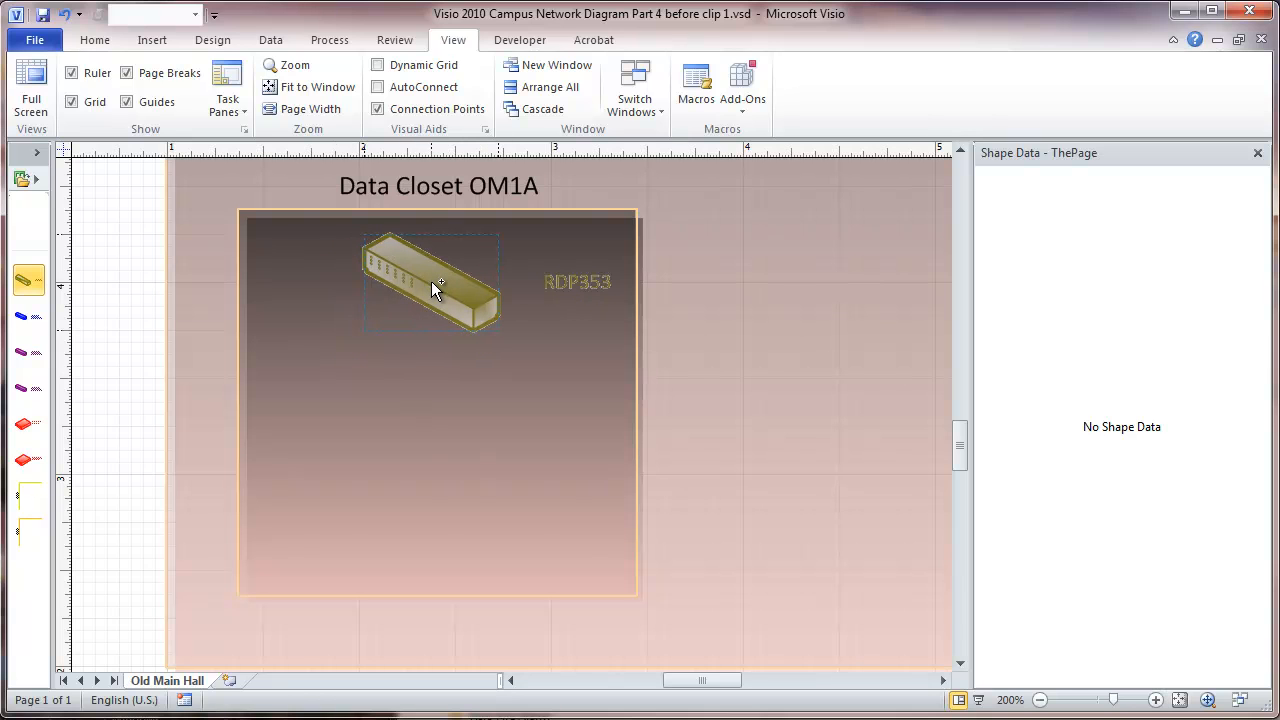
{"action": "left_click", "coordinate": [430, 285]}
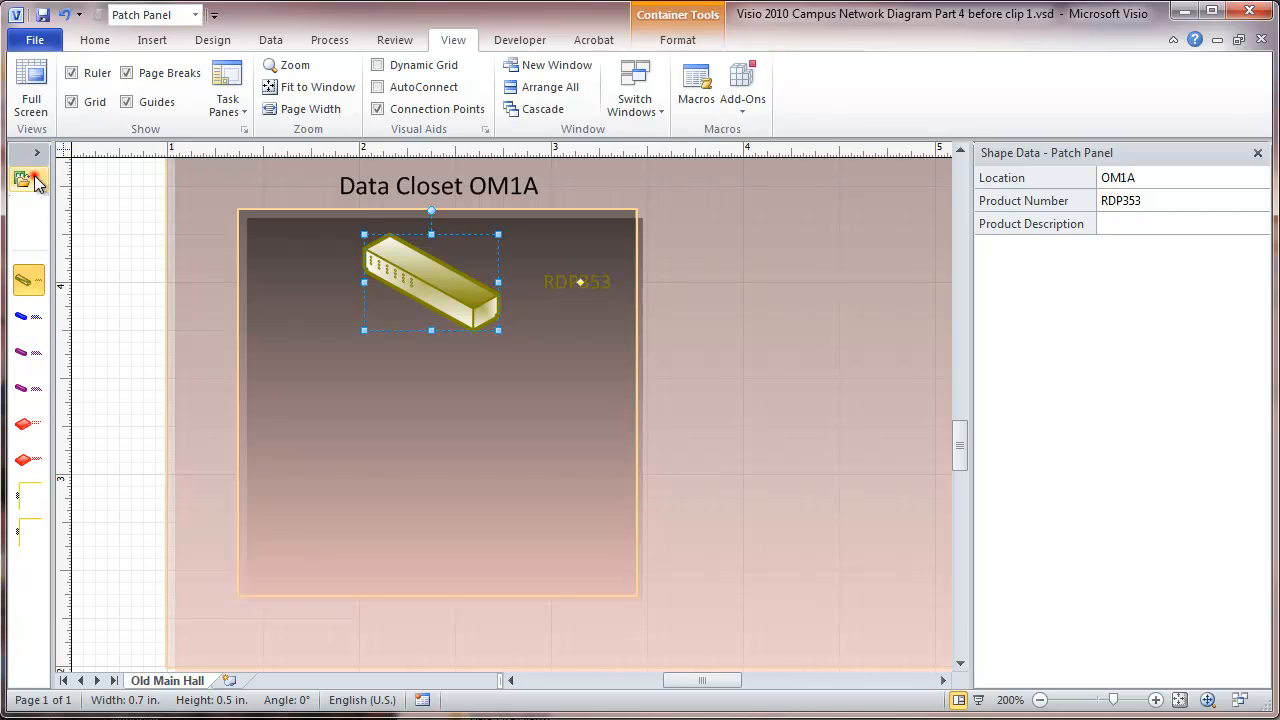
{"action": "left_click", "coordinate": [33, 152]}
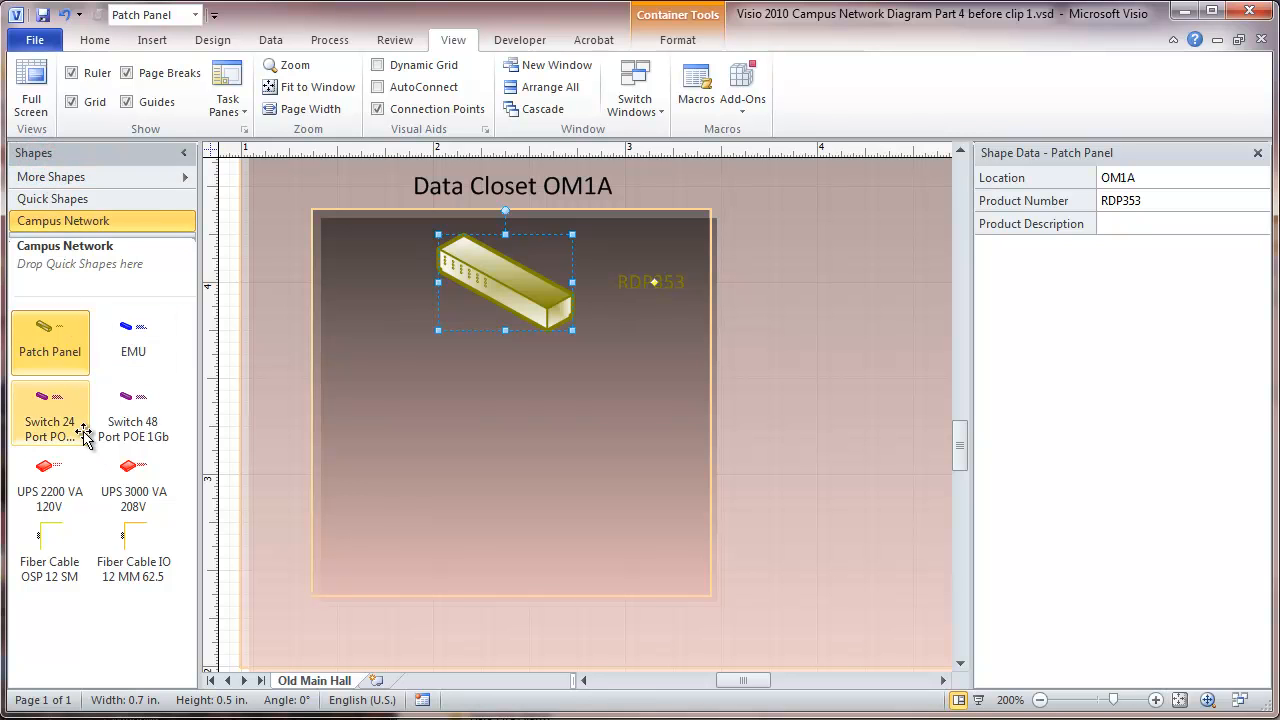
{"action": "mouse_move", "coordinate": [35, 415]}
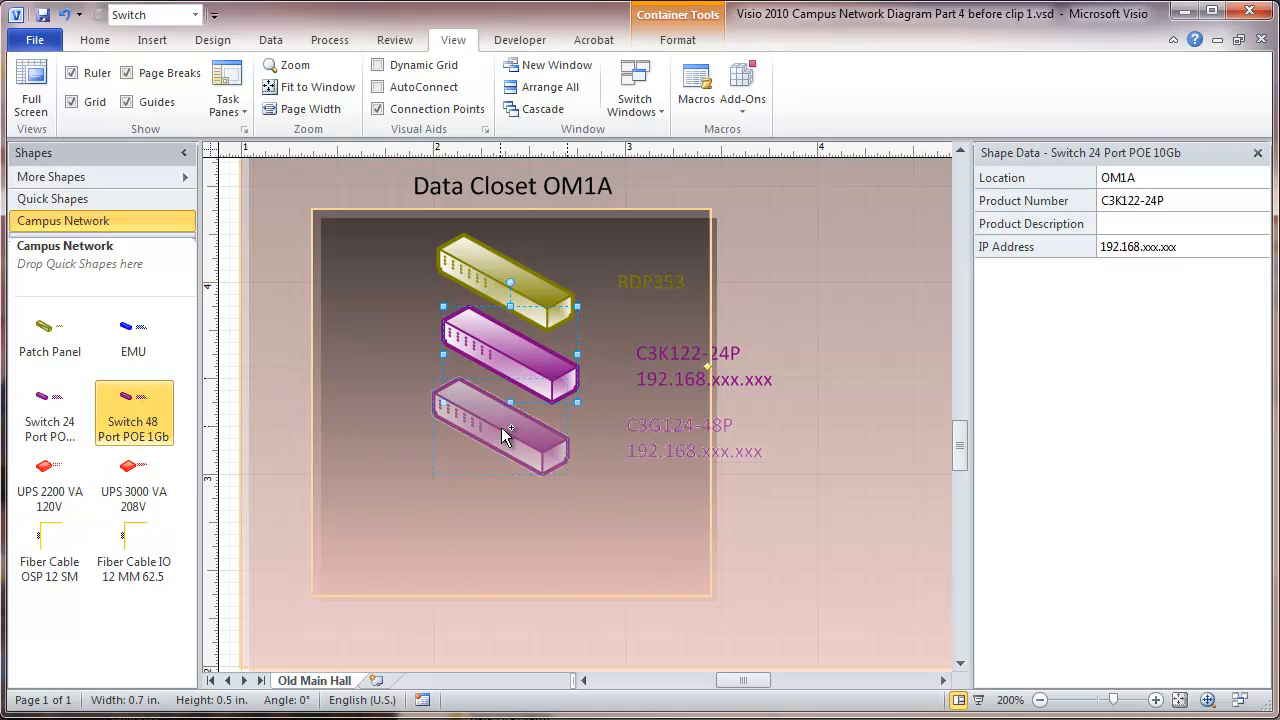
{"action": "left_click_drag", "start_coordinate": [500, 430], "coordinate": [515, 440]}
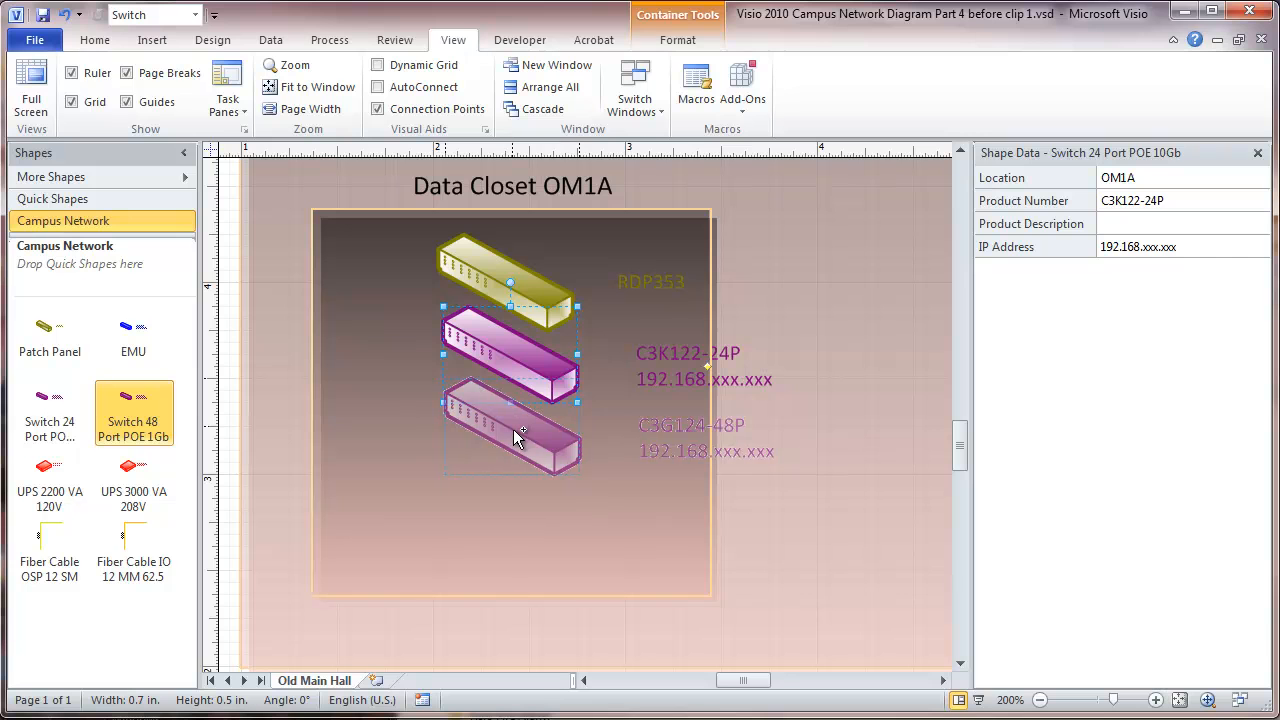
{"action": "left_click", "coordinate": [510, 430]}
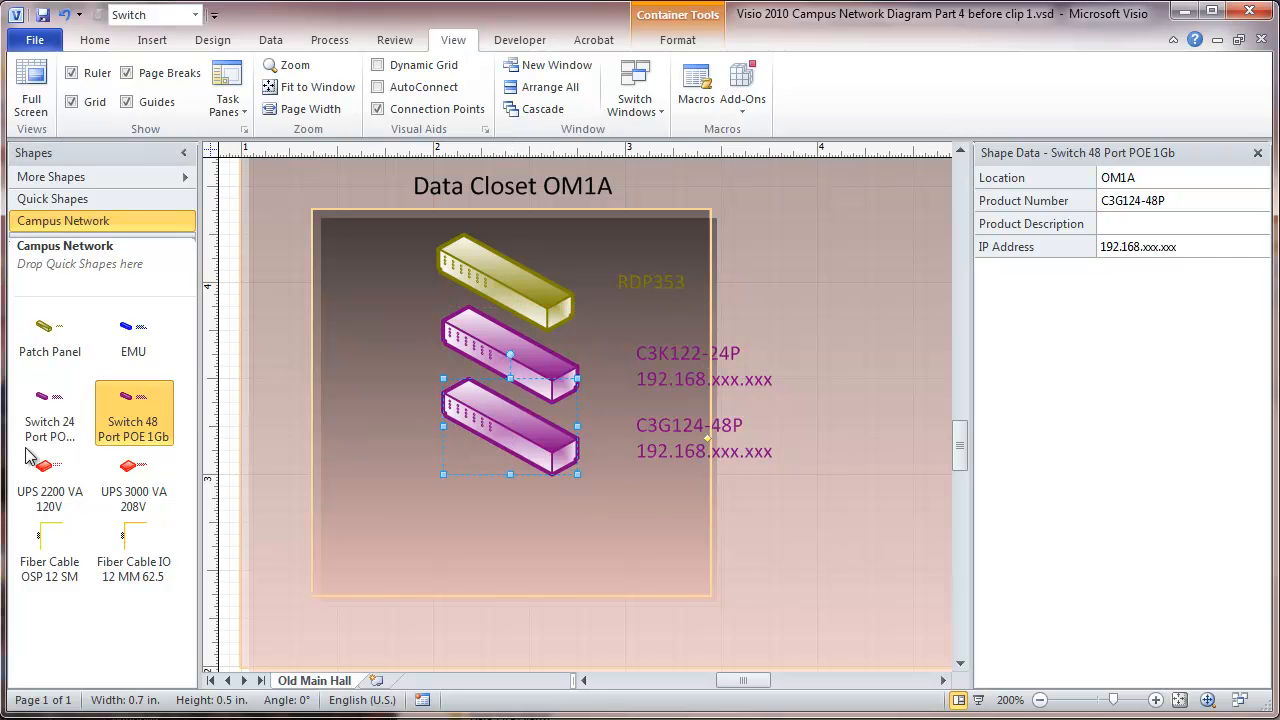
{"action": "mouse_move", "coordinate": [50, 470]}
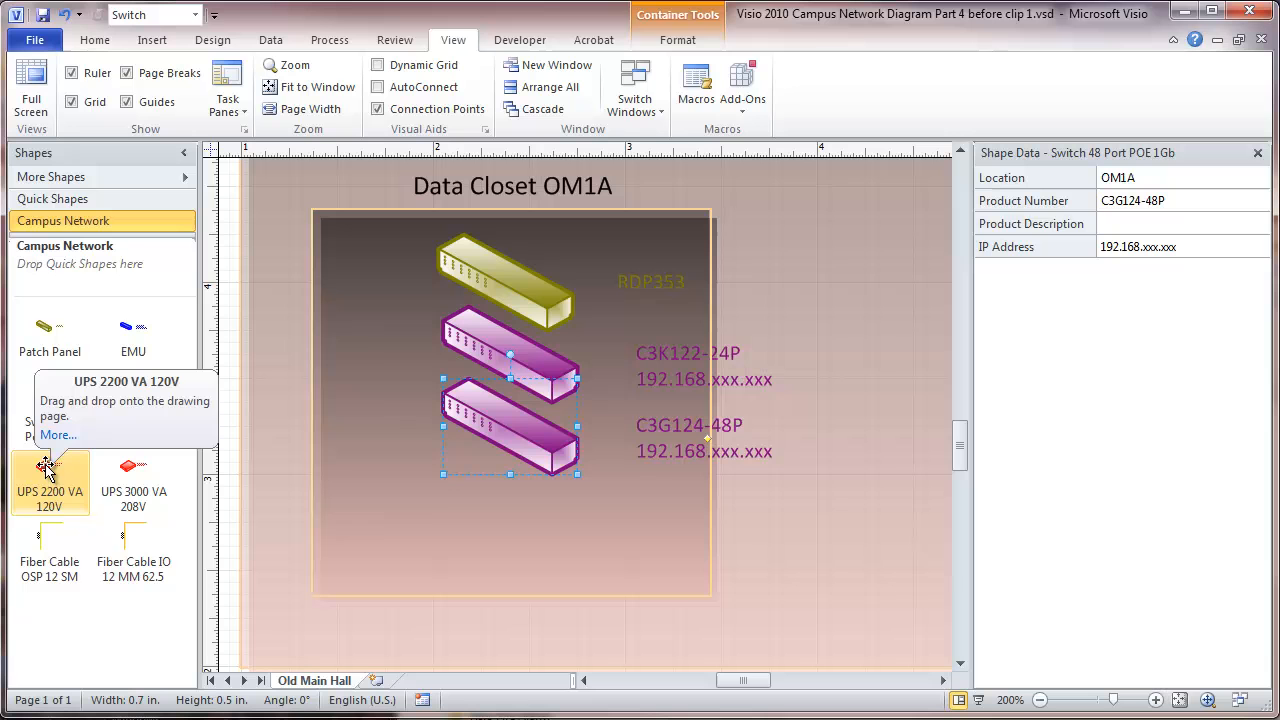
Drag a UPS 2200 VA unit into OM1A and settle it below the switches
{"action": "left_click_drag", "start_coordinate": [48, 470], "coordinate": [390, 500]}
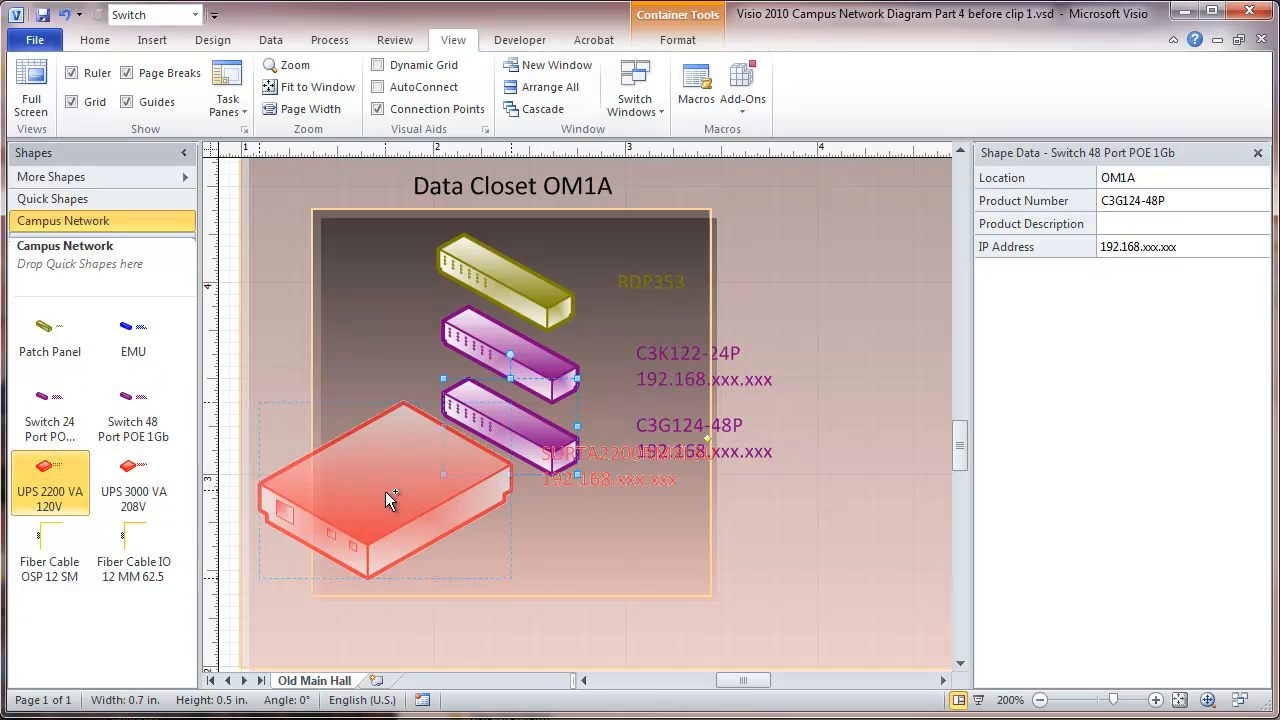
{"action": "left_click_drag", "start_coordinate": [390, 500], "coordinate": [560, 500]}
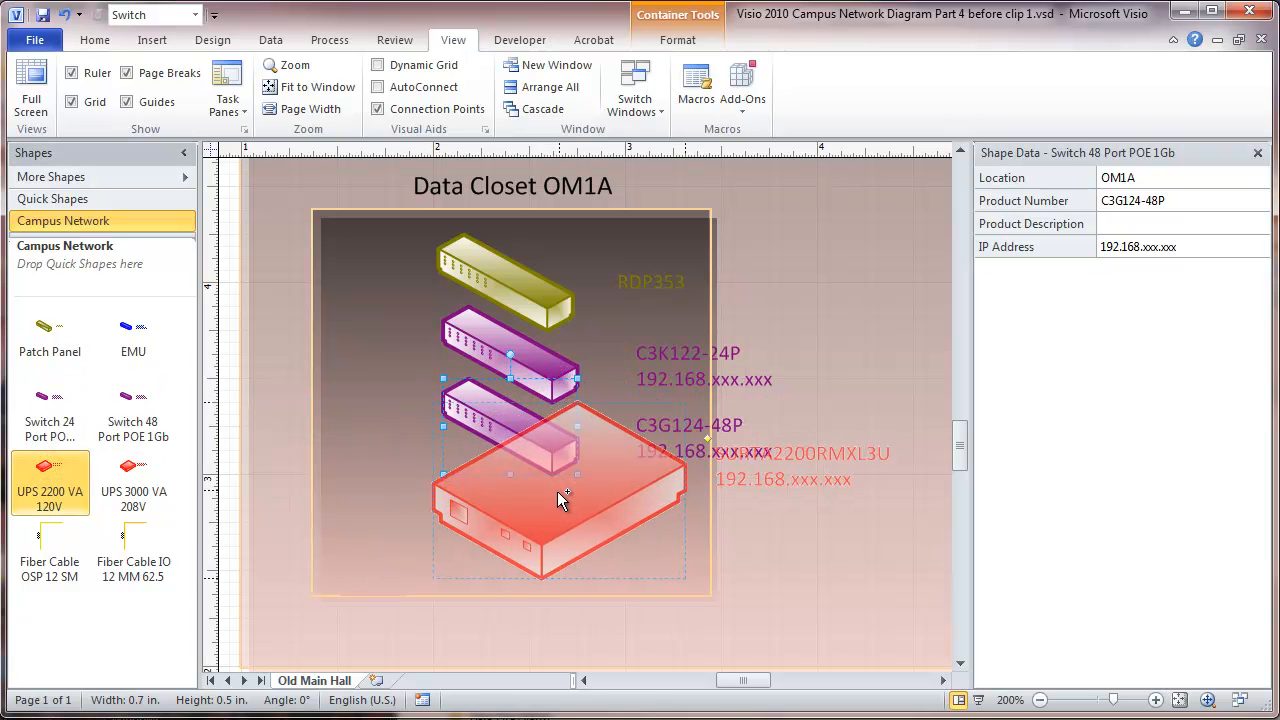
{"action": "left_click_drag", "start_coordinate": [560, 500], "coordinate": [575, 500]}
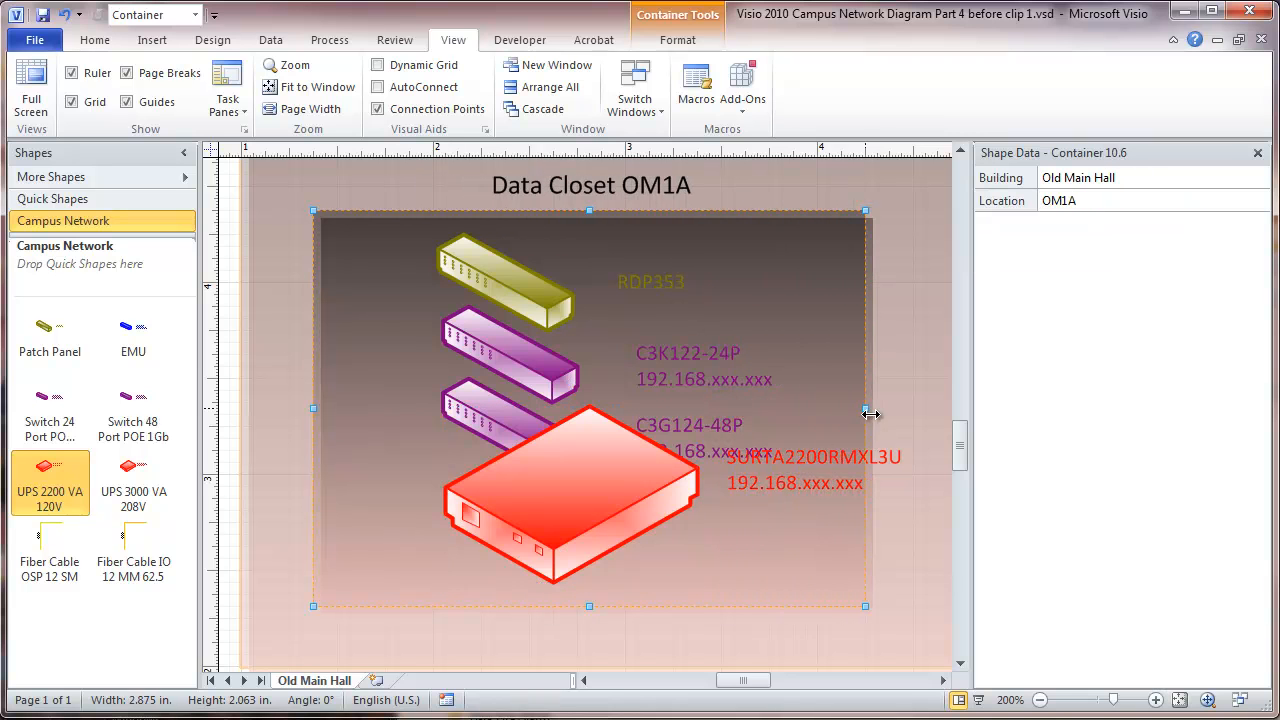
{"action": "mouse_move", "coordinate": [547, 447]}
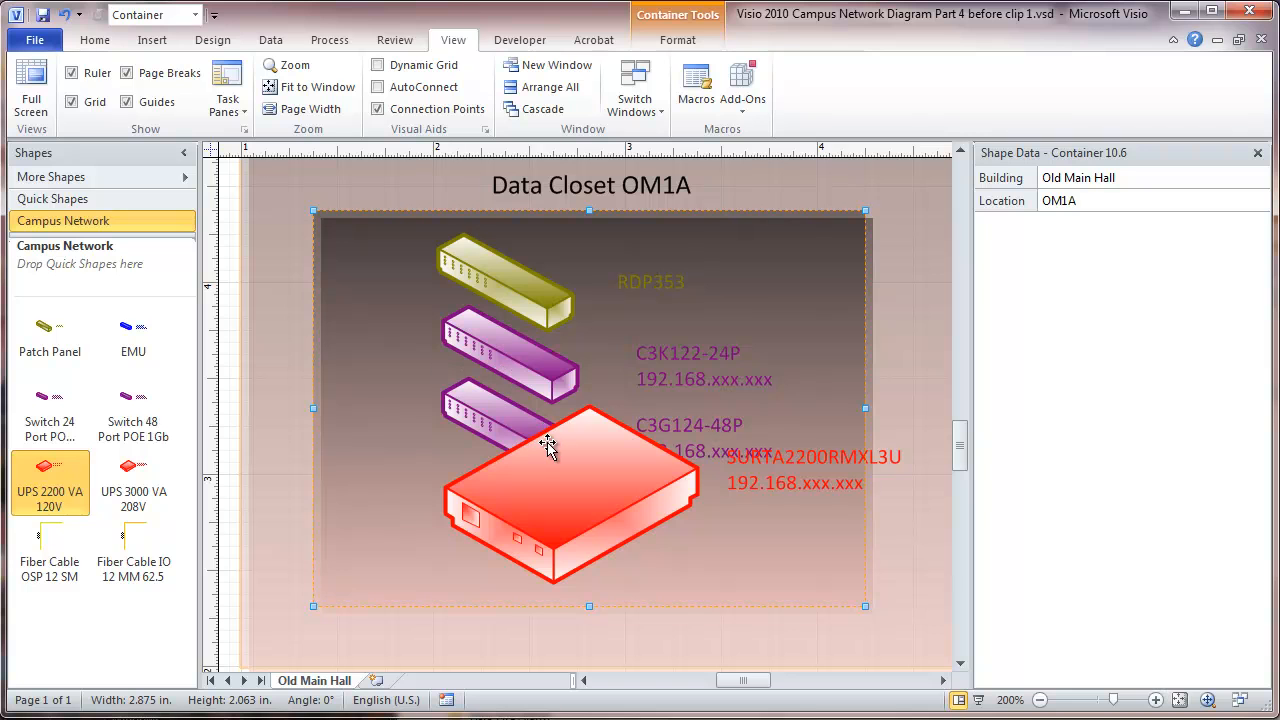
Select the lower 48-port switch and bring it to front over the UPS
{"action": "left_click", "coordinate": [500, 420]}
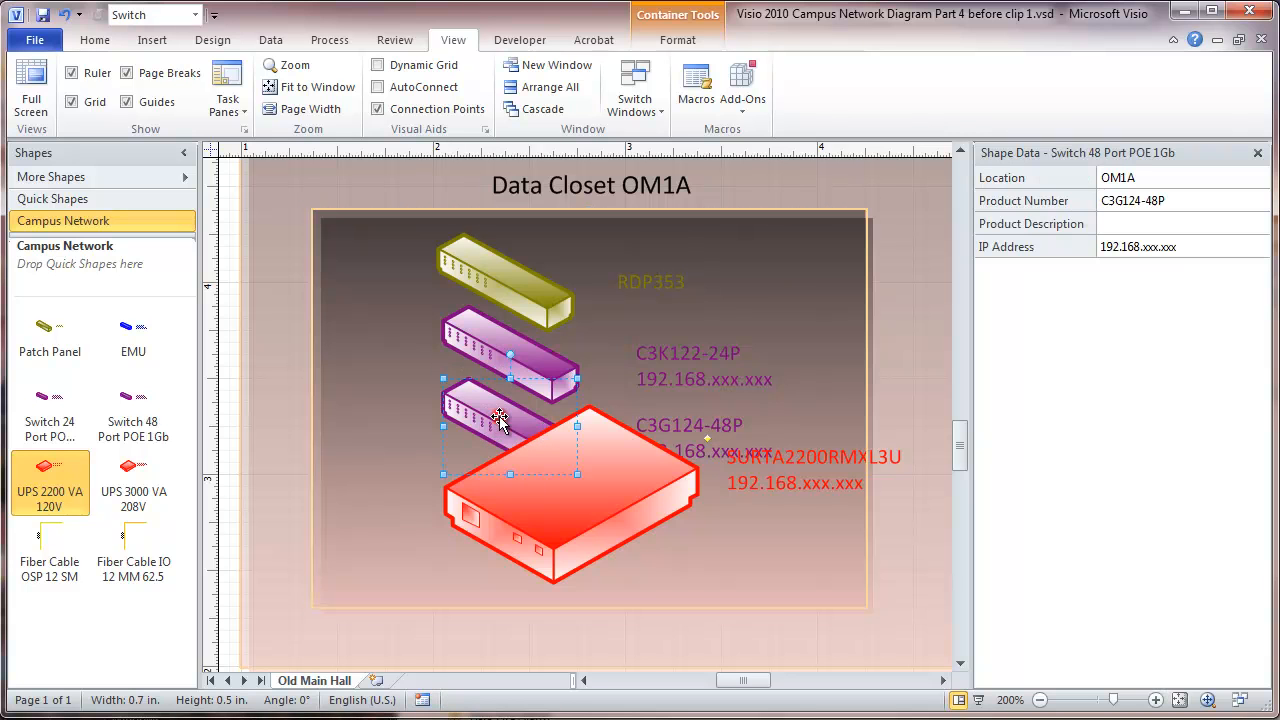
{"action": "right_click", "coordinate": [500, 418]}
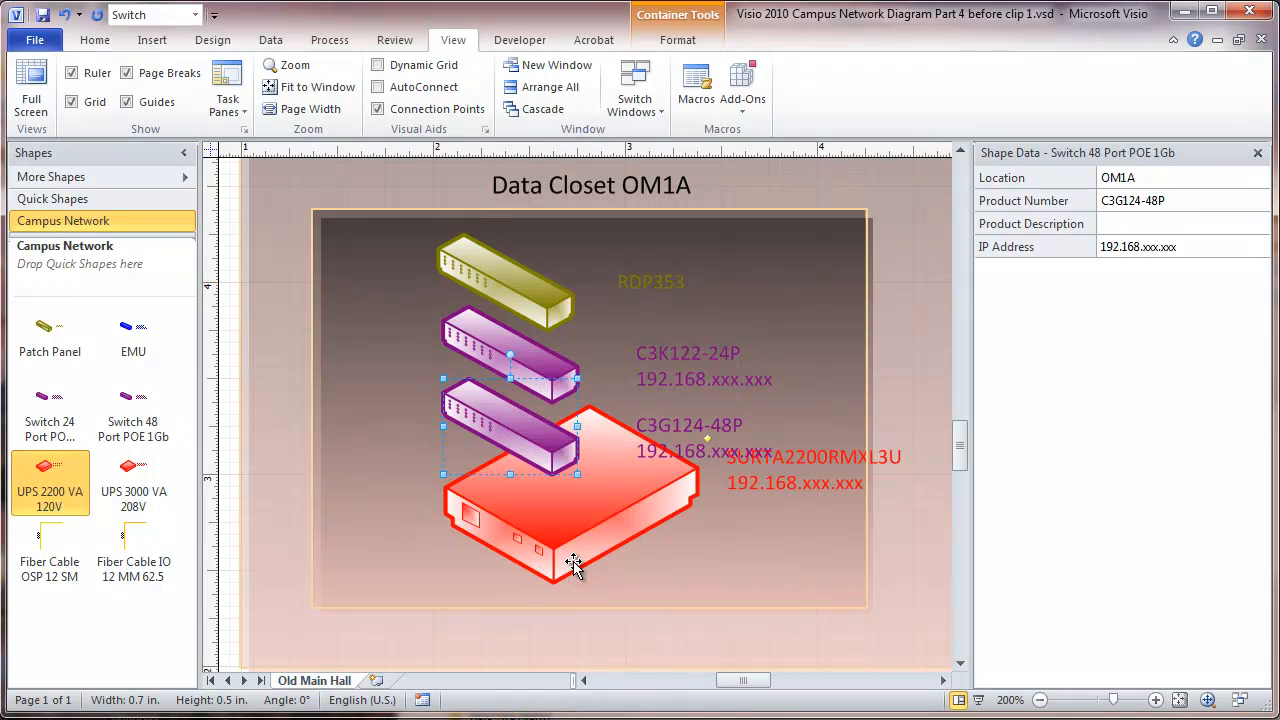
{"action": "mouse_move", "coordinate": [595, 437]}
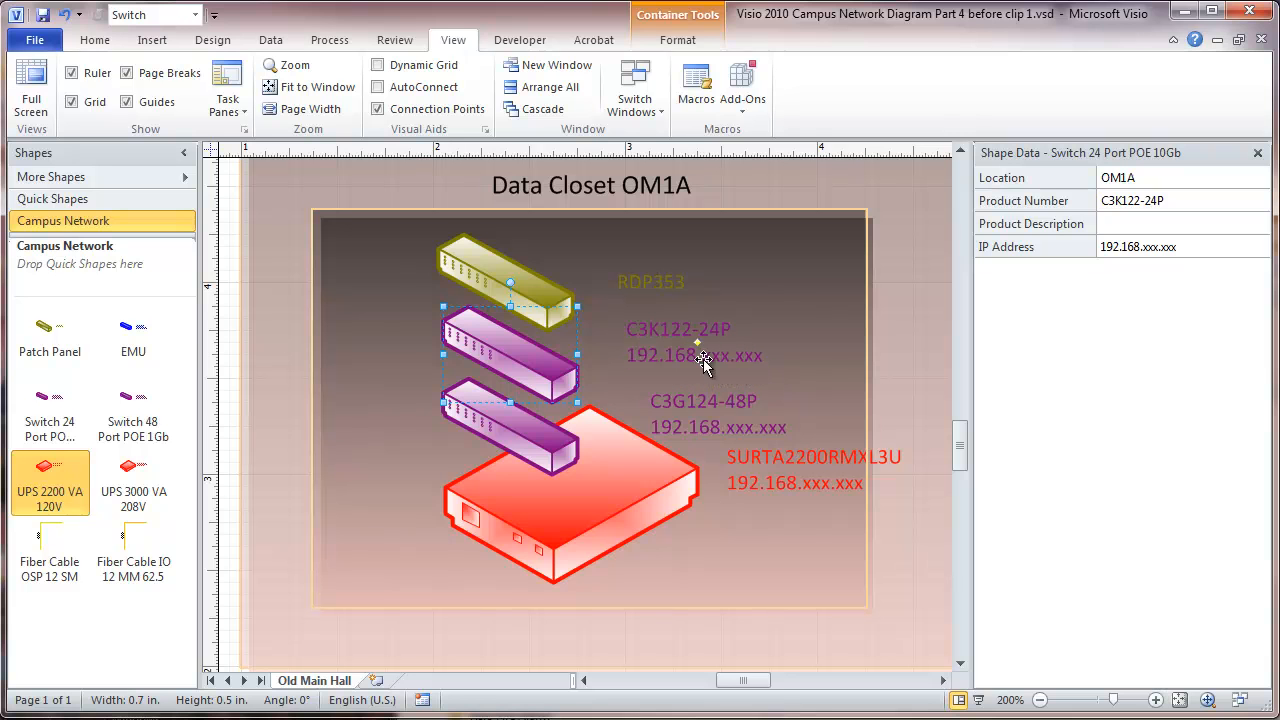
Move the UPS SURTA2200RMXL3U label clear beneath the unit
{"action": "left_click", "coordinate": [570, 510]}
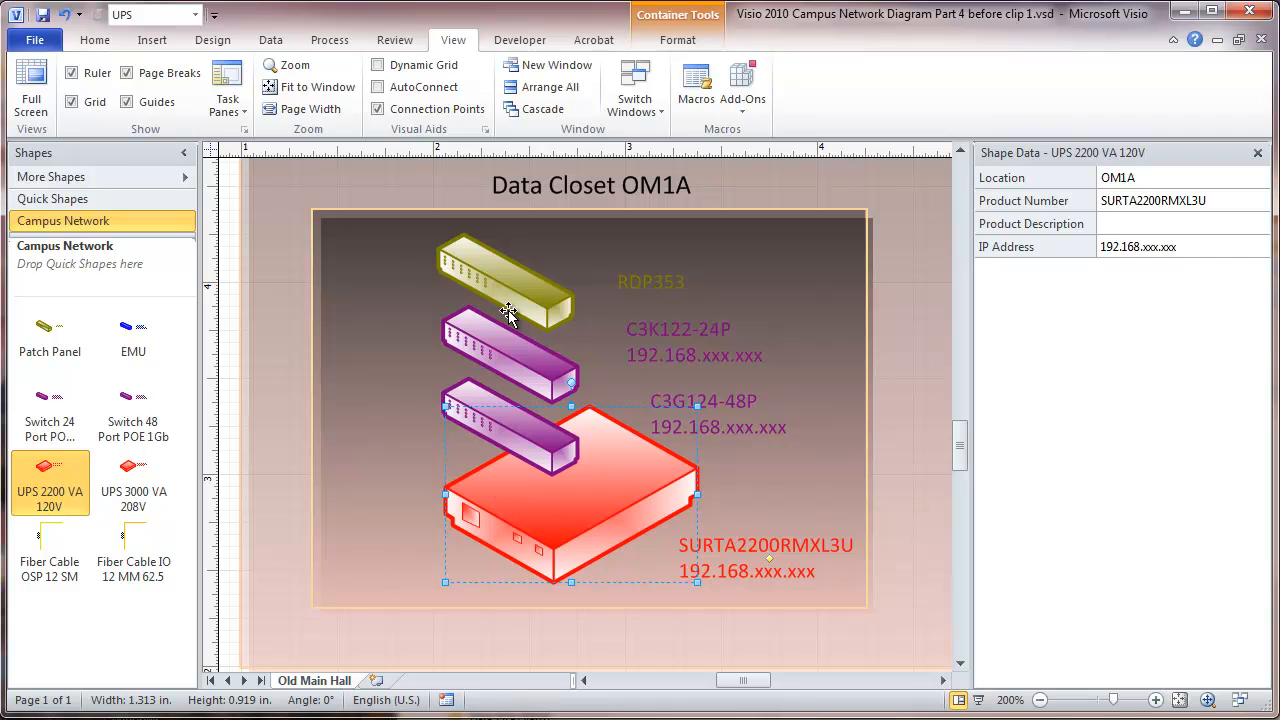
{"action": "mouse_move", "coordinate": [990, 230]}
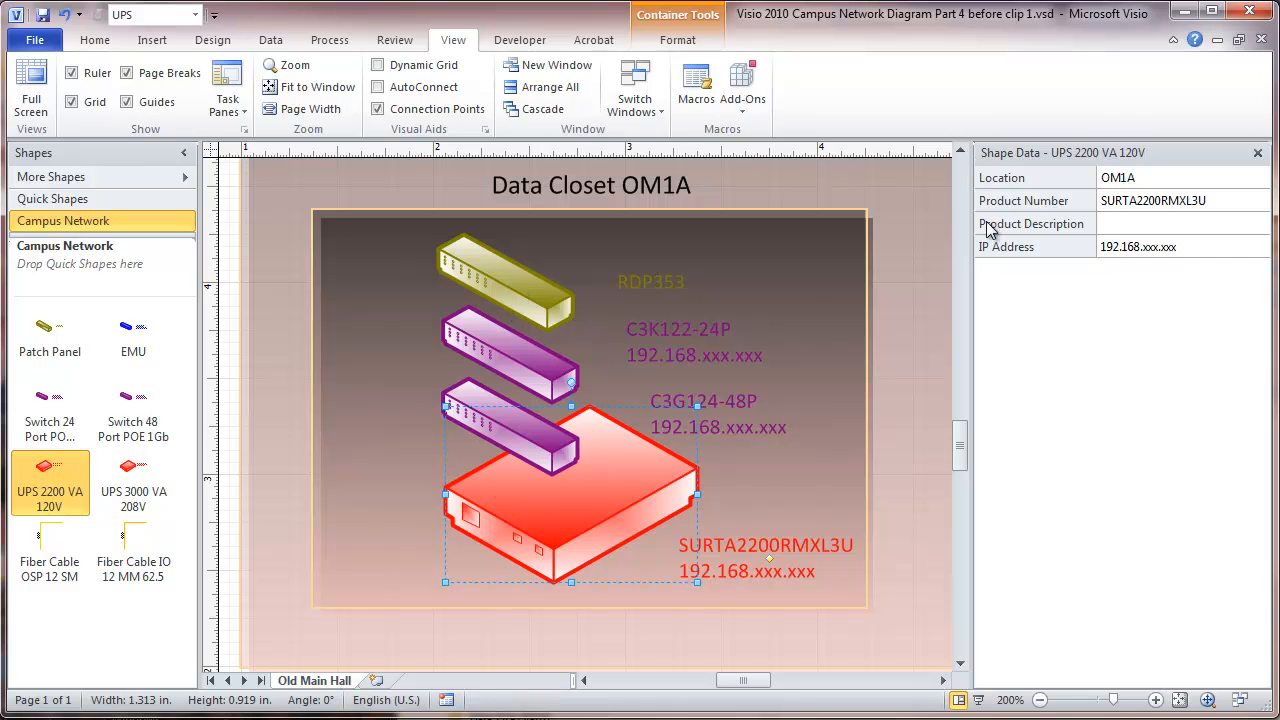
{"action": "mouse_move", "coordinate": [875, 225]}
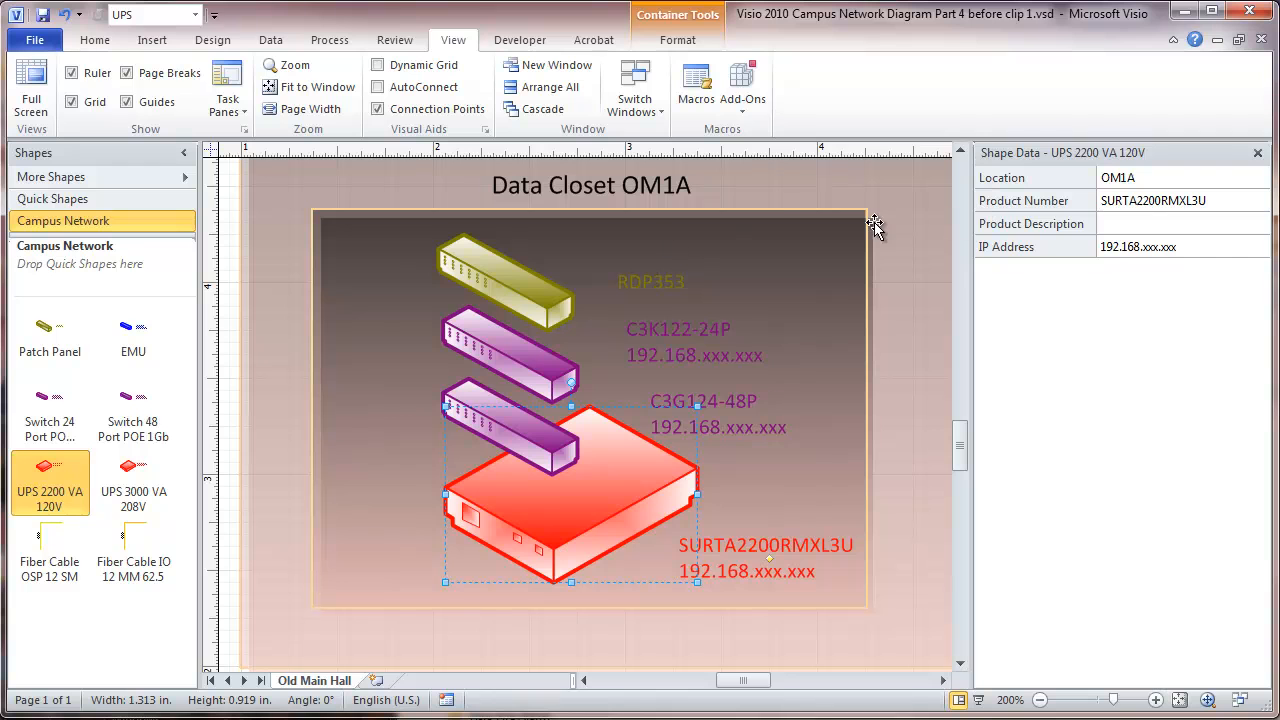
{"action": "mouse_move", "coordinate": [808, 313]}
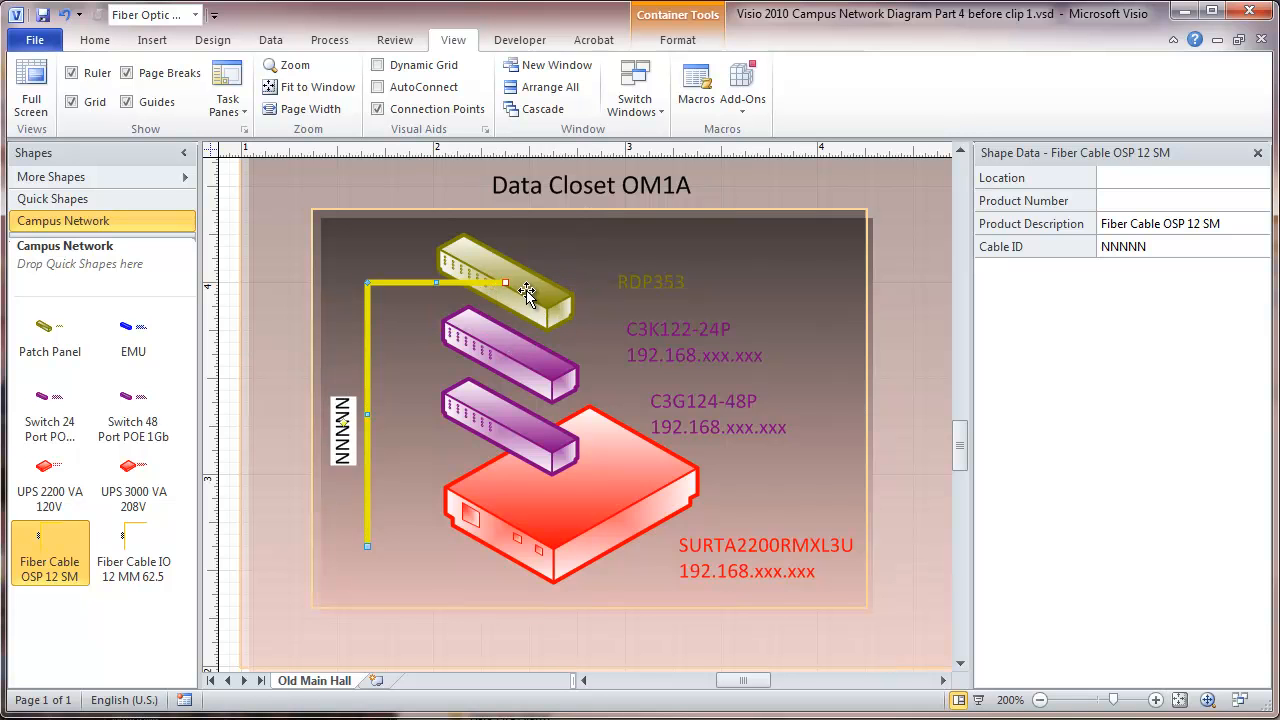
Bring the RDP353 patch panel in front of the fiber cable end
{"action": "right_click", "coordinate": [505, 285]}
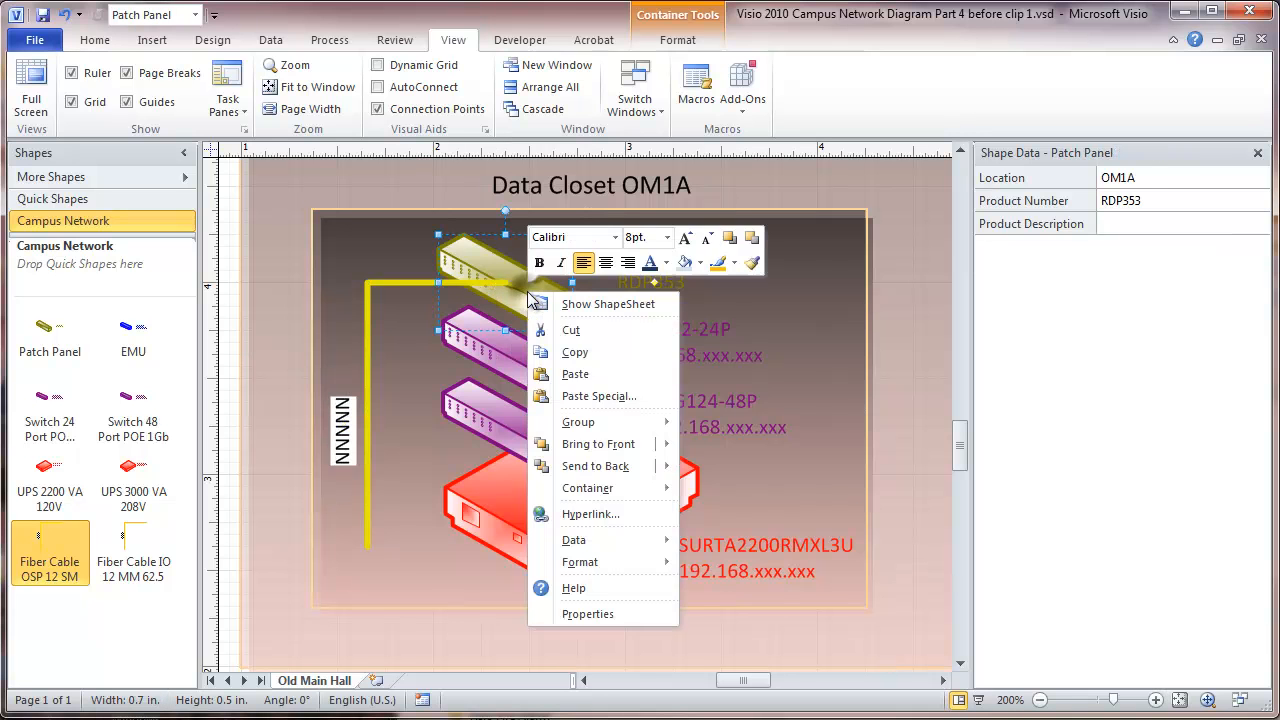
{"action": "mouse_move", "coordinate": [598, 443]}
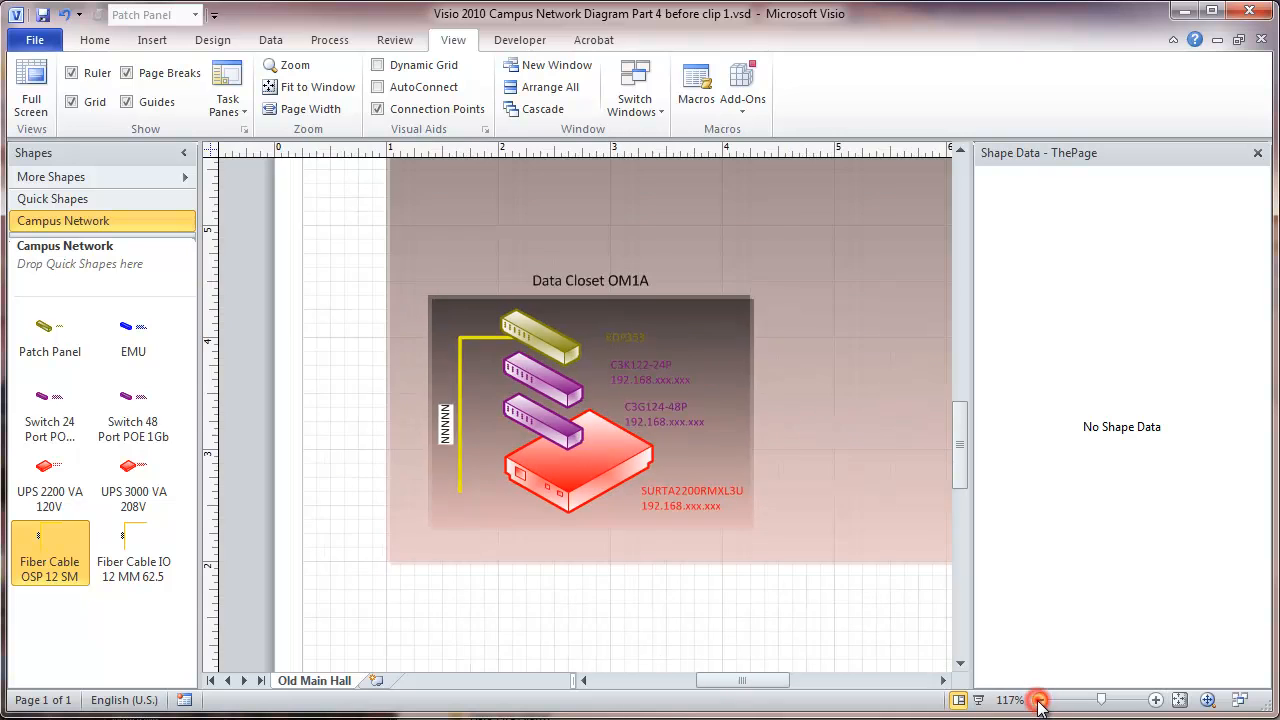
Zoom out and scroll to show space above Data Closet OM1A
{"action": "left_click", "coordinate": [1038, 700]}
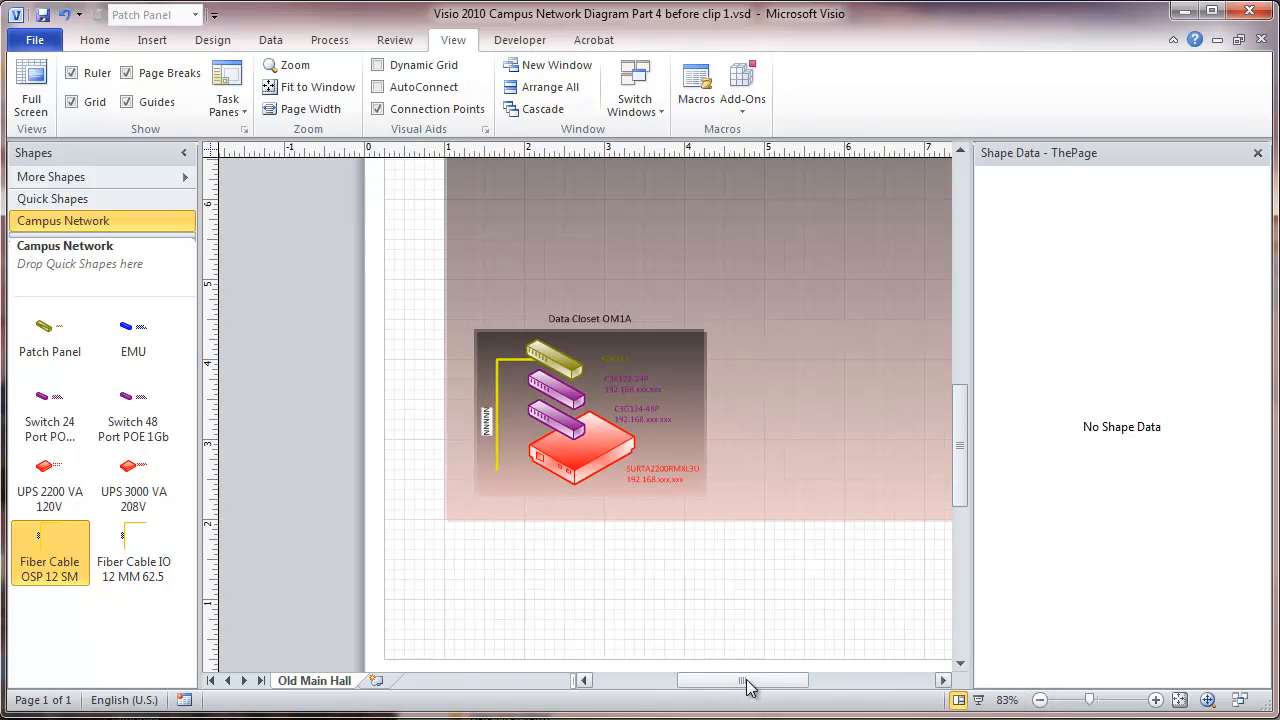
{"action": "left_click_drag", "start_coordinate": [745, 680], "coordinate": [765, 680]}
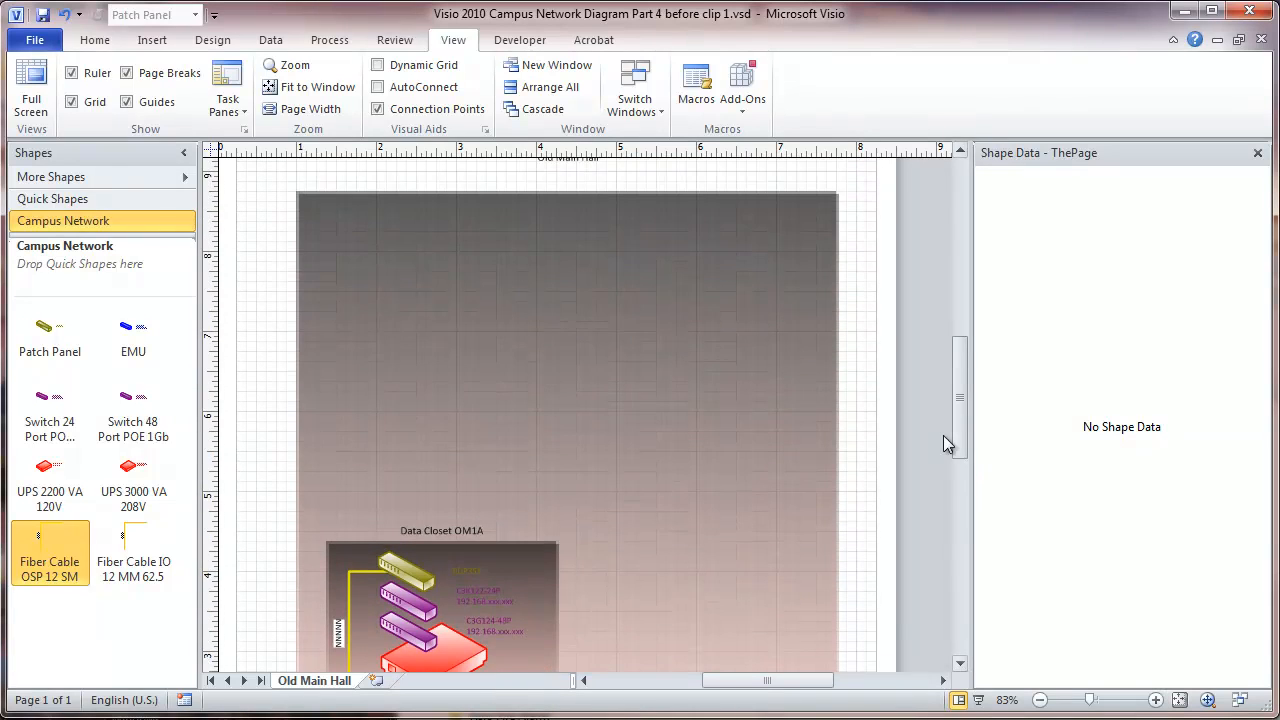
{"action": "scroll", "scroll_direction": "down", "scroll_amount": 3}
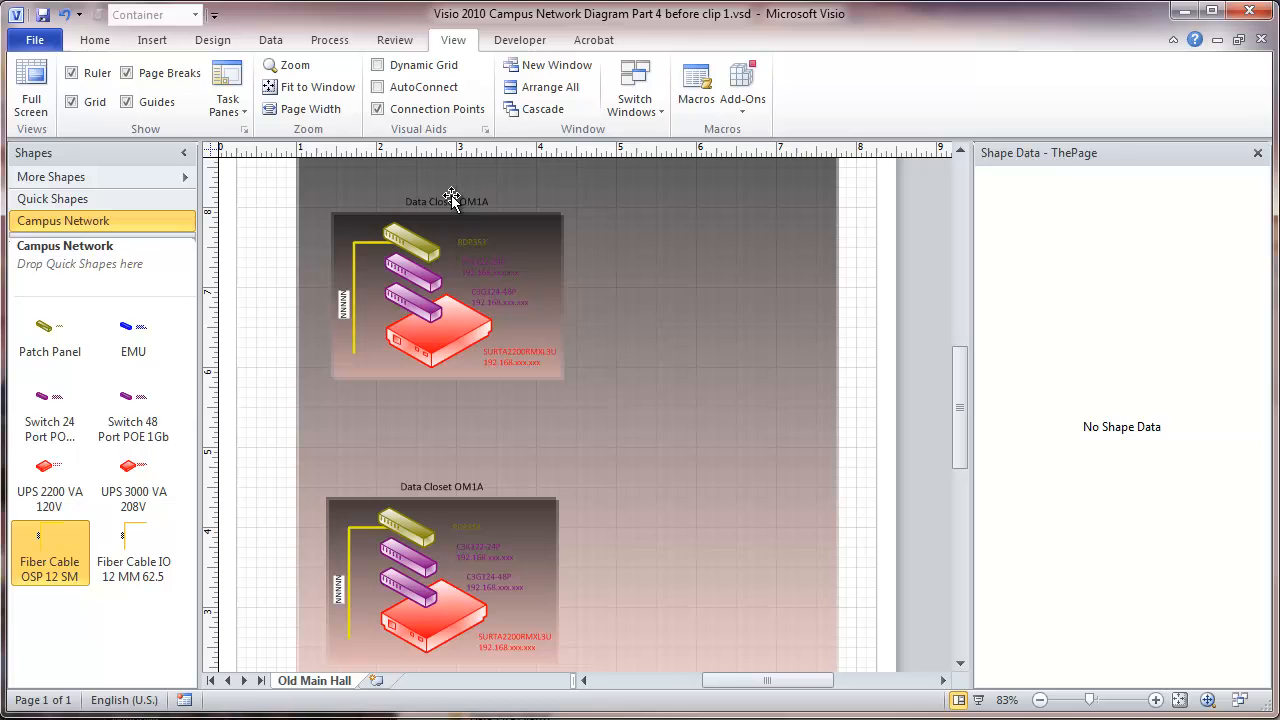
Select the upper closet copy and set its Location data to OM2A
{"action": "left_click", "coordinate": [446, 201]}
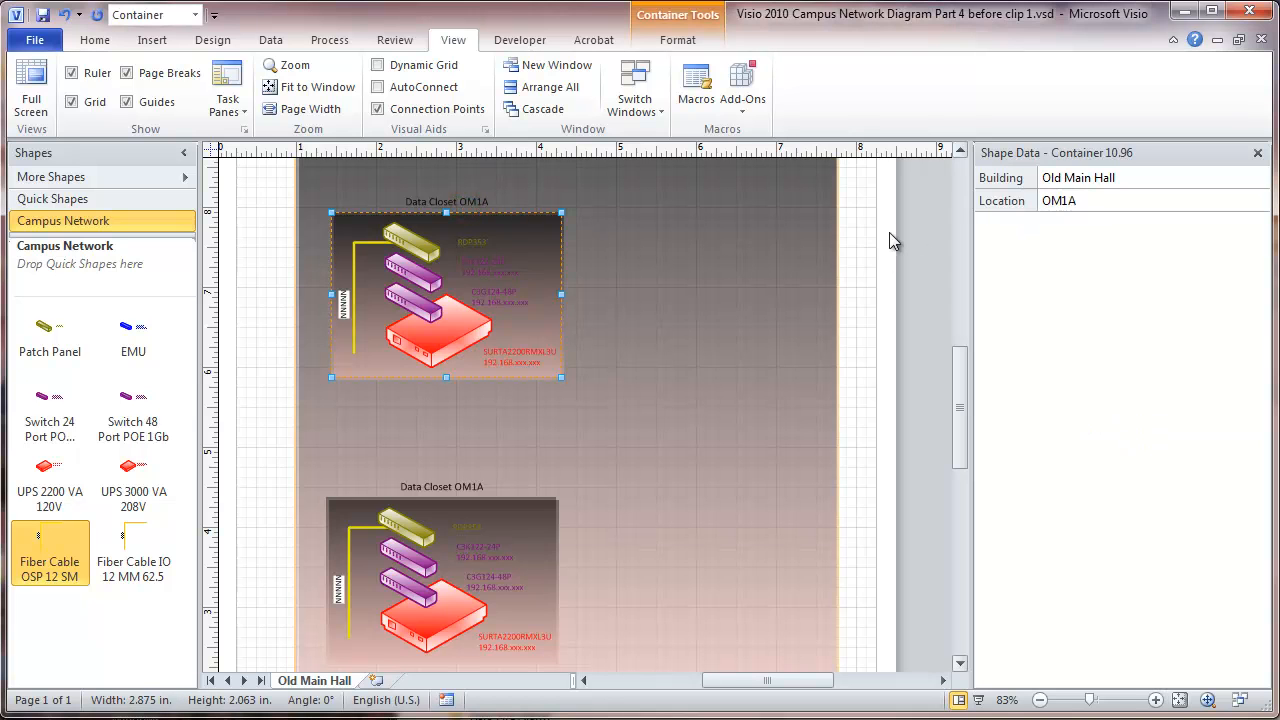
{"action": "mouse_move", "coordinate": [1064, 210]}
{"action": "type", "text": "2"}
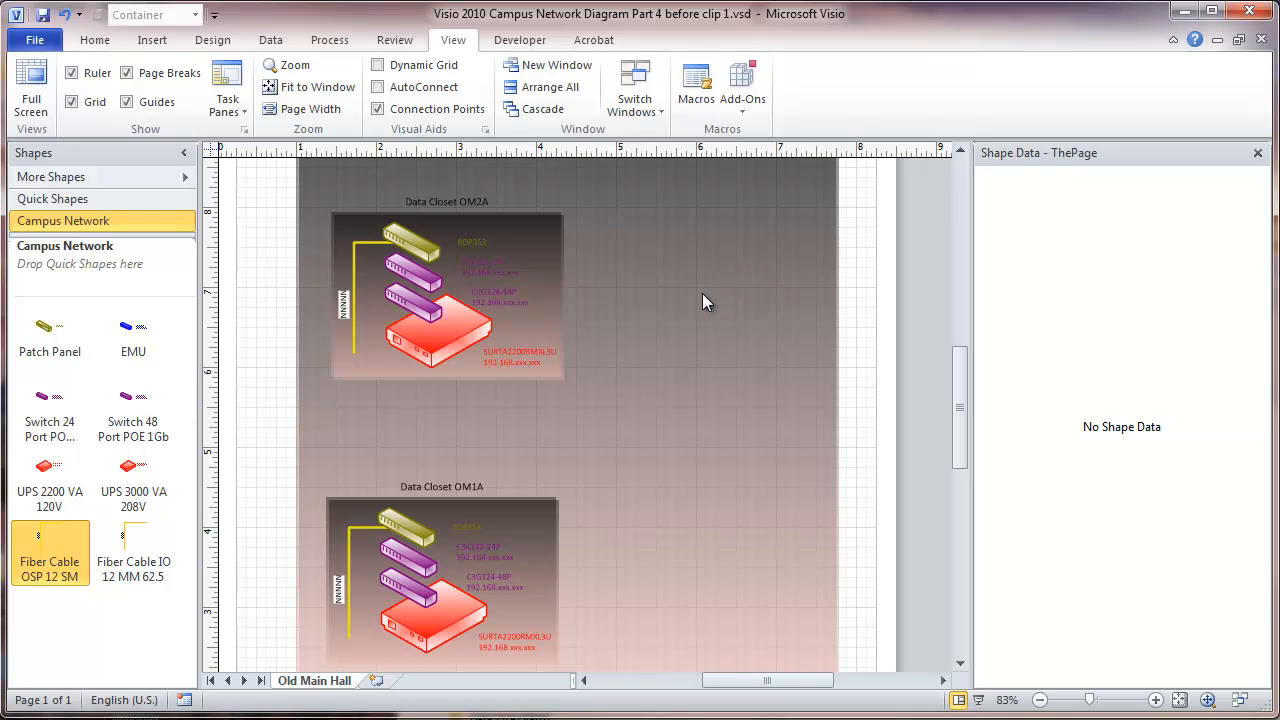
{"action": "mouse_move", "coordinate": [720, 365]}
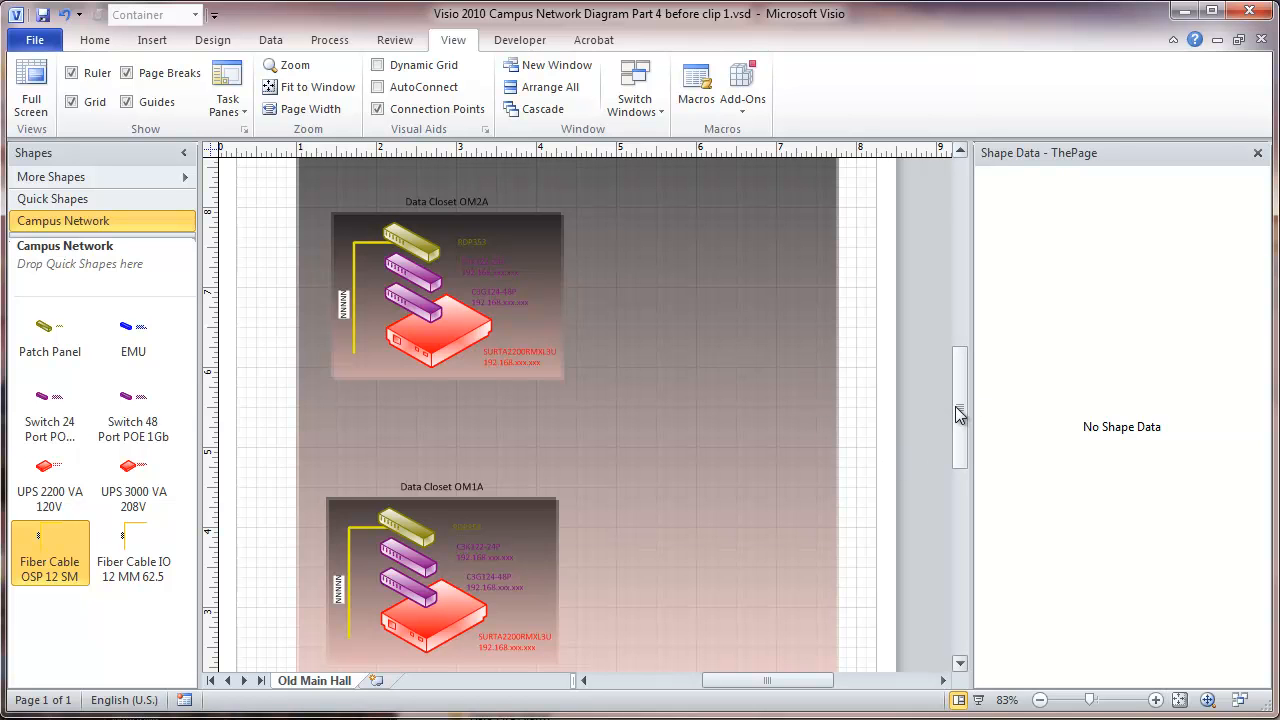
{"action": "scroll", "scroll_direction": "down", "scroll_amount": 3}
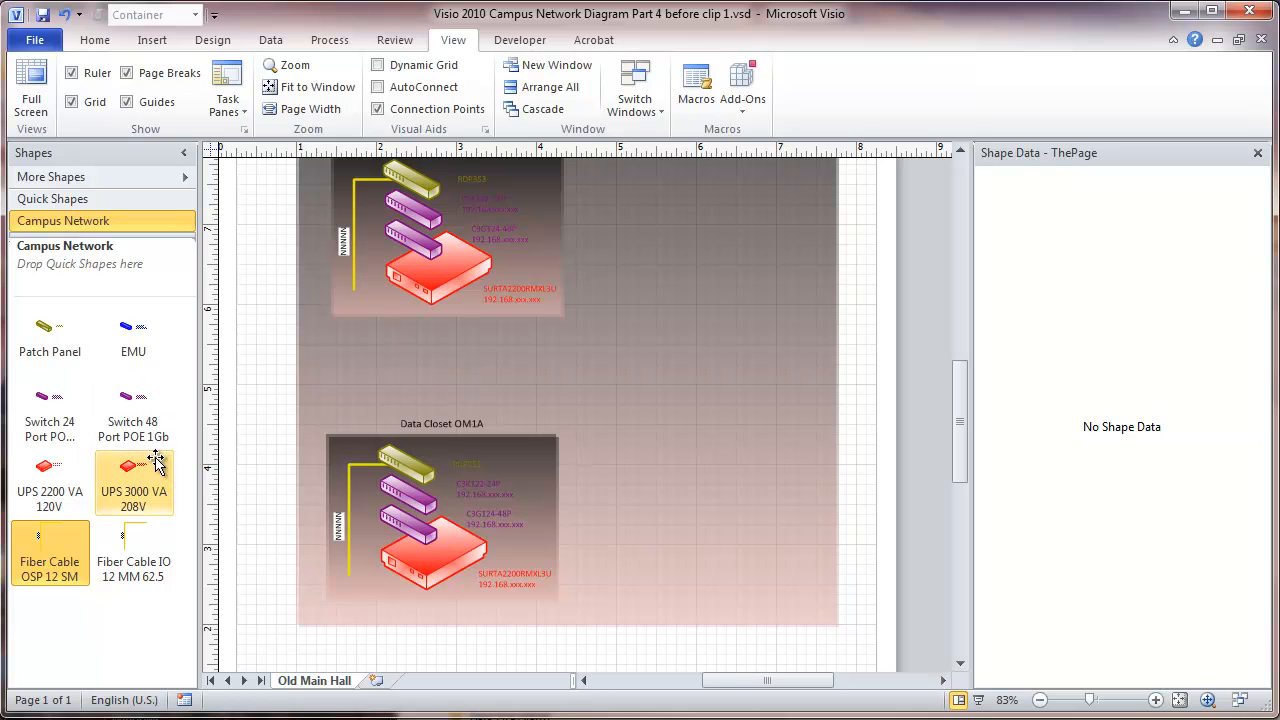
Place a second Fiber Cable OSP 12 SM beside the first in OM1A and zoom in to verify
{"action": "left_click", "coordinate": [50, 540]}
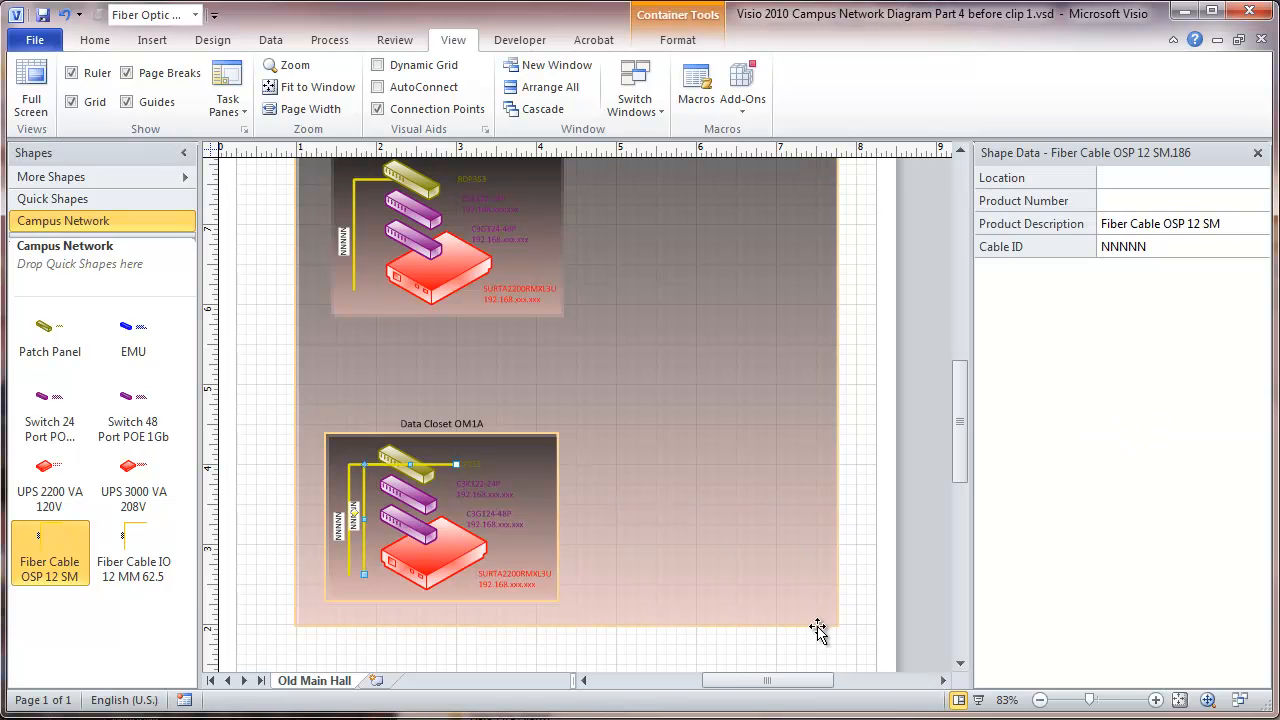
{"action": "left_click", "coordinate": [1155, 699]}
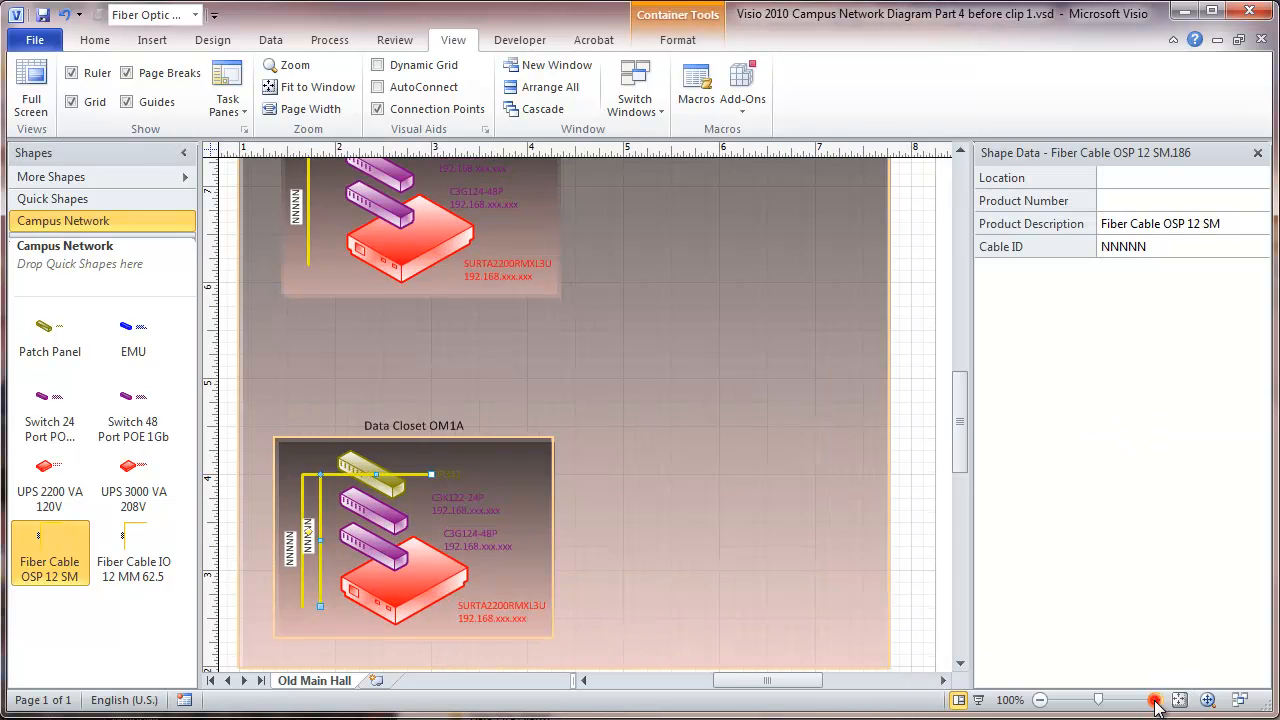
{"action": "left_click", "coordinate": [1155, 700]}
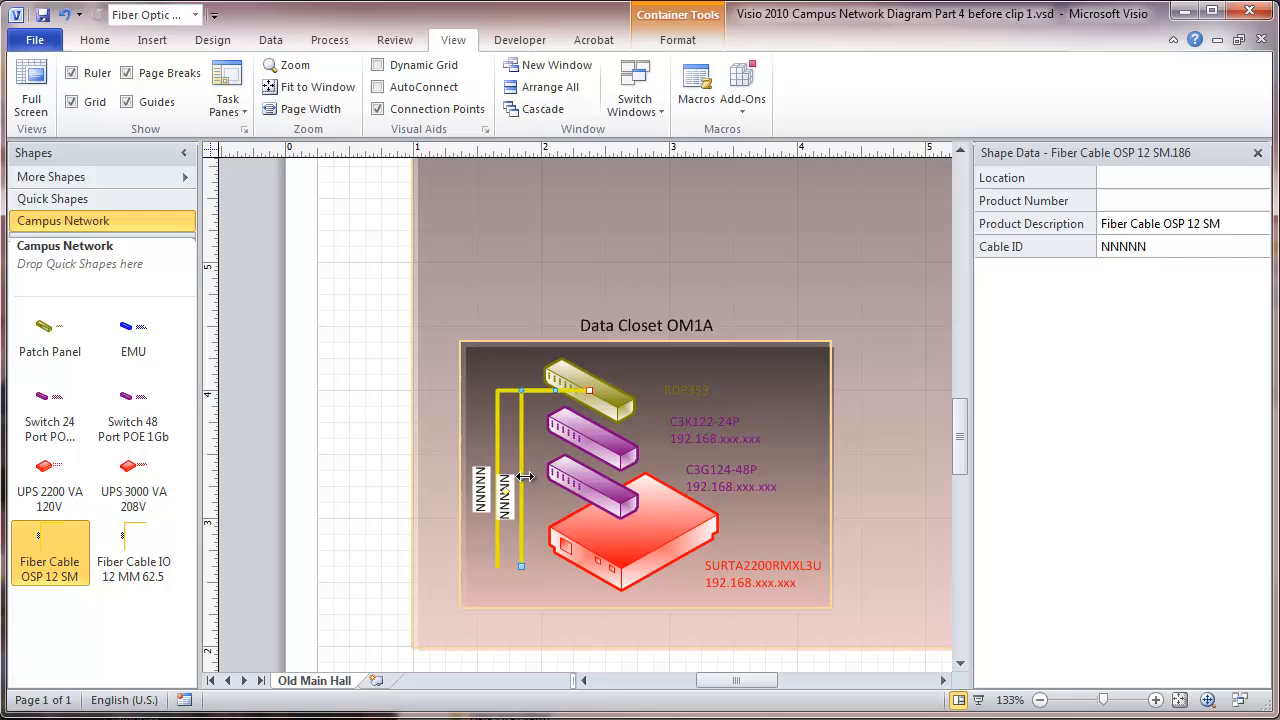
{"action": "left_click", "coordinate": [520, 480]}
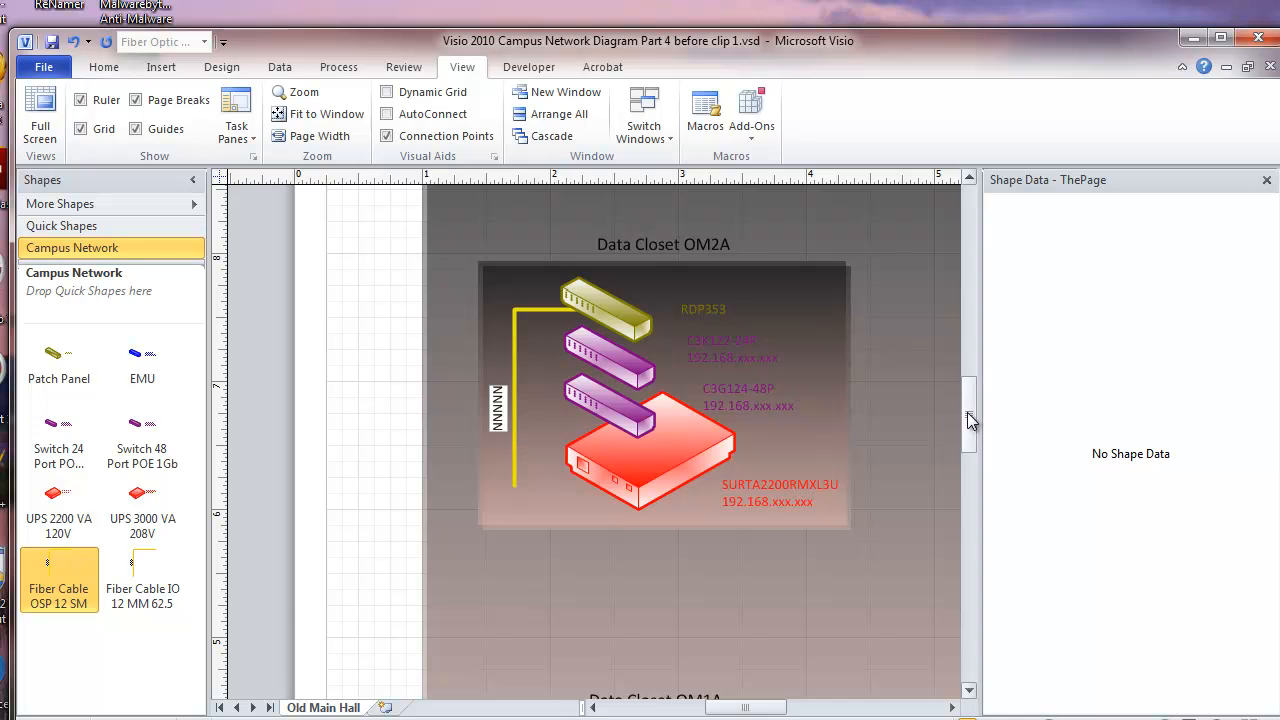
{"action": "scroll", "scroll_direction": "down", "scroll_amount": 3}
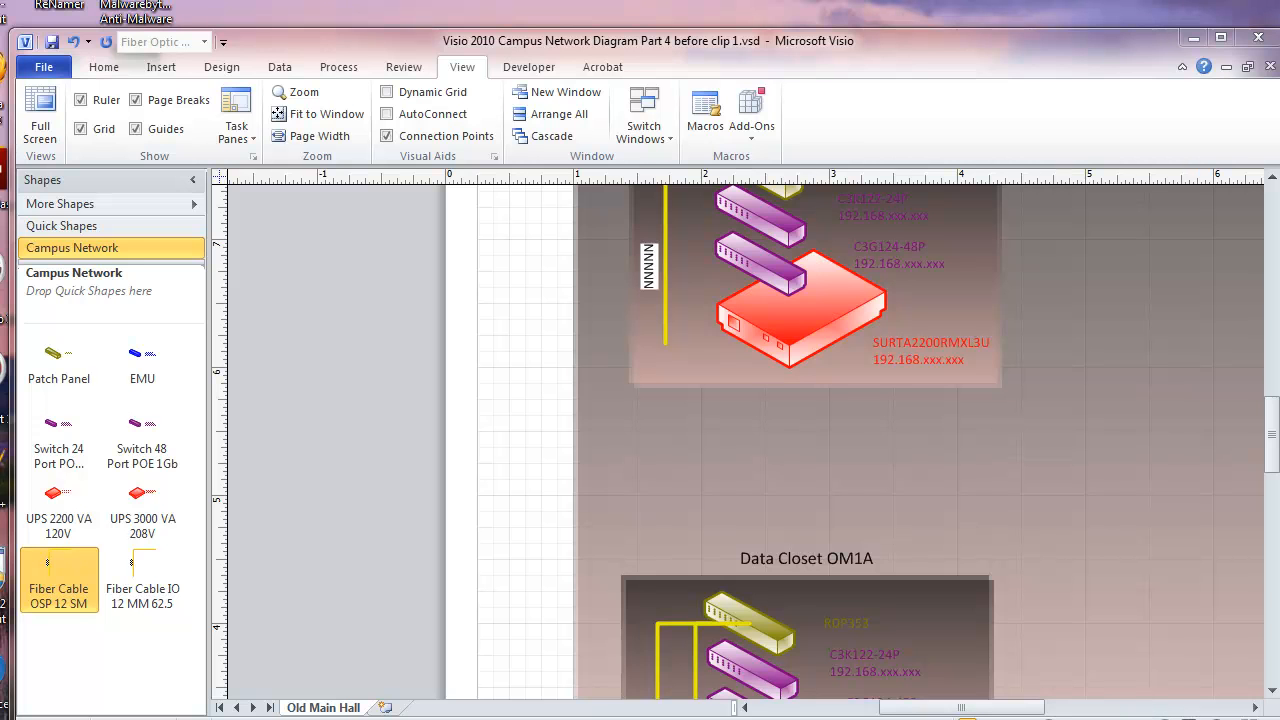
{"action": "scroll", "scroll_direction": "down", "scroll_amount": 3}
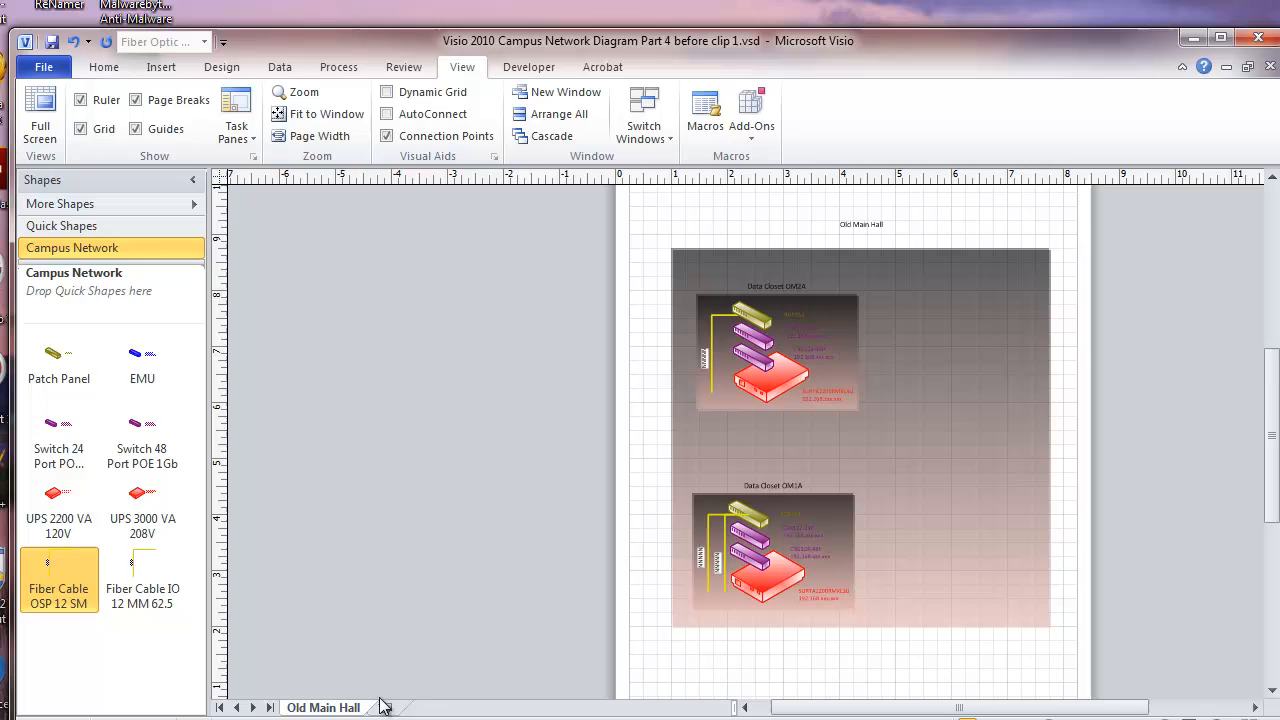
Insert a blank page, rename it 'Administration Building', and switch back to Old Main Hall
{"action": "left_click", "coordinate": [438, 707]}
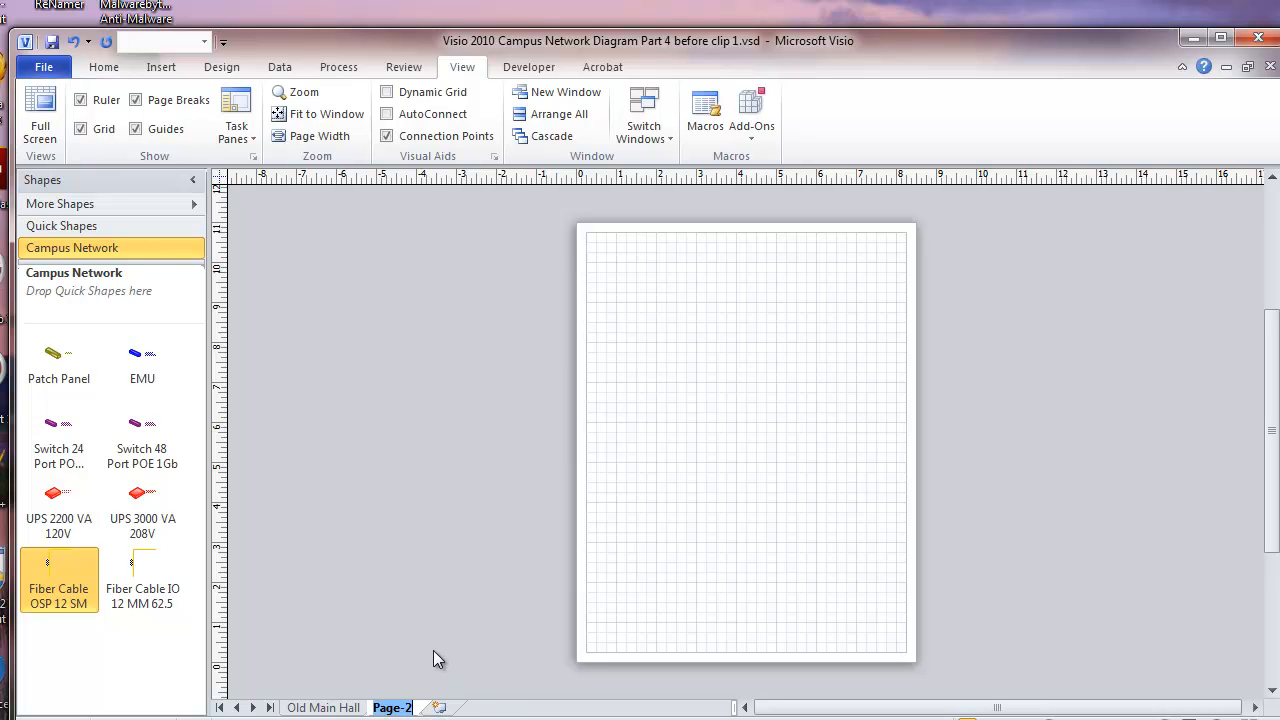
{"action": "left_click", "coordinate": [393, 707]}
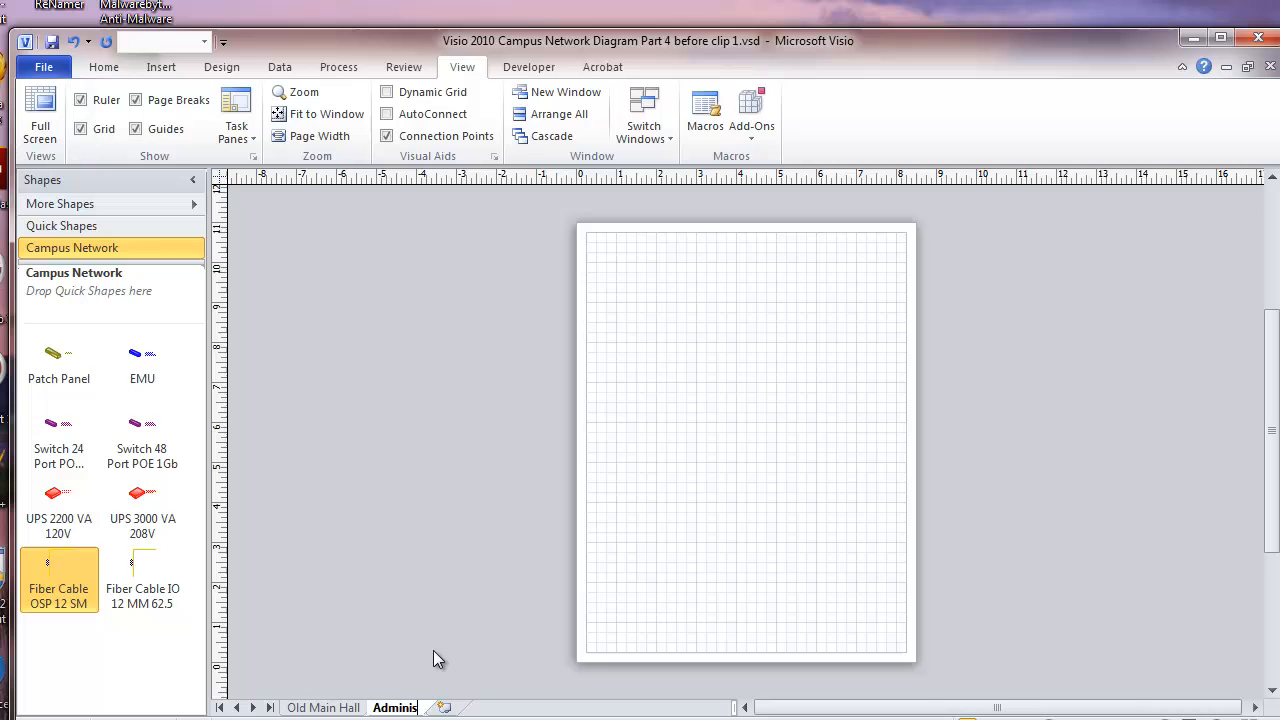
{"action": "left_click", "coordinate": [394, 707]}
{"action": "type", "text": "tration Building"}
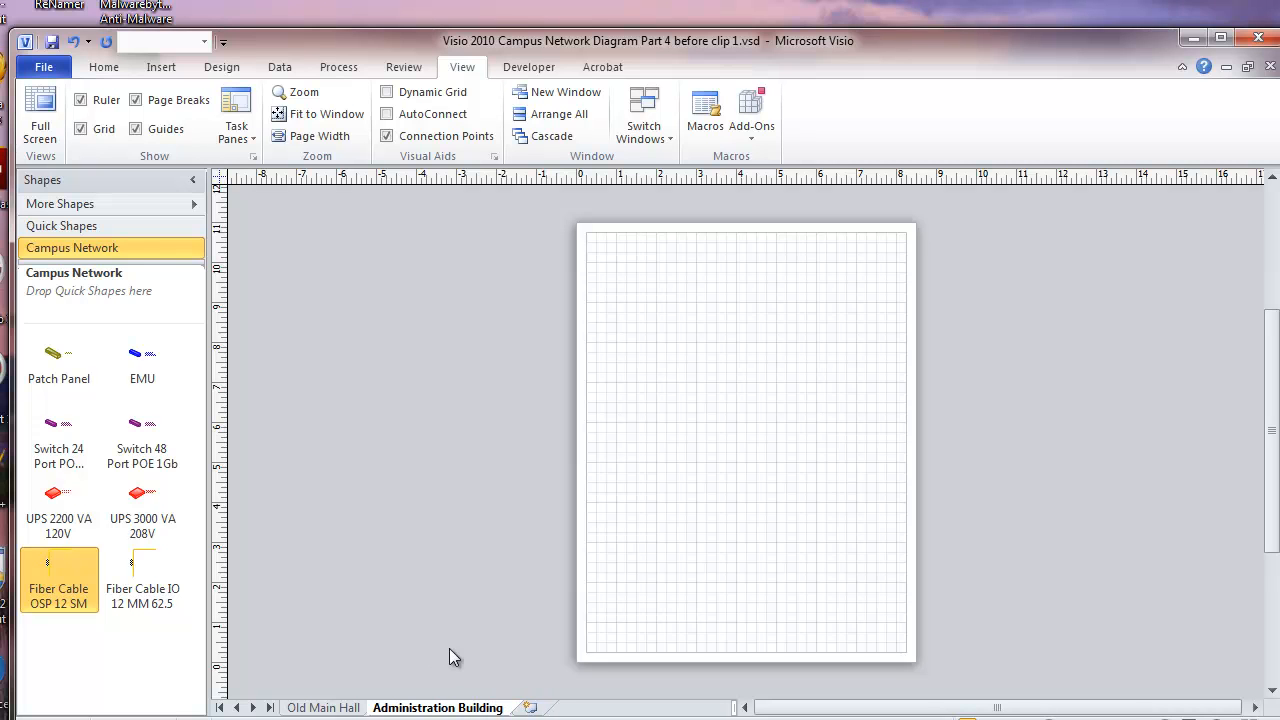
{"action": "left_click", "coordinate": [625, 522]}
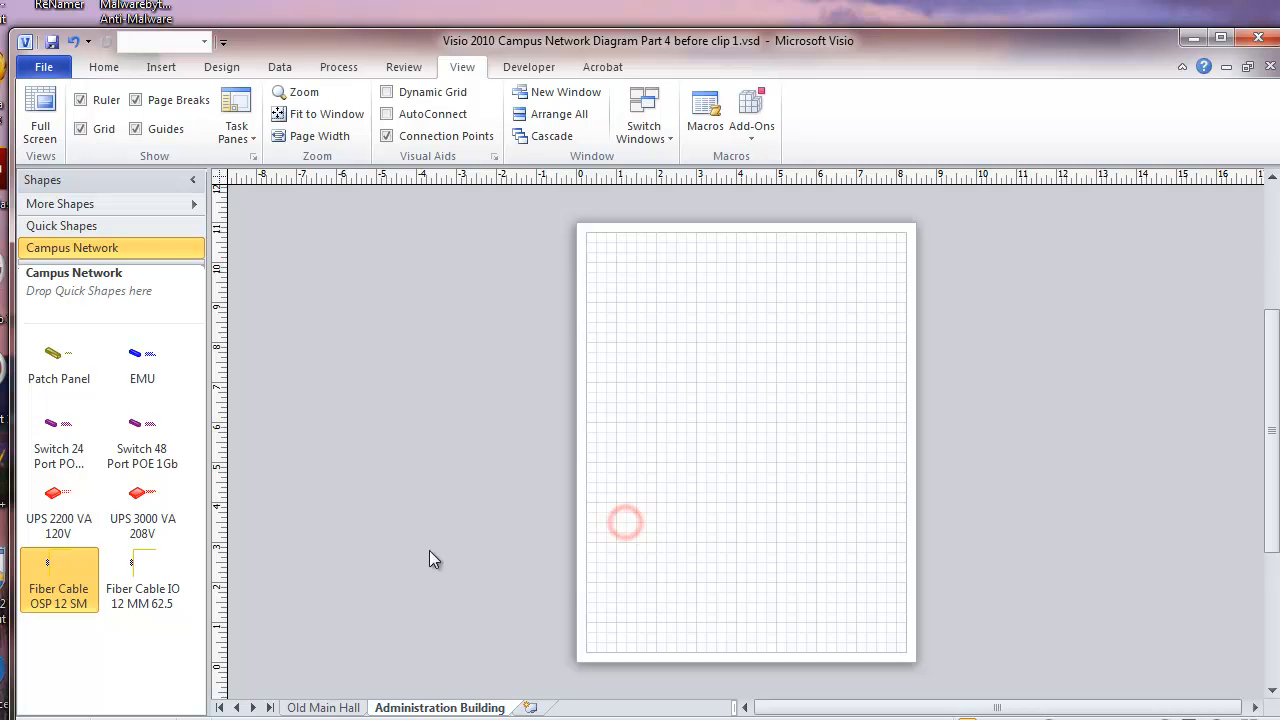
{"action": "left_click", "coordinate": [322, 707]}
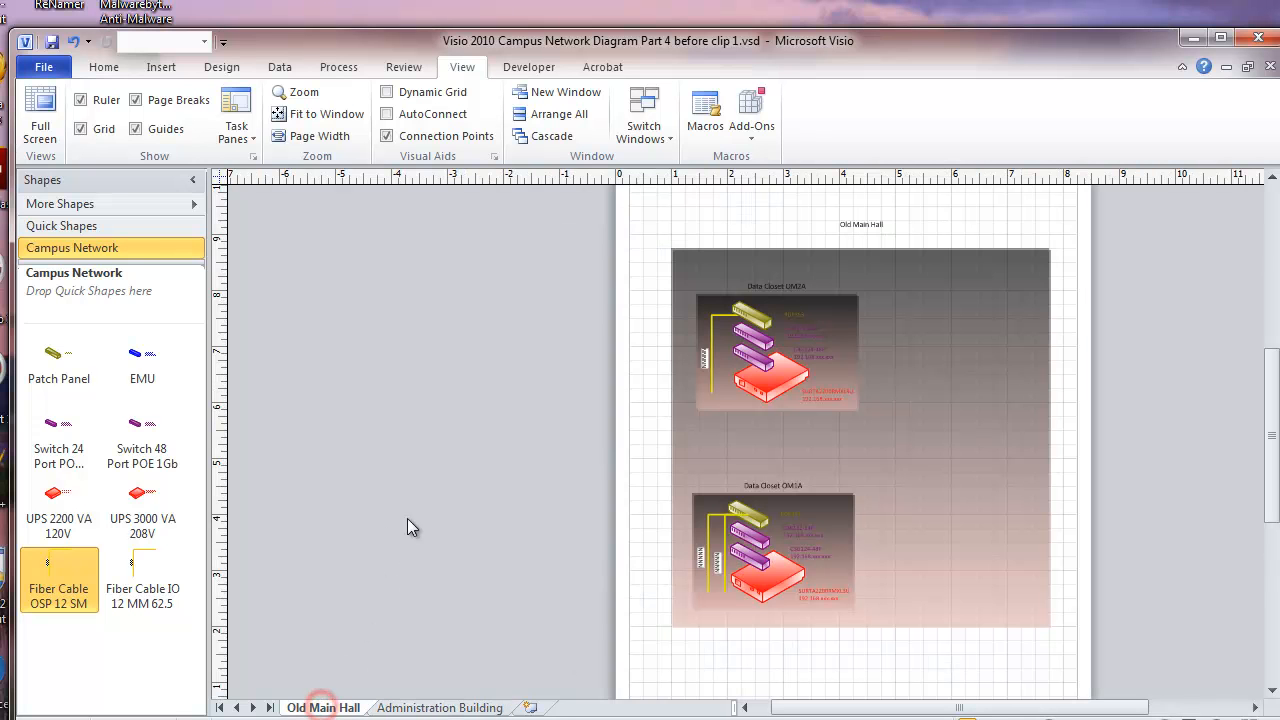
{"action": "mouse_move", "coordinate": [565, 227]}
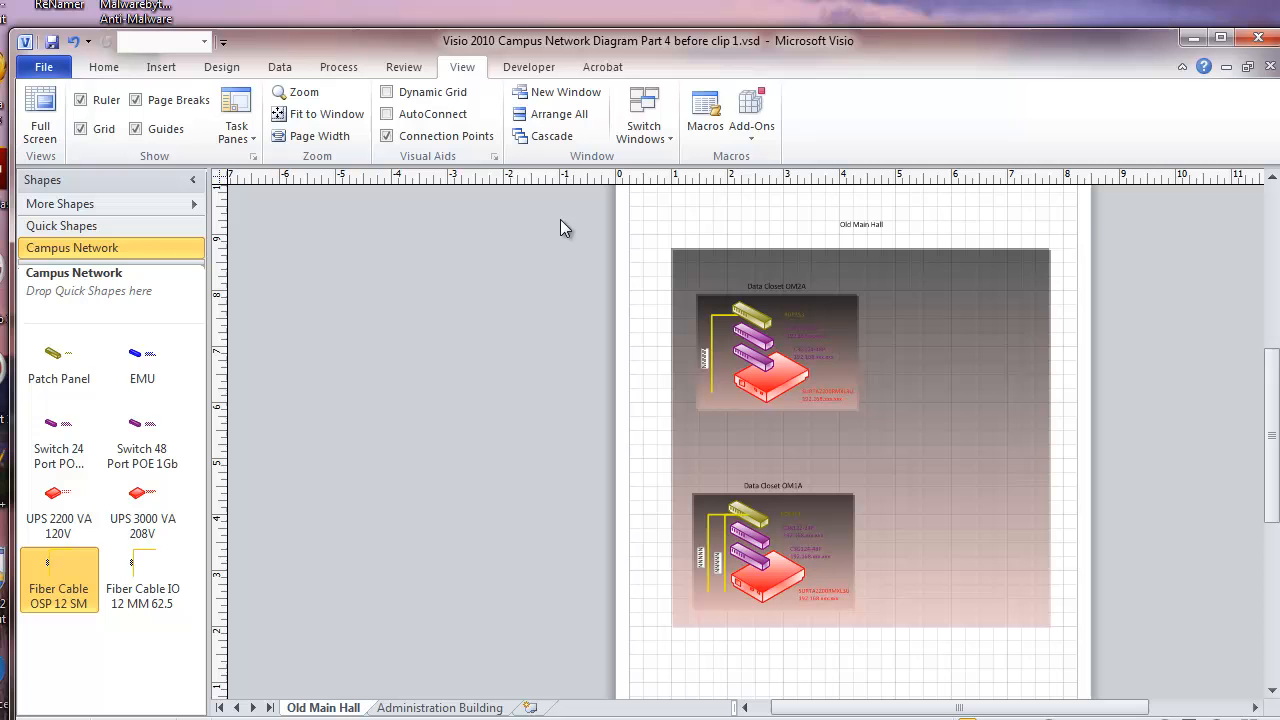
{"action": "mouse_move", "coordinate": [570, 225]}
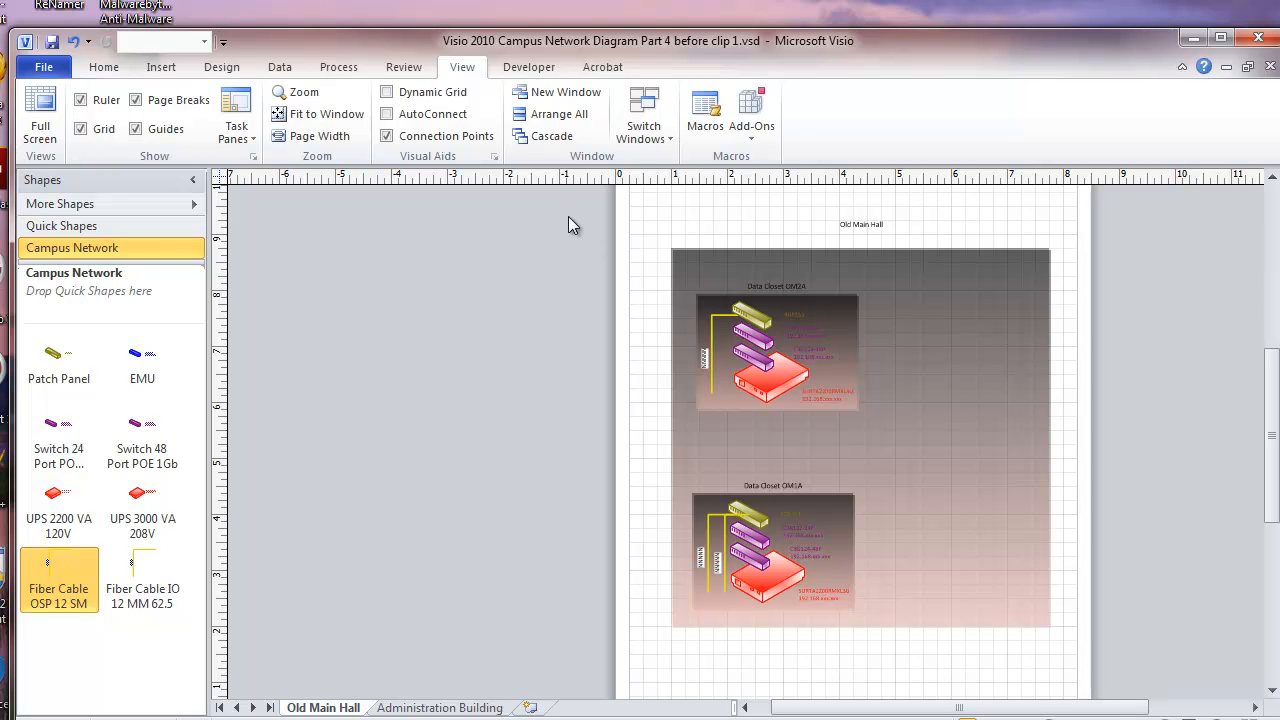
{"action": "mouse_move", "coordinate": [618, 225]}
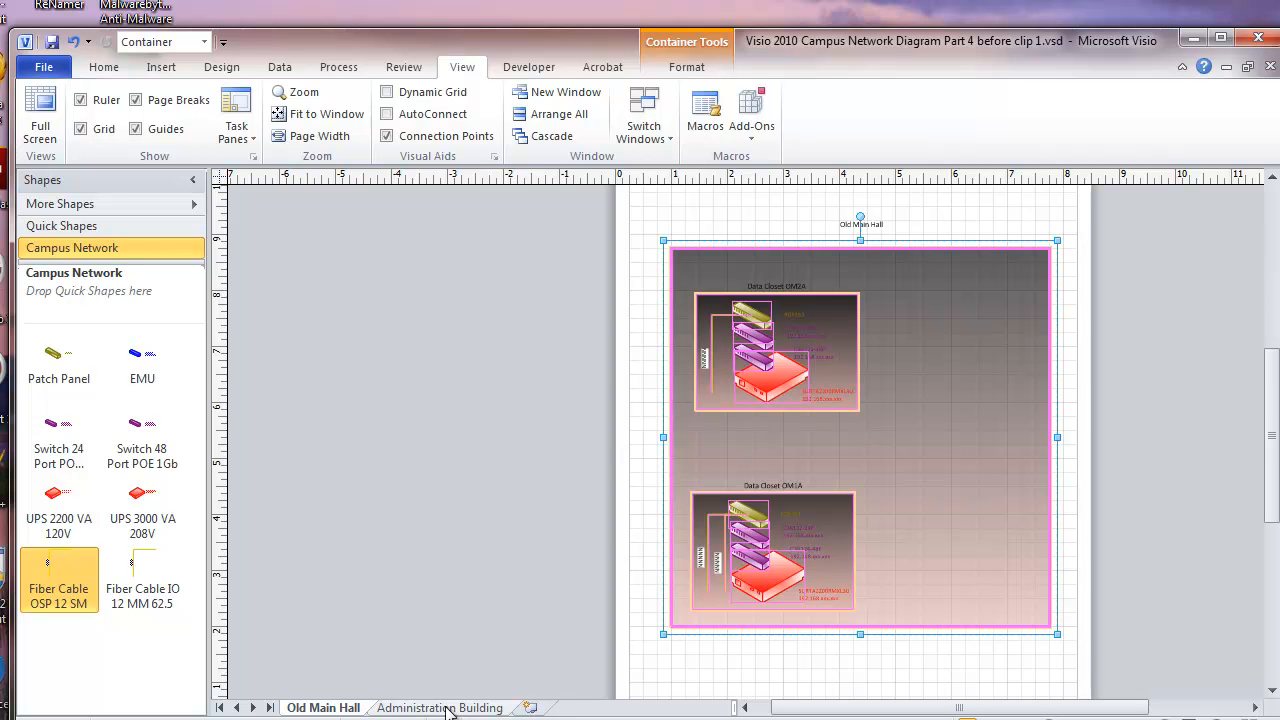
Paste the copied building container onto the Administration Building page
{"action": "left_click", "coordinate": [439, 707]}
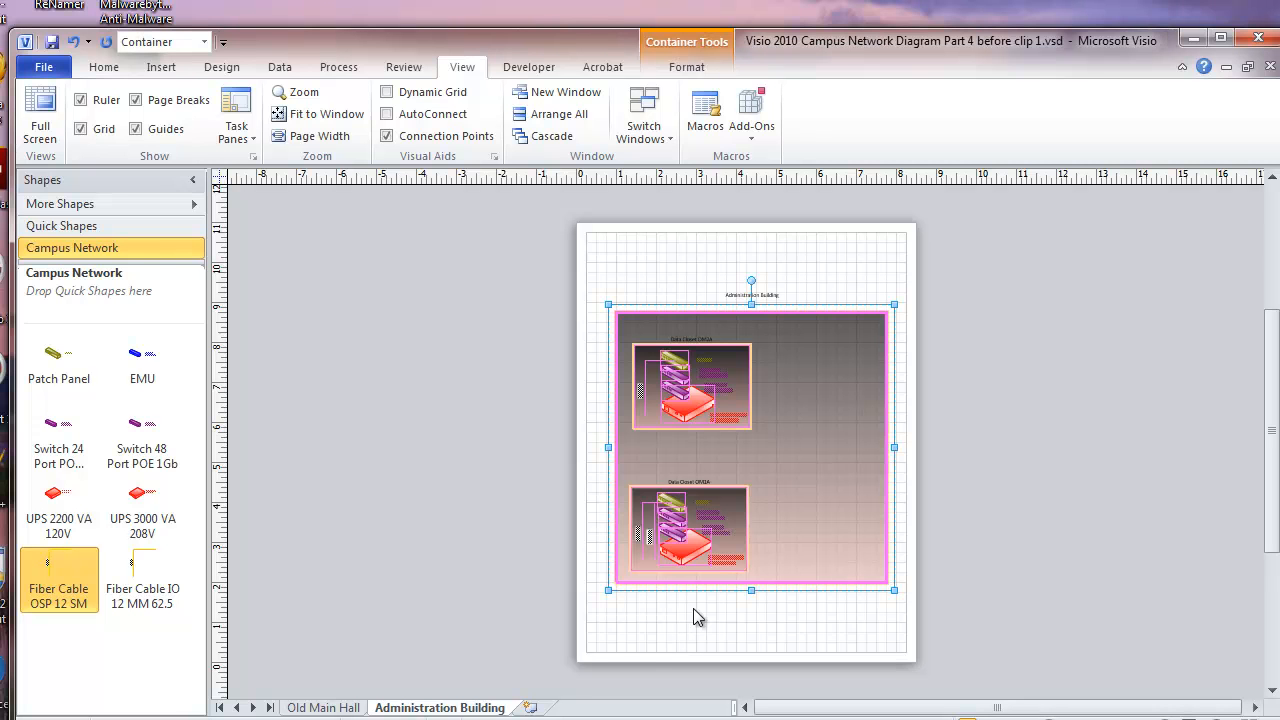
{"action": "left_click", "coordinate": [635, 645]}
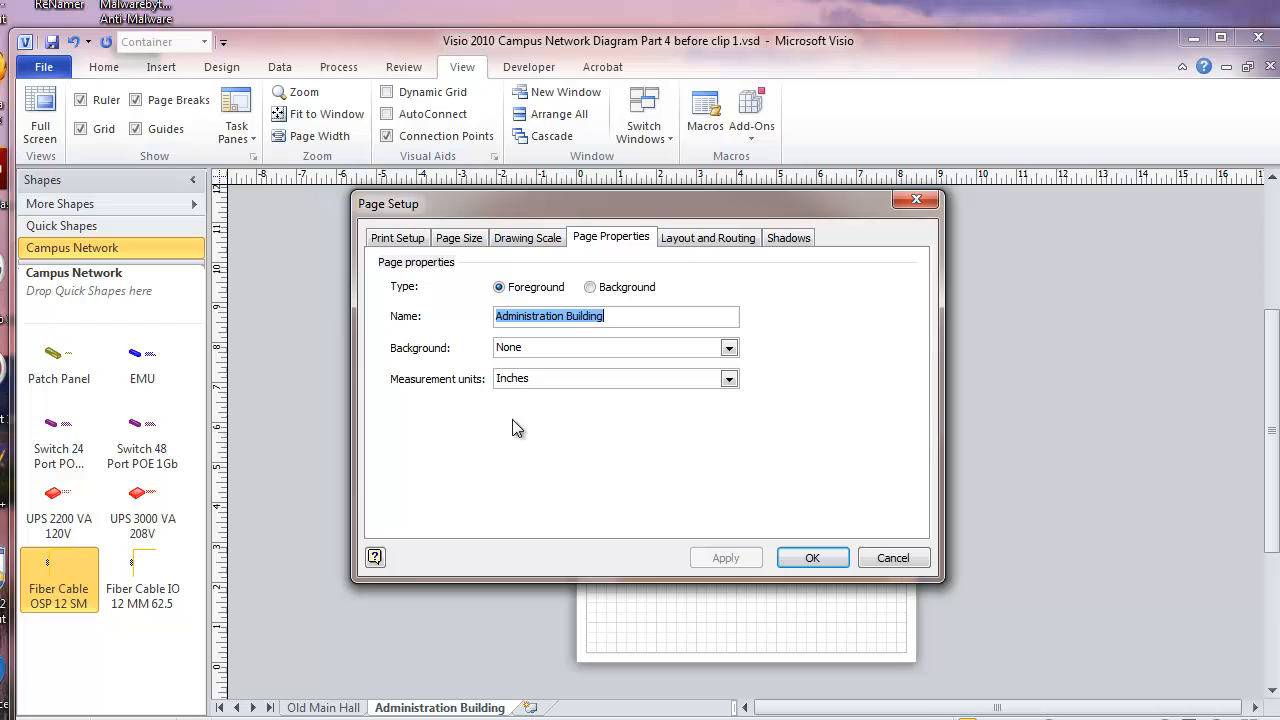
Set both printer paper and drawing page size to Landscape in Page Setup
{"action": "left_click", "coordinate": [397, 237]}
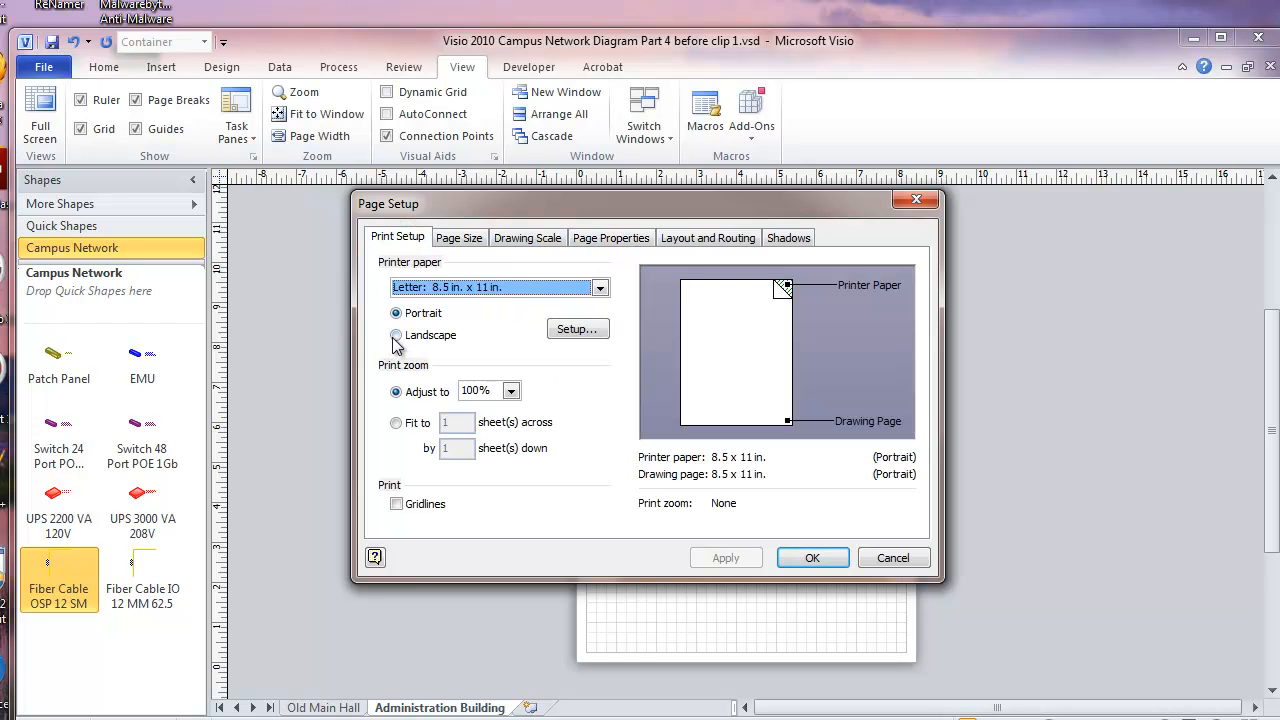
{"action": "left_click", "coordinate": [396, 335]}
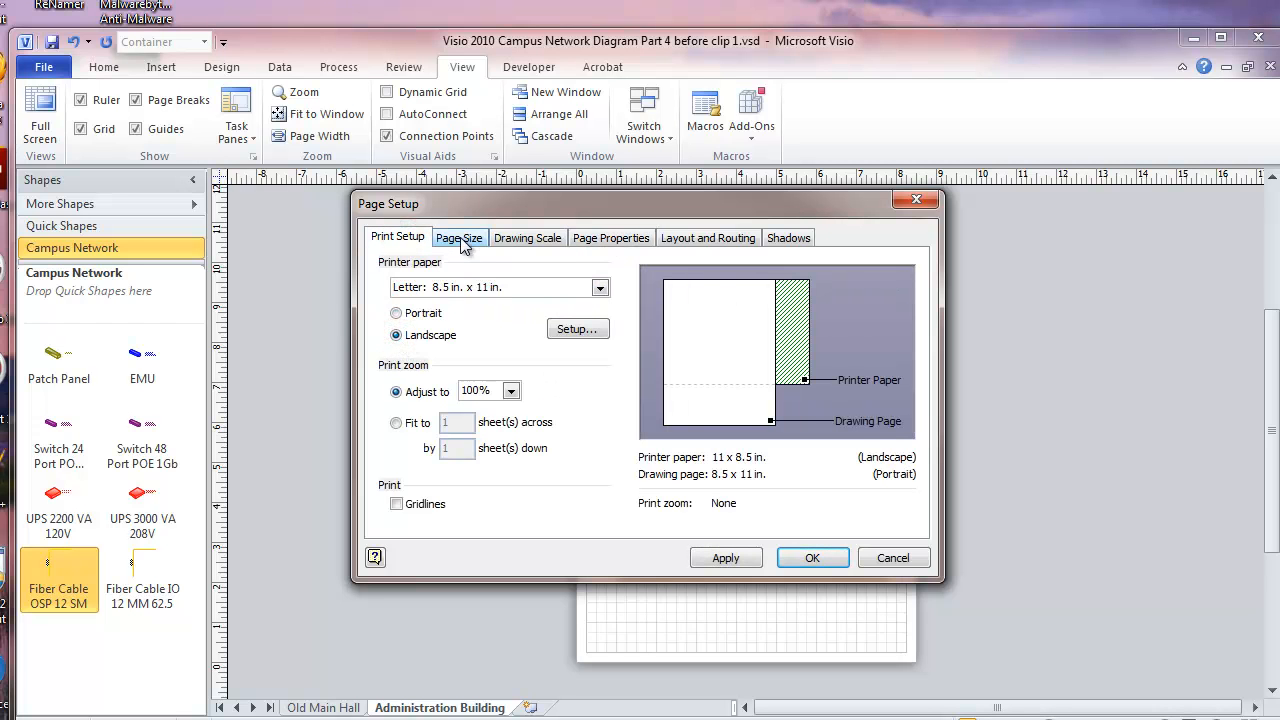
{"action": "left_click", "coordinate": [459, 237]}
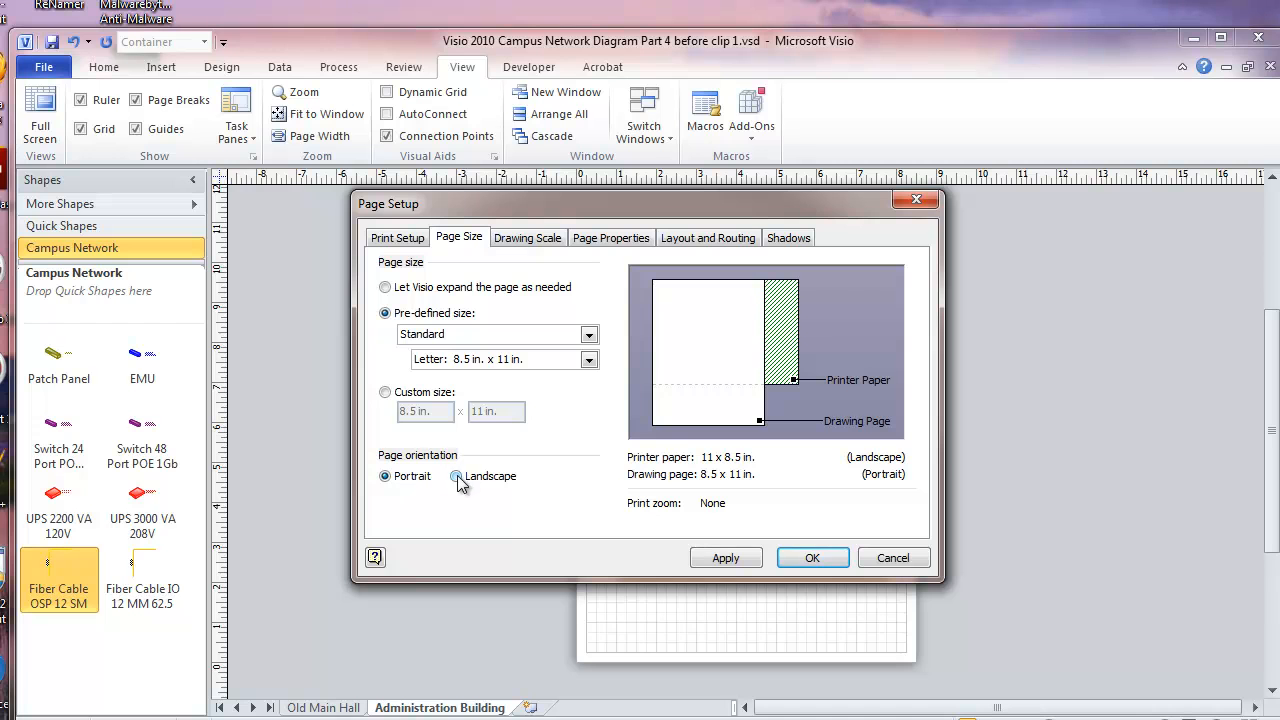
{"action": "left_click", "coordinate": [456, 475]}
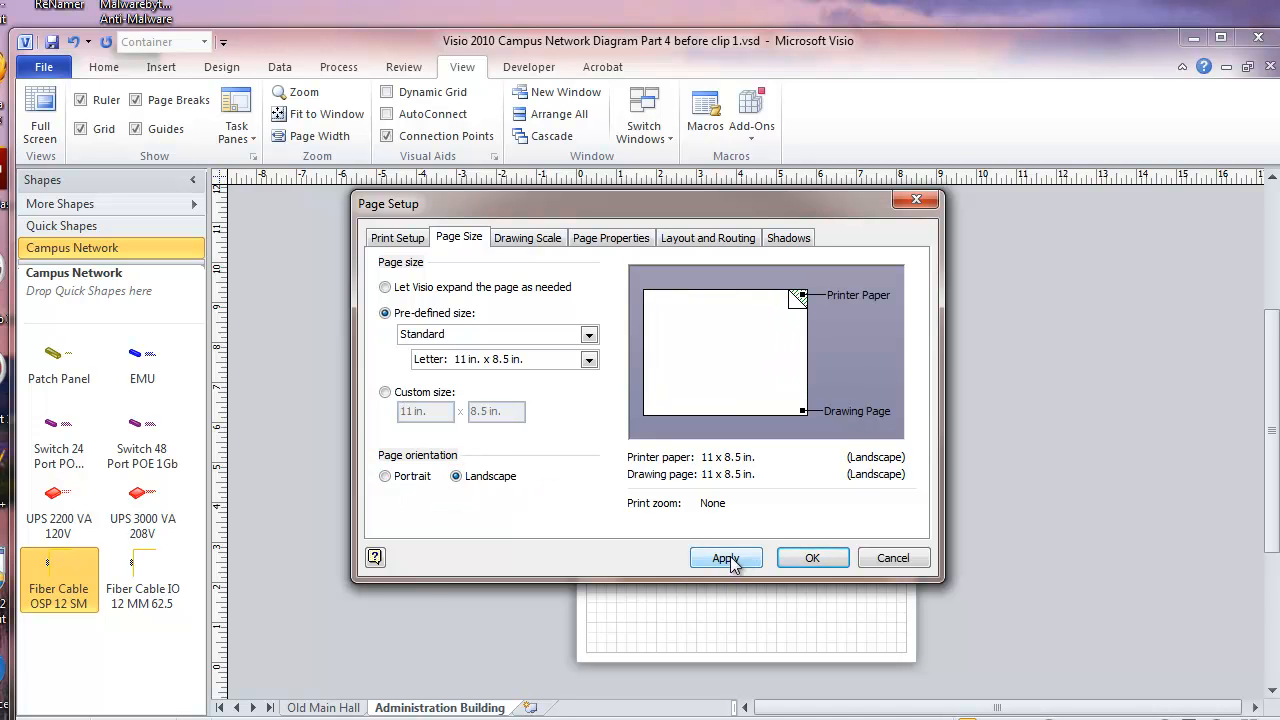
{"action": "left_click", "coordinate": [812, 558]}
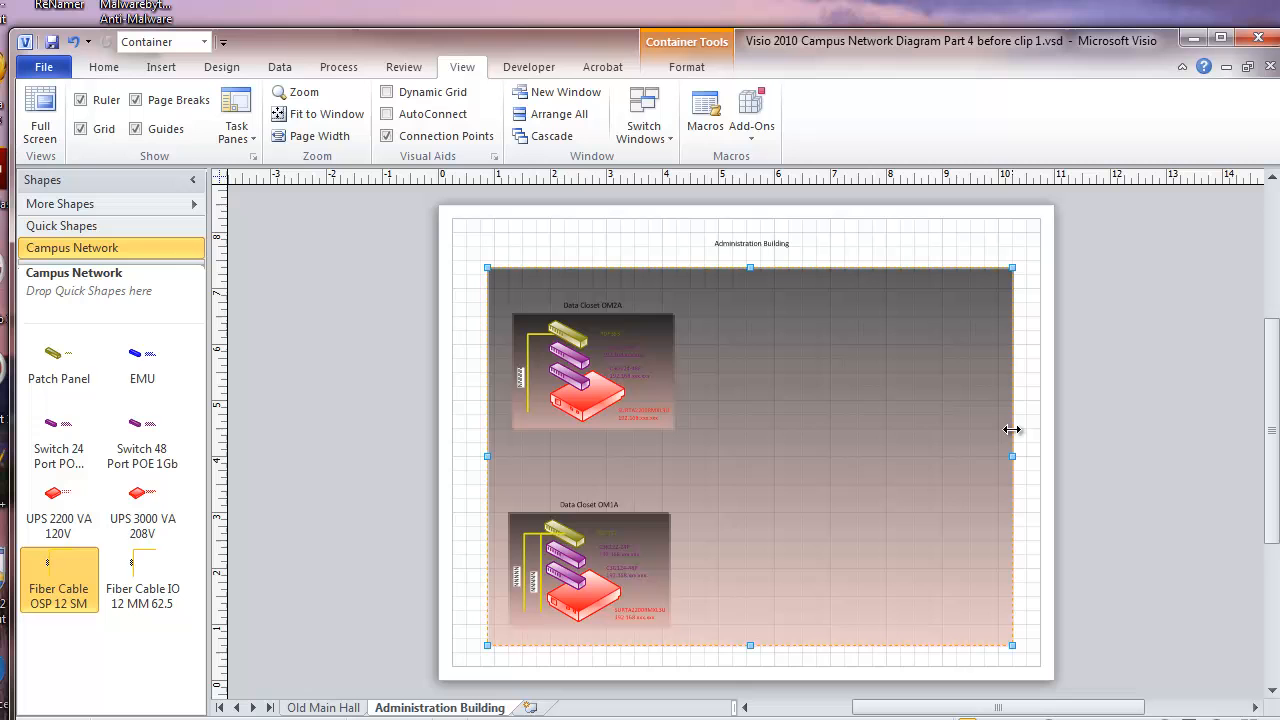
{"action": "mouse_move", "coordinate": [675, 450]}
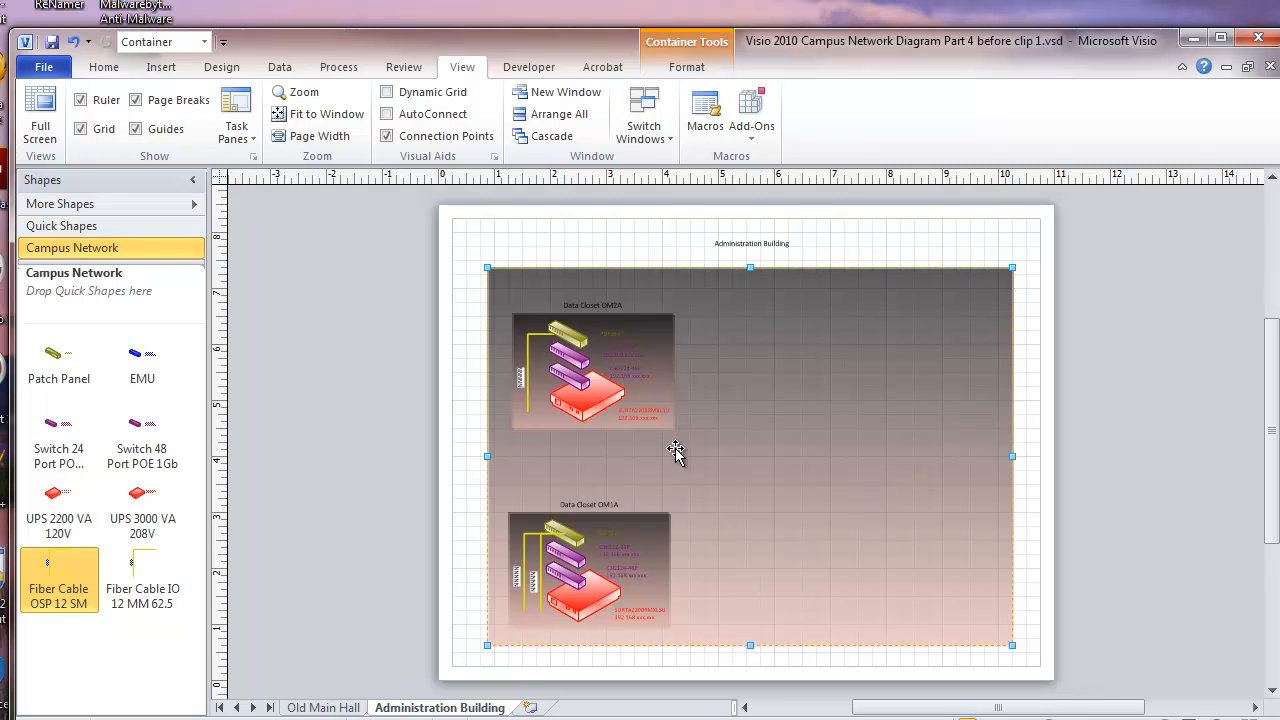
Move the upper data closet beside the lower one and widen the building container
{"action": "left_click", "coordinate": [540, 318]}
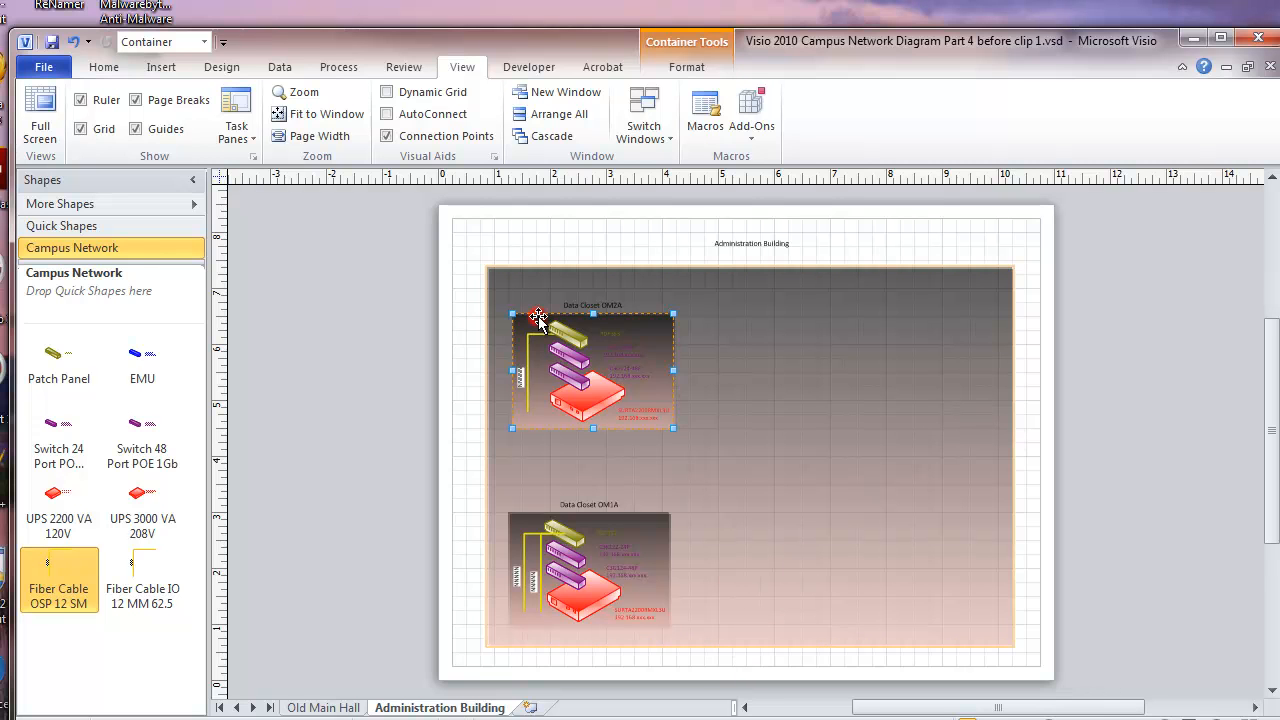
{"action": "mouse_move", "coordinate": [675, 332]}
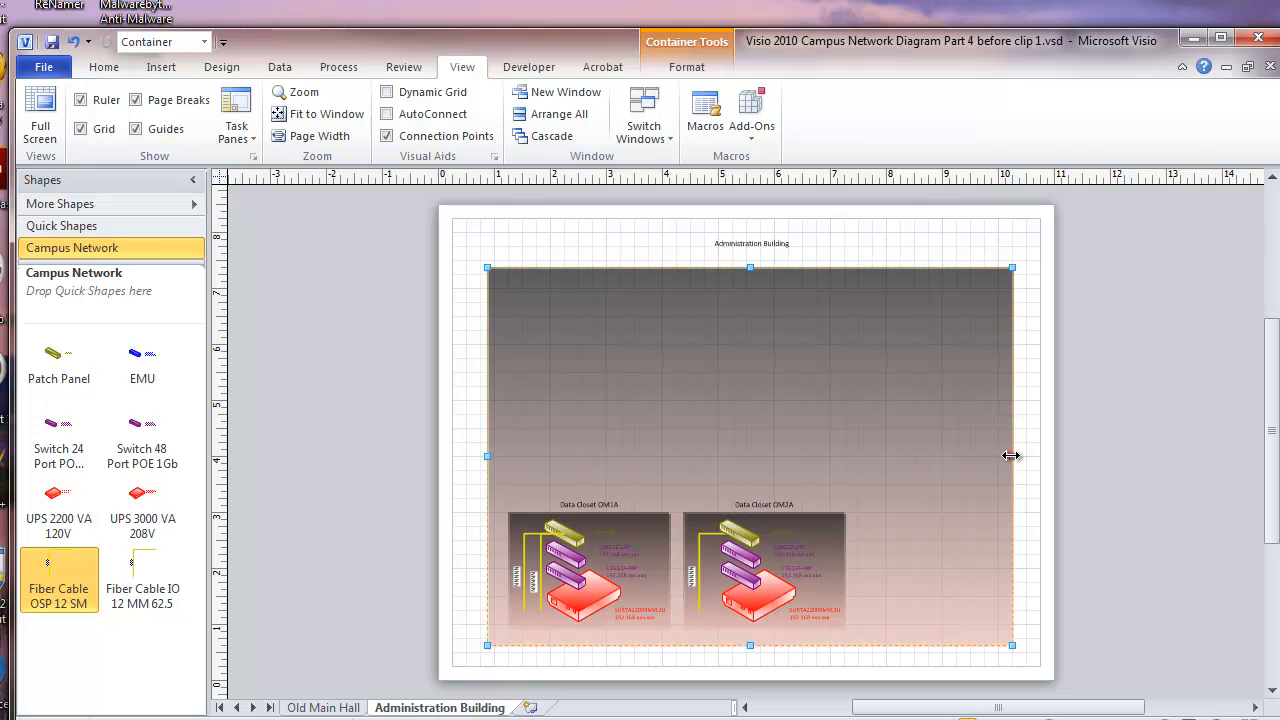
{"action": "left_click_drag", "start_coordinate": [1011, 457], "coordinate": [1025, 457]}
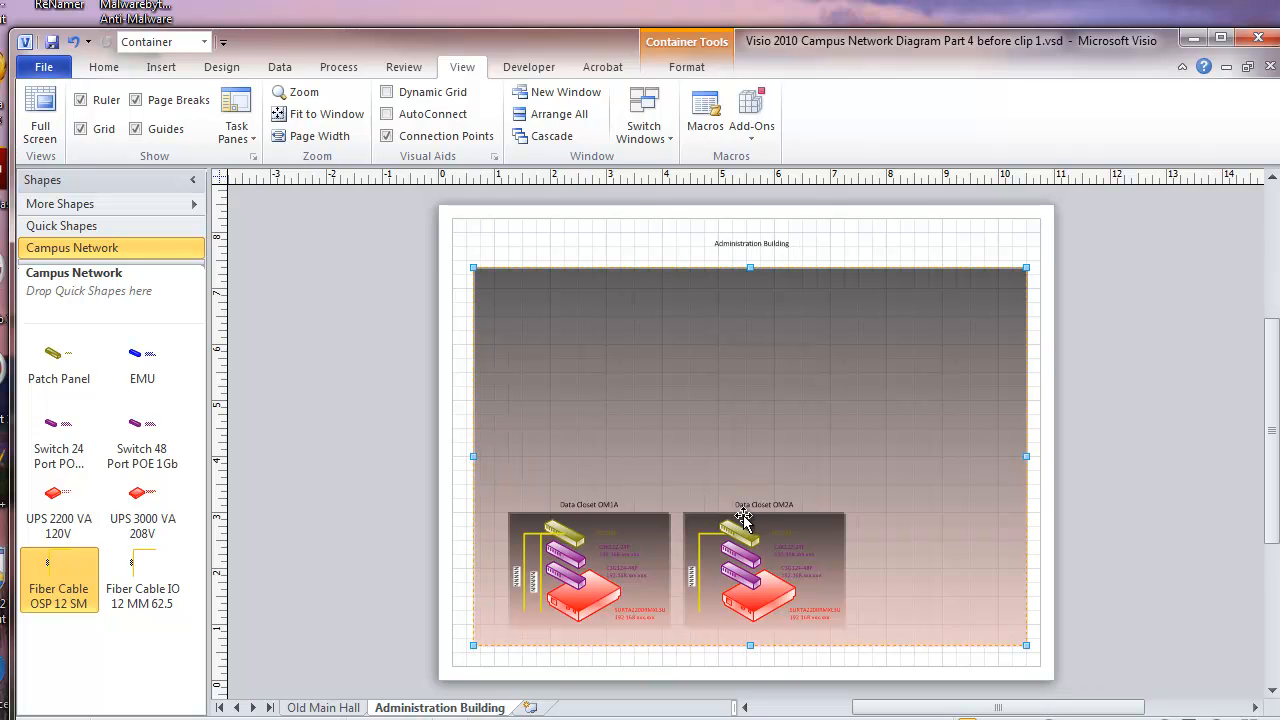
{"action": "left_click", "coordinate": [763, 535]}
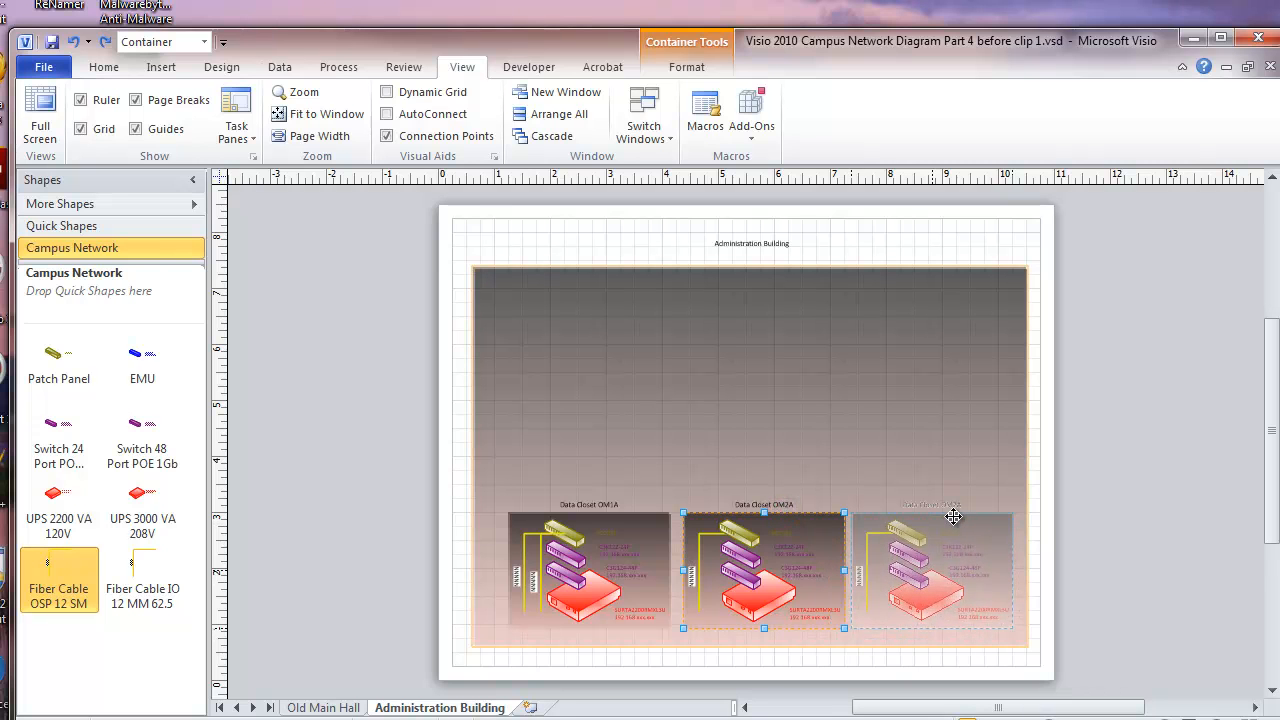
{"action": "mouse_move", "coordinate": [958, 523]}
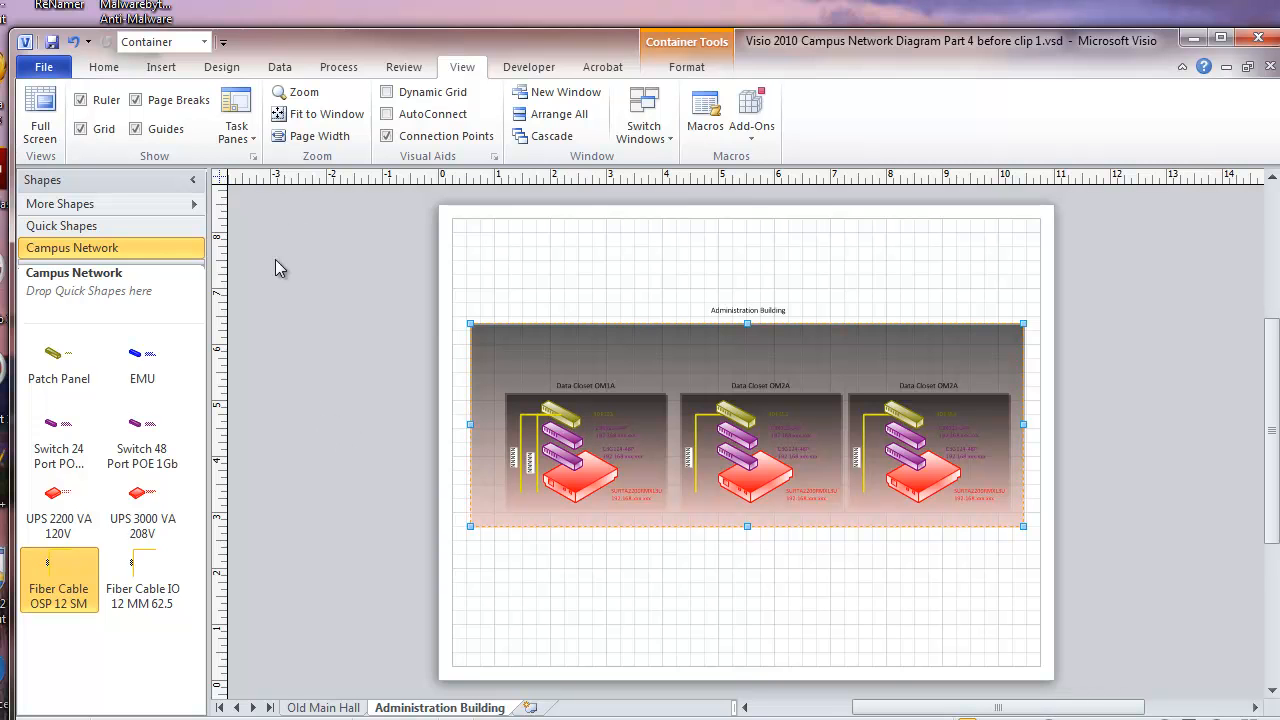
Show the Shape Data window and set the left closet's Location to AB1A
{"action": "left_click", "coordinate": [236, 113]}
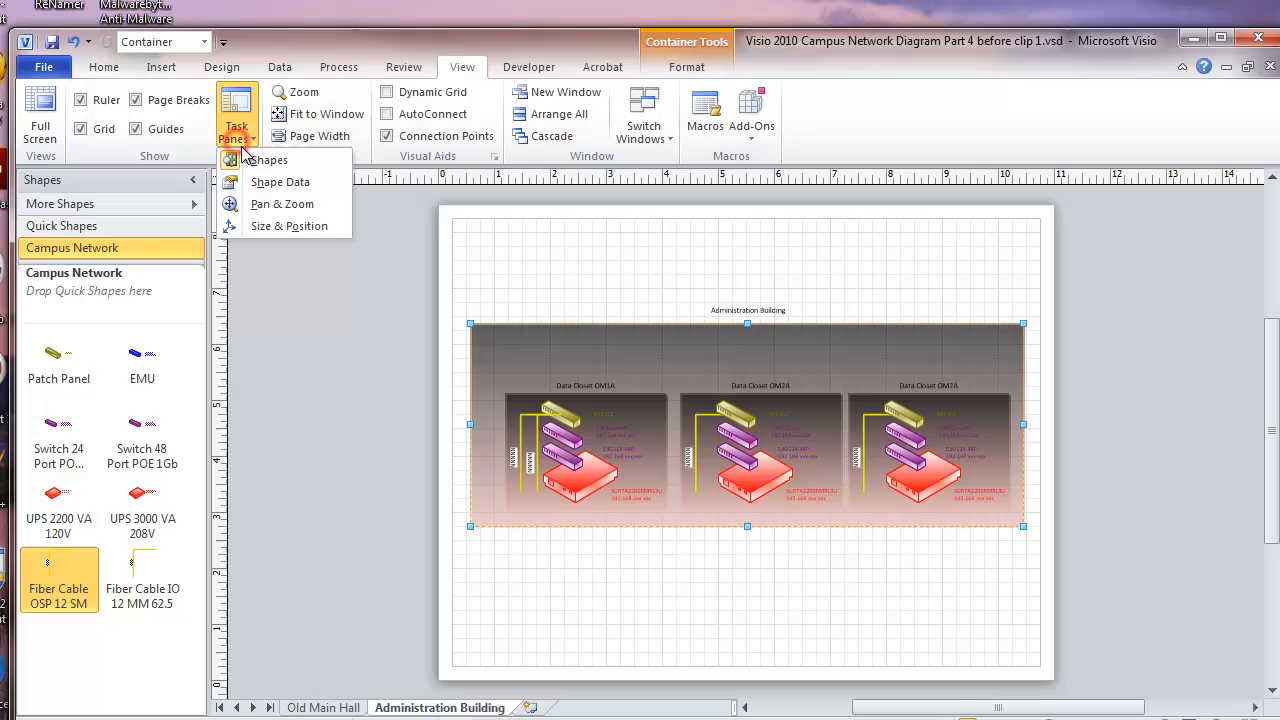
{"action": "left_click", "coordinate": [280, 181]}
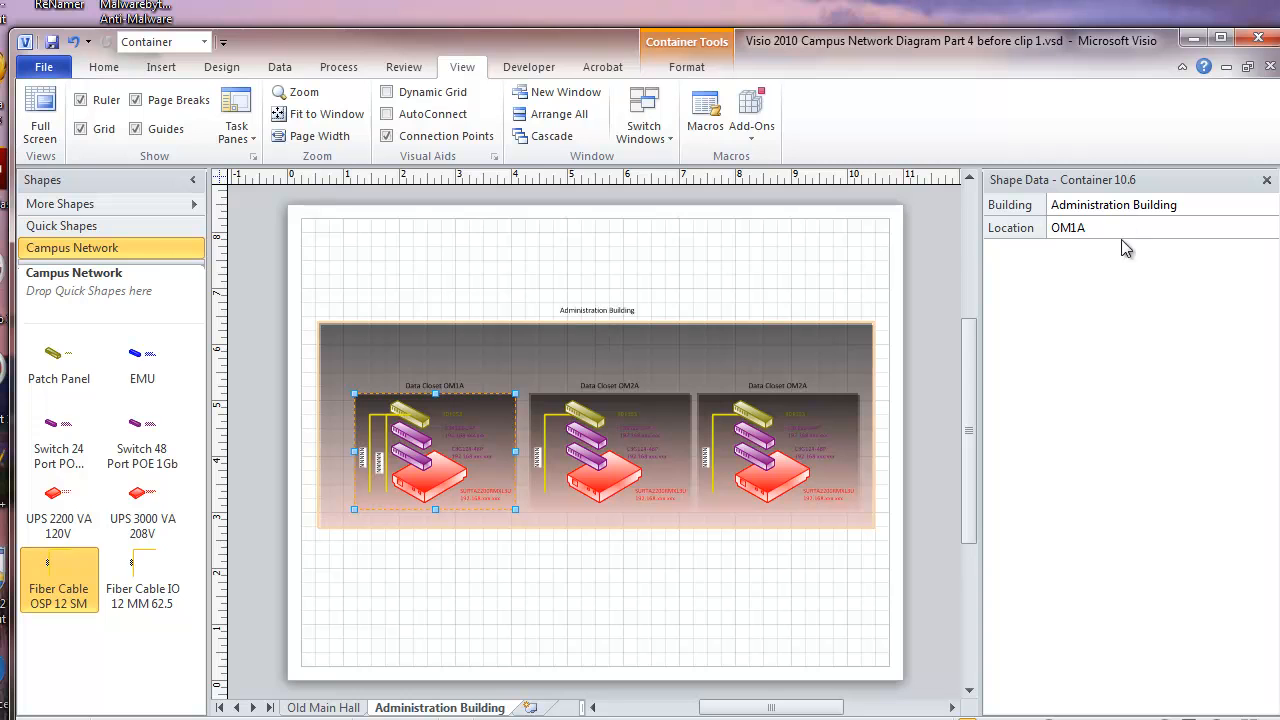
{"action": "double_click", "coordinate": [1068, 228]}
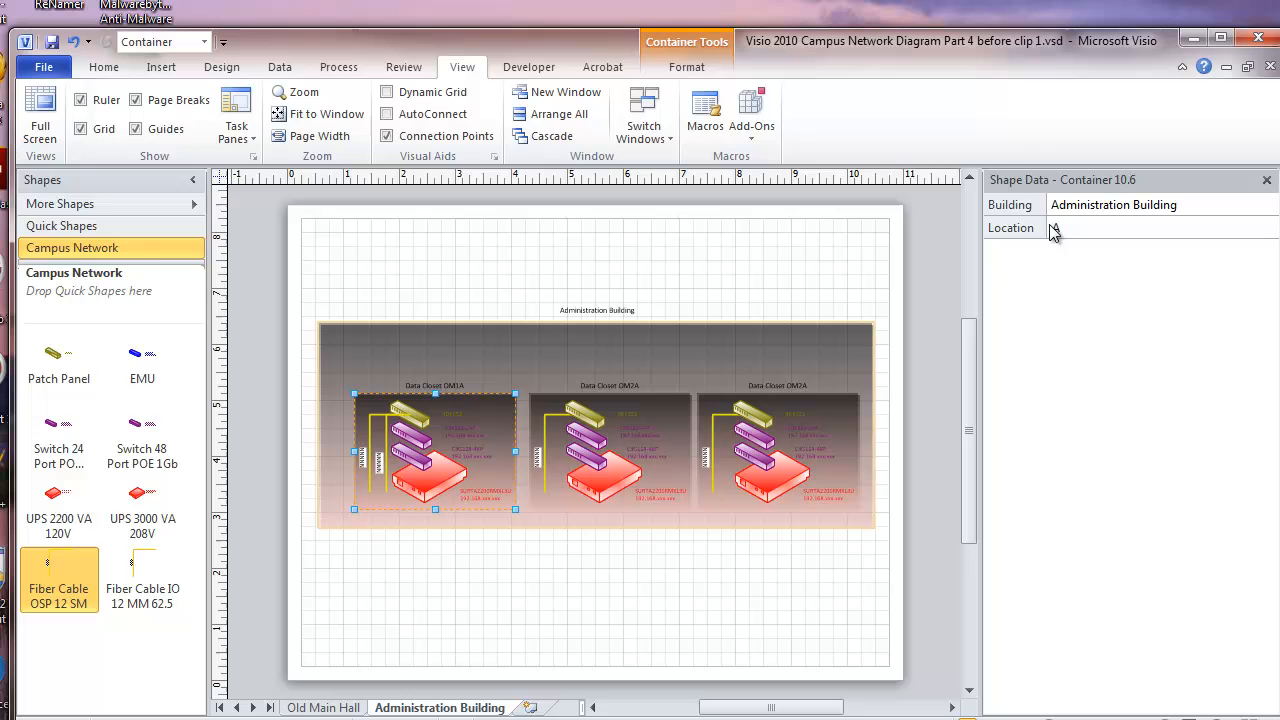
{"action": "type", "text": "B1A"}
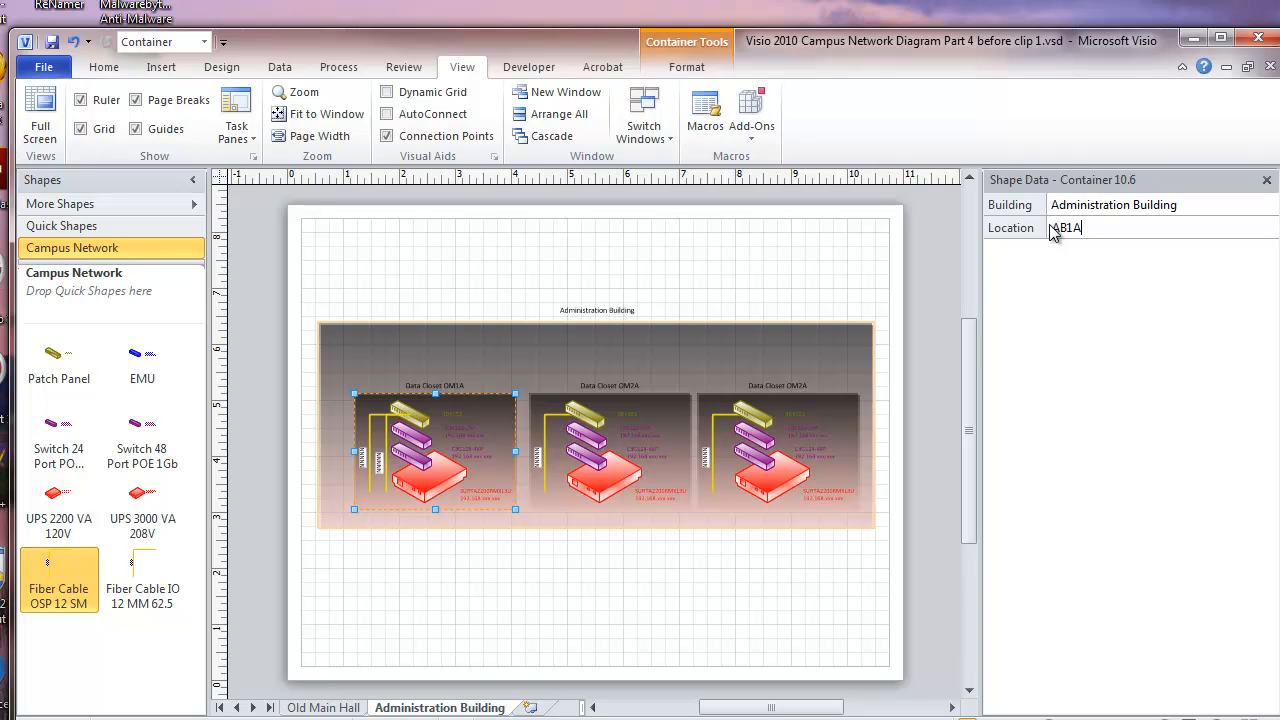
Set the middle and right closets' Locations to AB1B and AB1C
{"action": "left_click", "coordinate": [627, 412]}
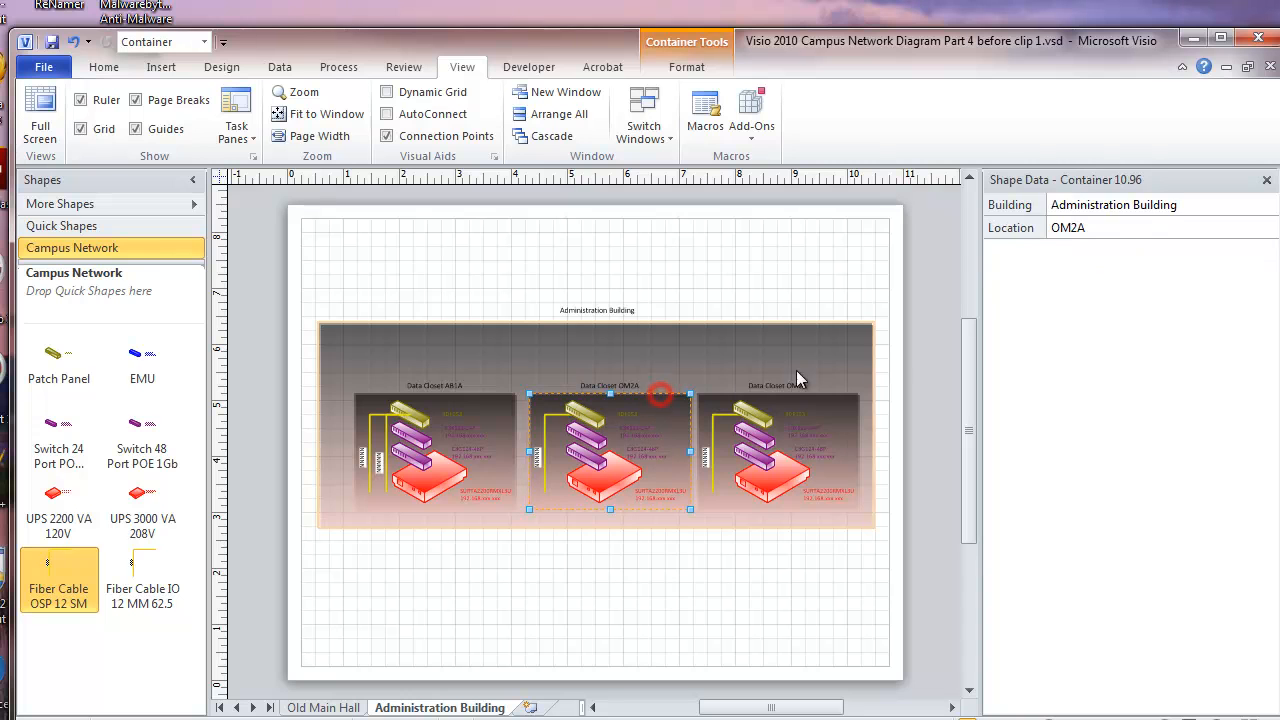
{"action": "double_click", "coordinate": [1068, 228]}
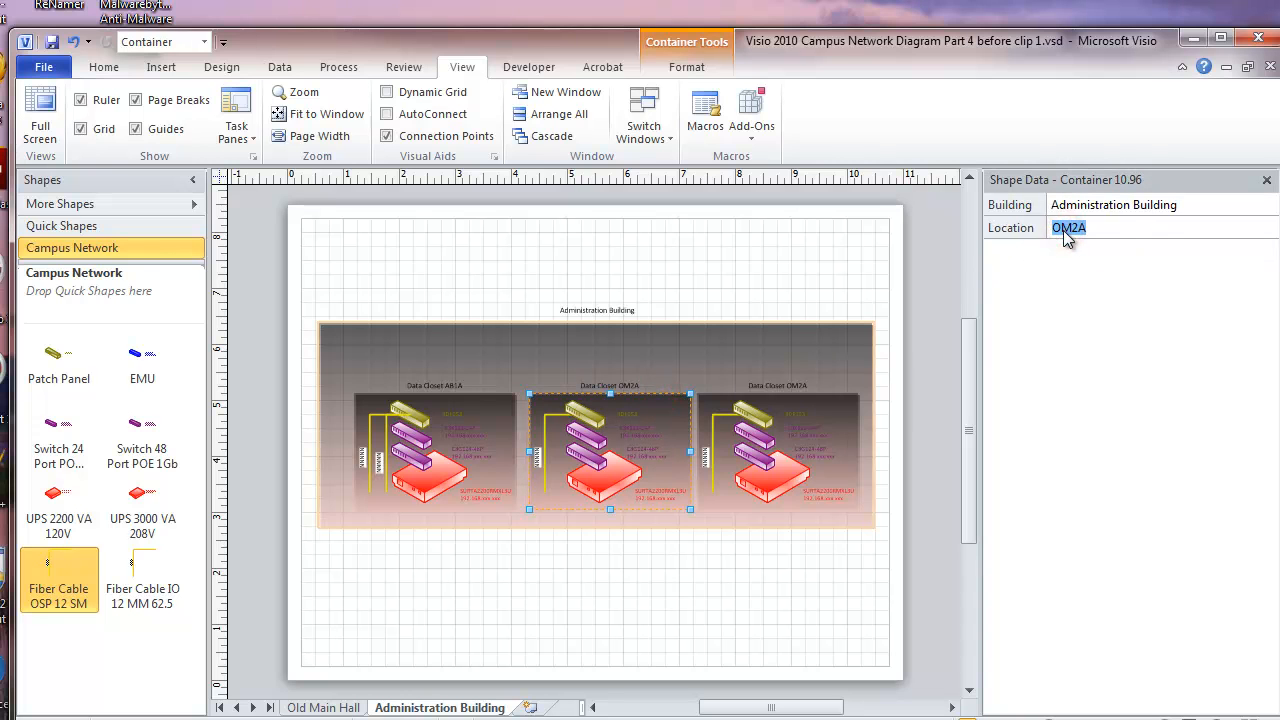
{"action": "type", "text": "AB1B"}
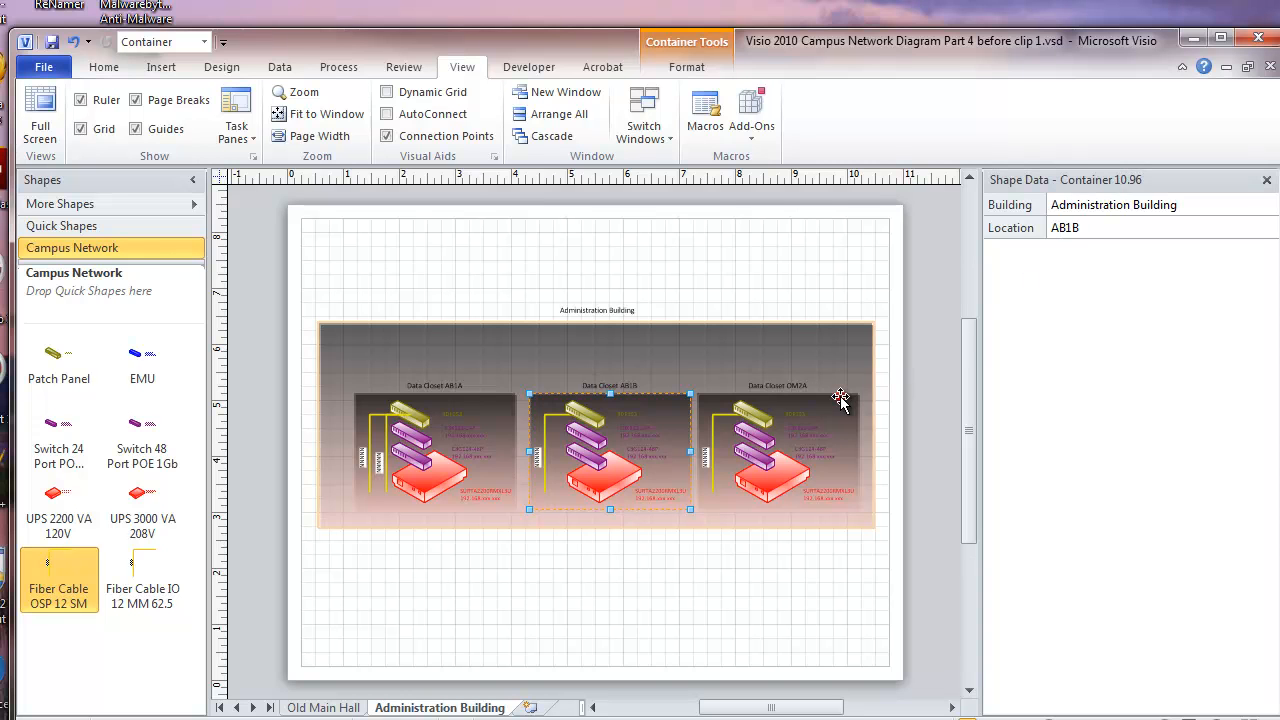
{"action": "left_click", "coordinate": [777, 450]}
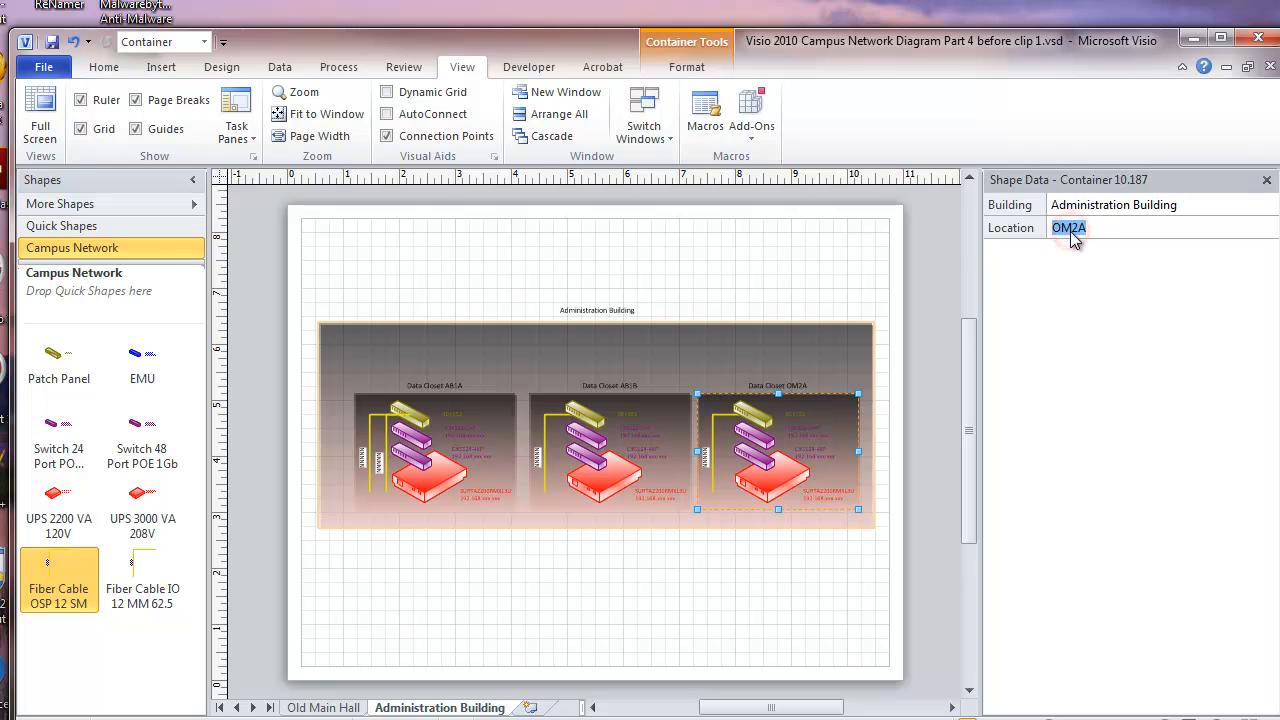
{"action": "type", "text": "AB1C"}
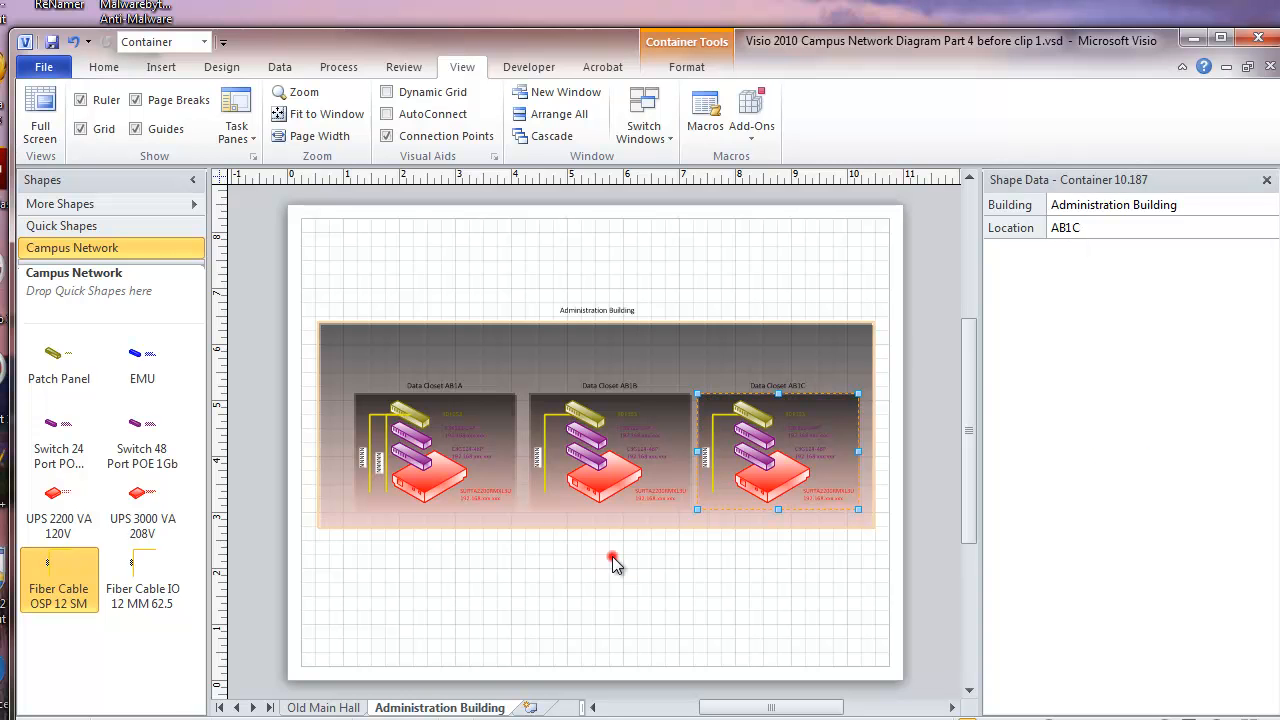
{"action": "left_click", "coordinate": [614, 560]}
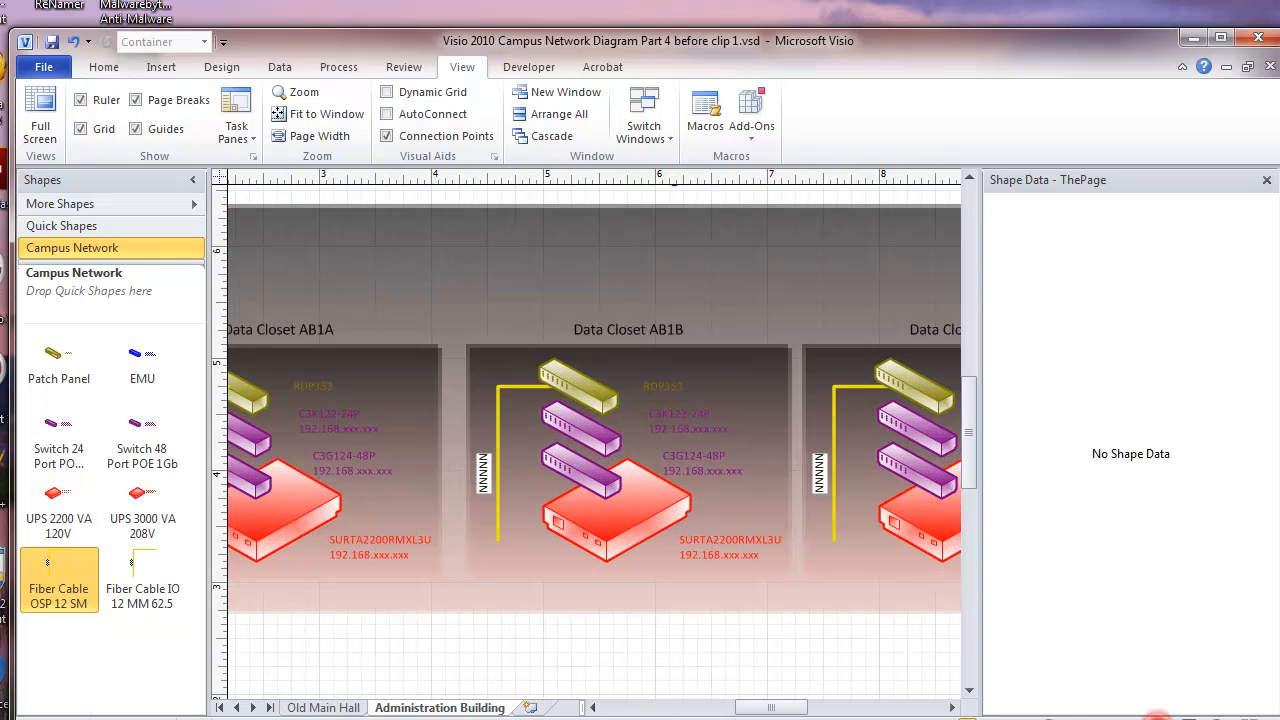
Place EMU shapes into closets AB1B and AB1C
{"action": "left_click", "coordinate": [595, 525]}
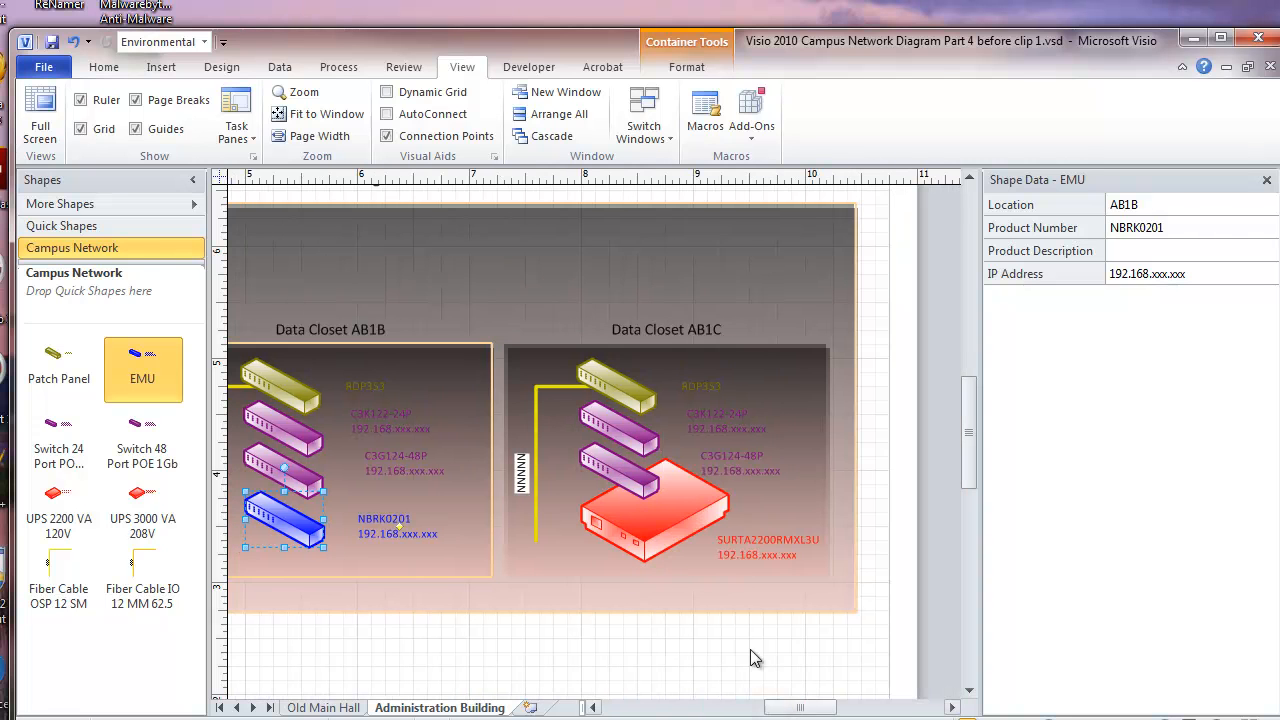
{"action": "left_click", "coordinate": [650, 510]}
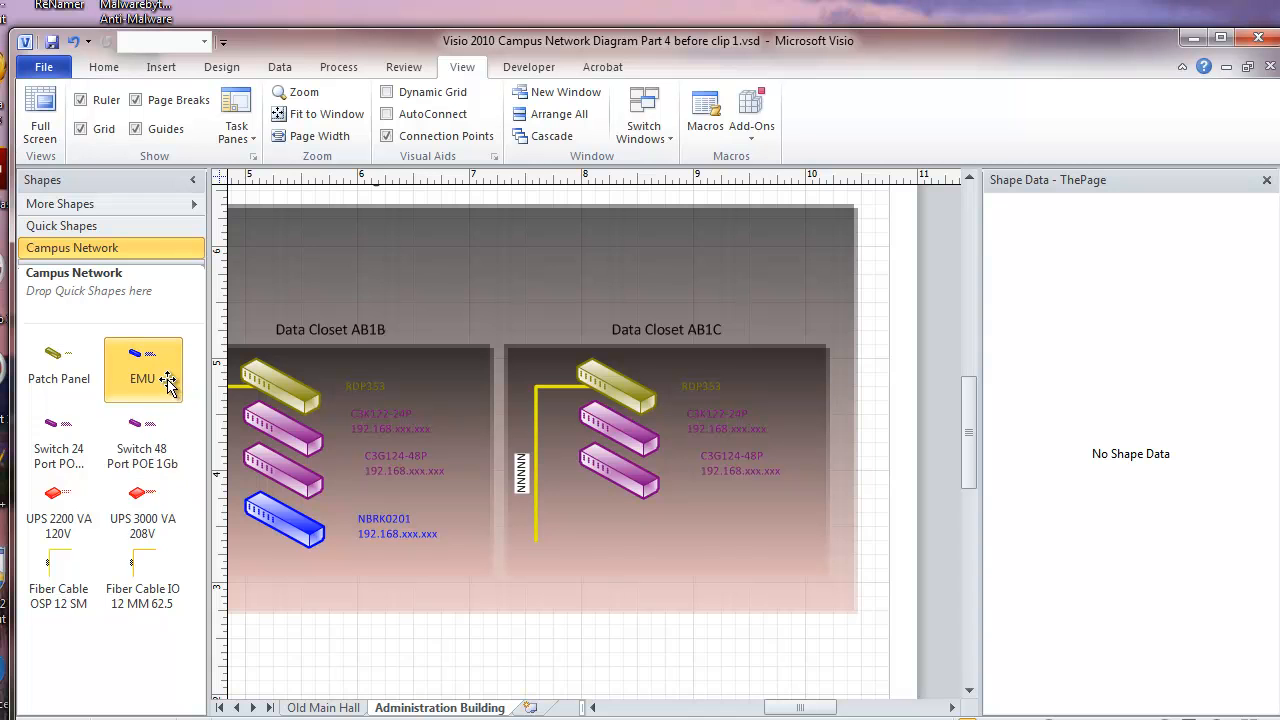
{"action": "left_click_drag", "start_coordinate": [143, 365], "coordinate": [430, 630]}
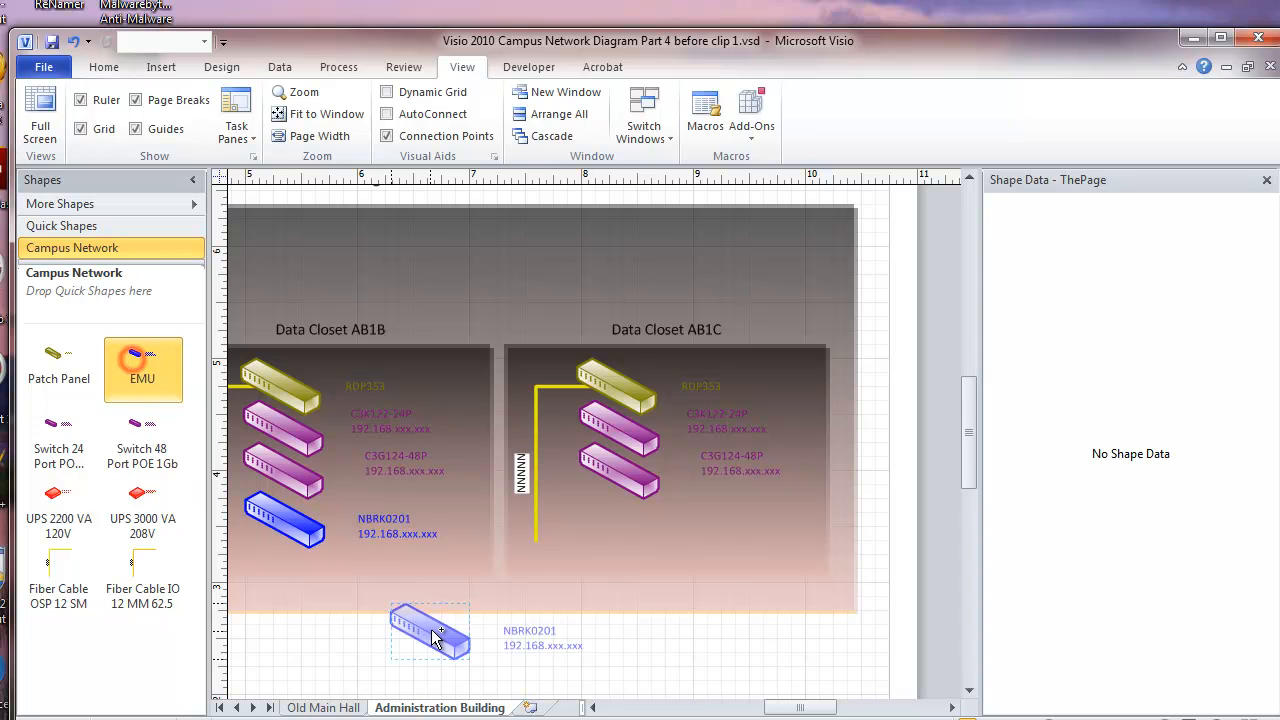
{"action": "left_click_drag", "start_coordinate": [430, 630], "coordinate": [620, 525]}
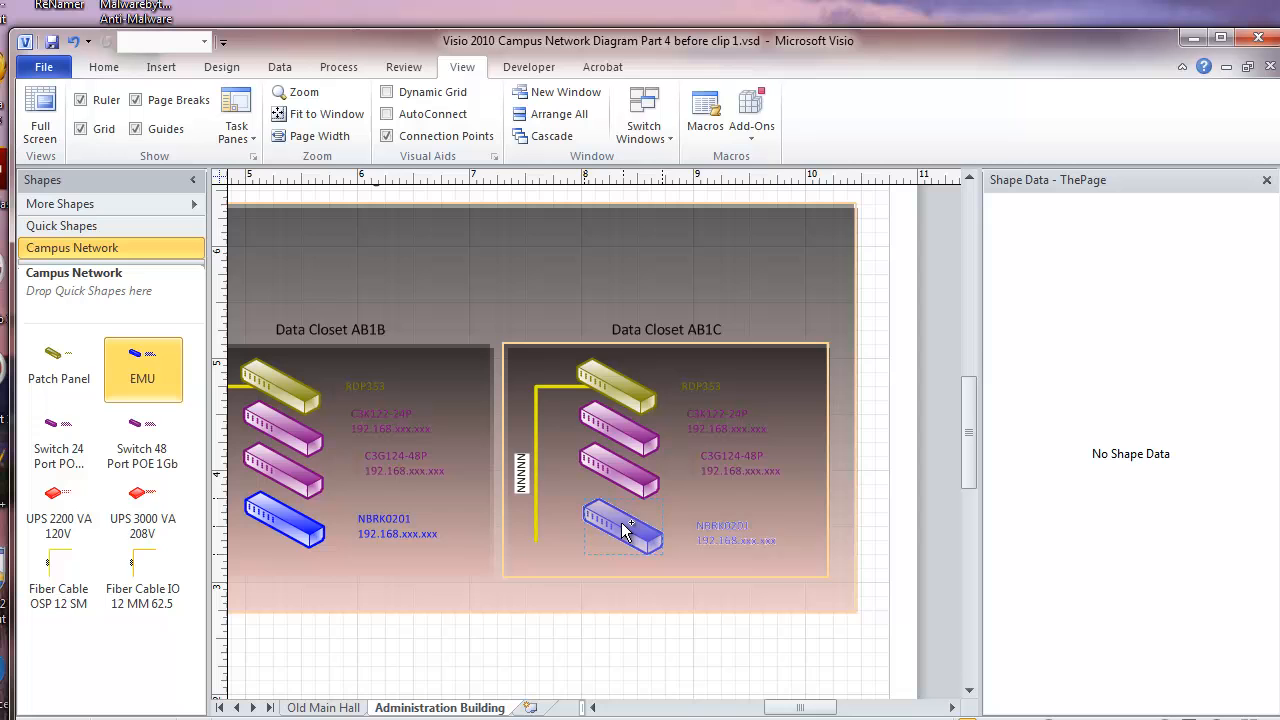
{"action": "left_click", "coordinate": [620, 520]}
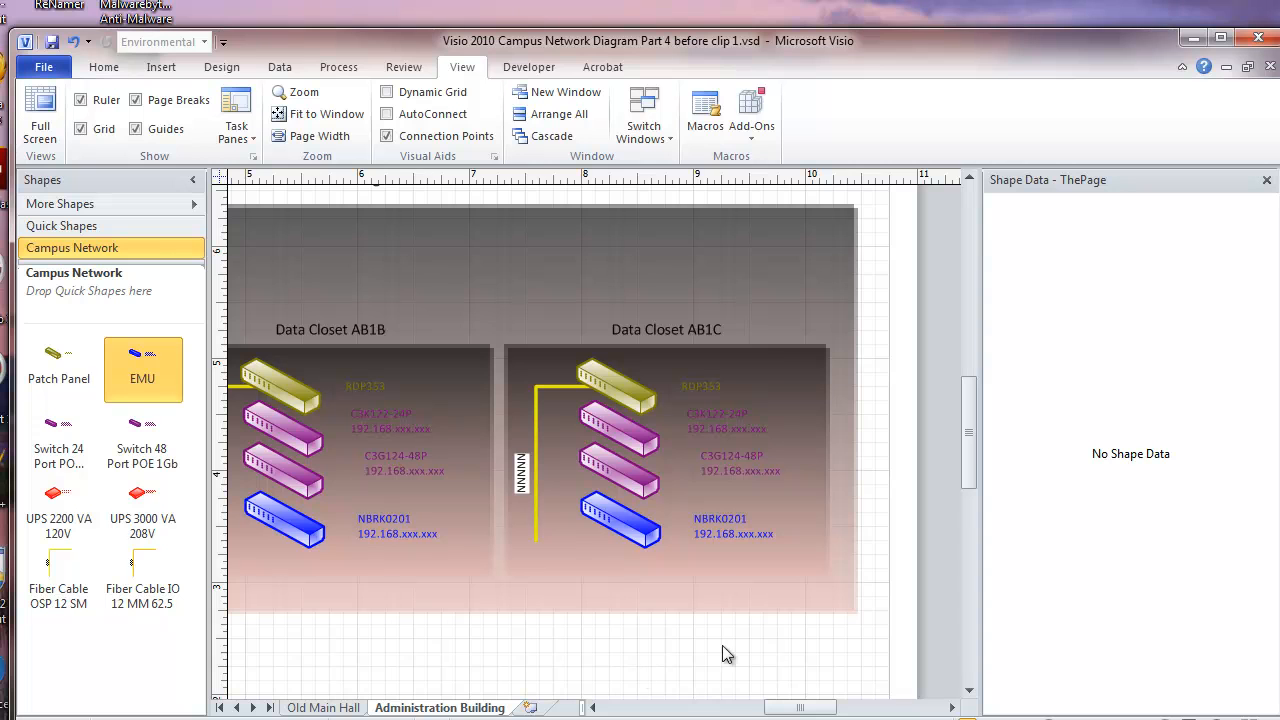
{"action": "mouse_move", "coordinate": [635, 610]}
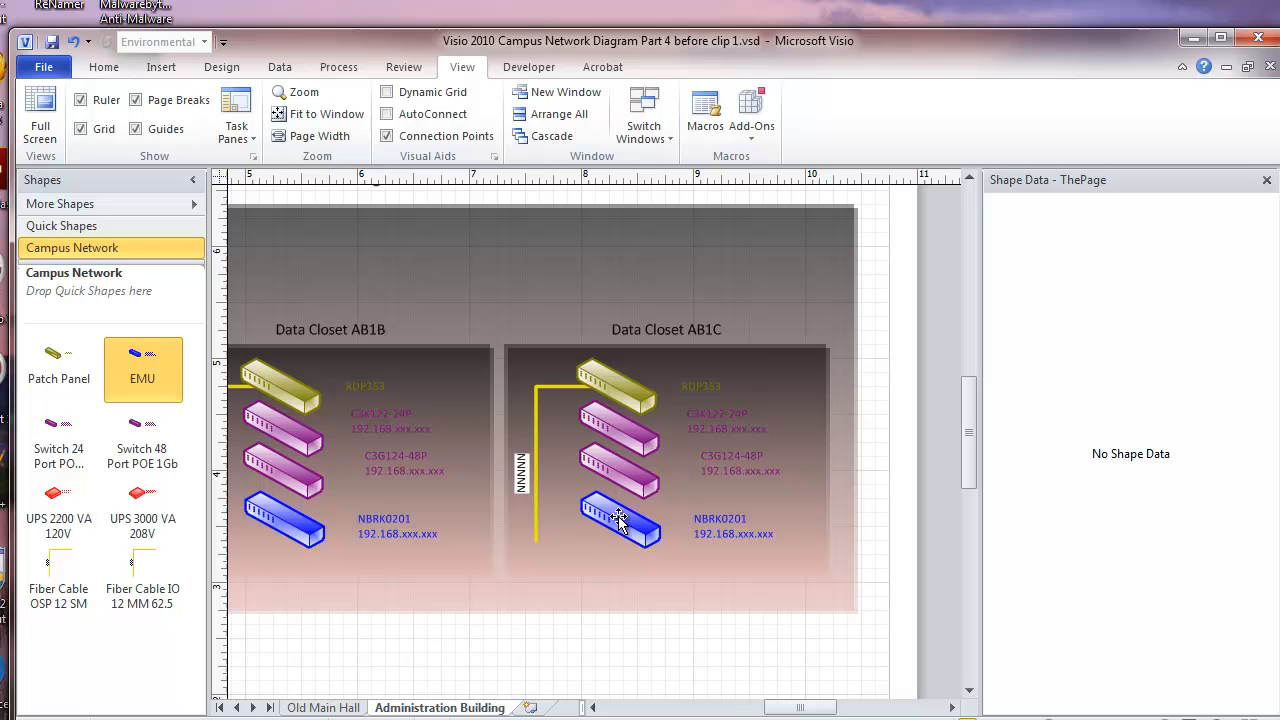
Lower the EMU in AB1C and add a 48-port switch above it
{"action": "left_click", "coordinate": [620, 520]}
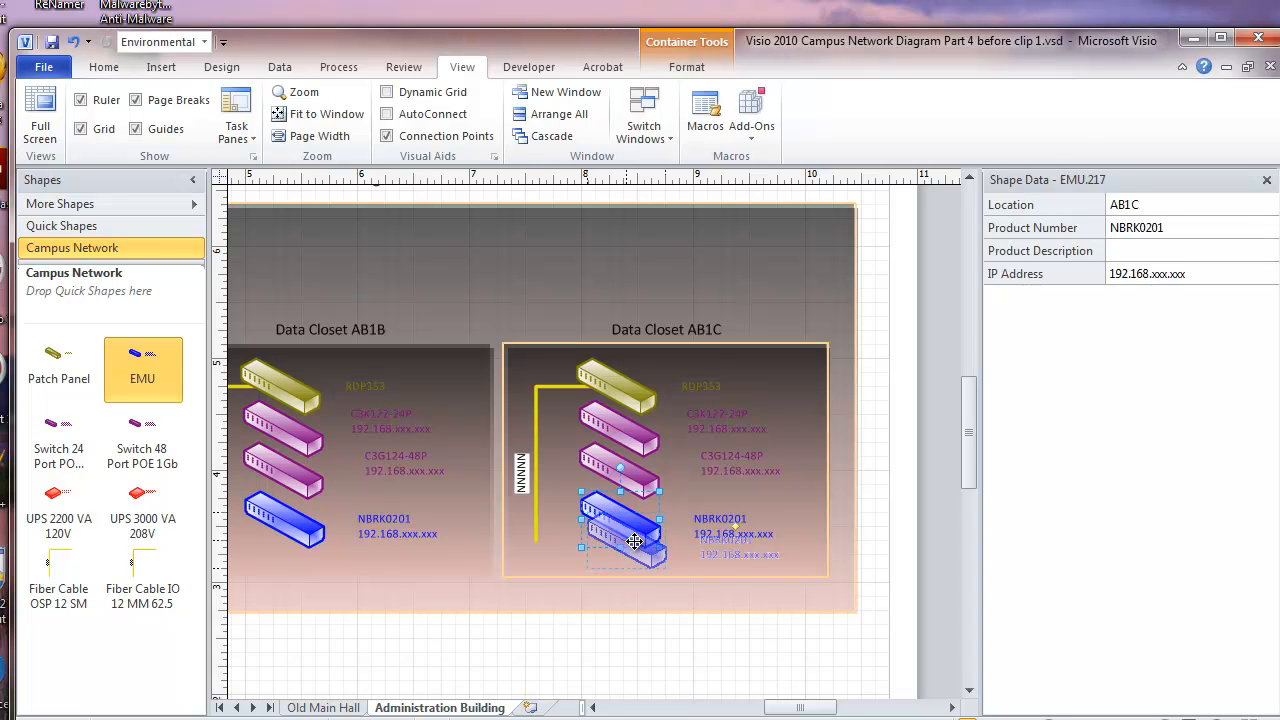
{"action": "left_click_drag", "start_coordinate": [635, 541], "coordinate": [625, 540]}
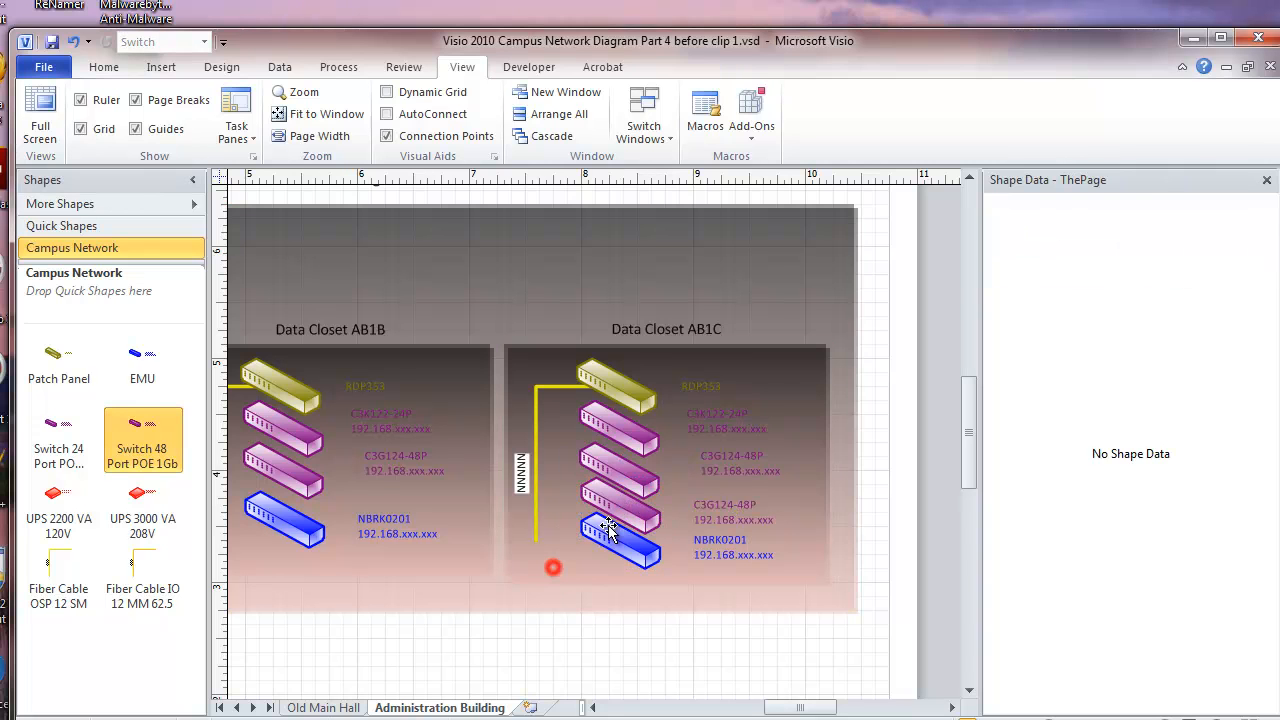
{"action": "left_click", "coordinate": [620, 470]}
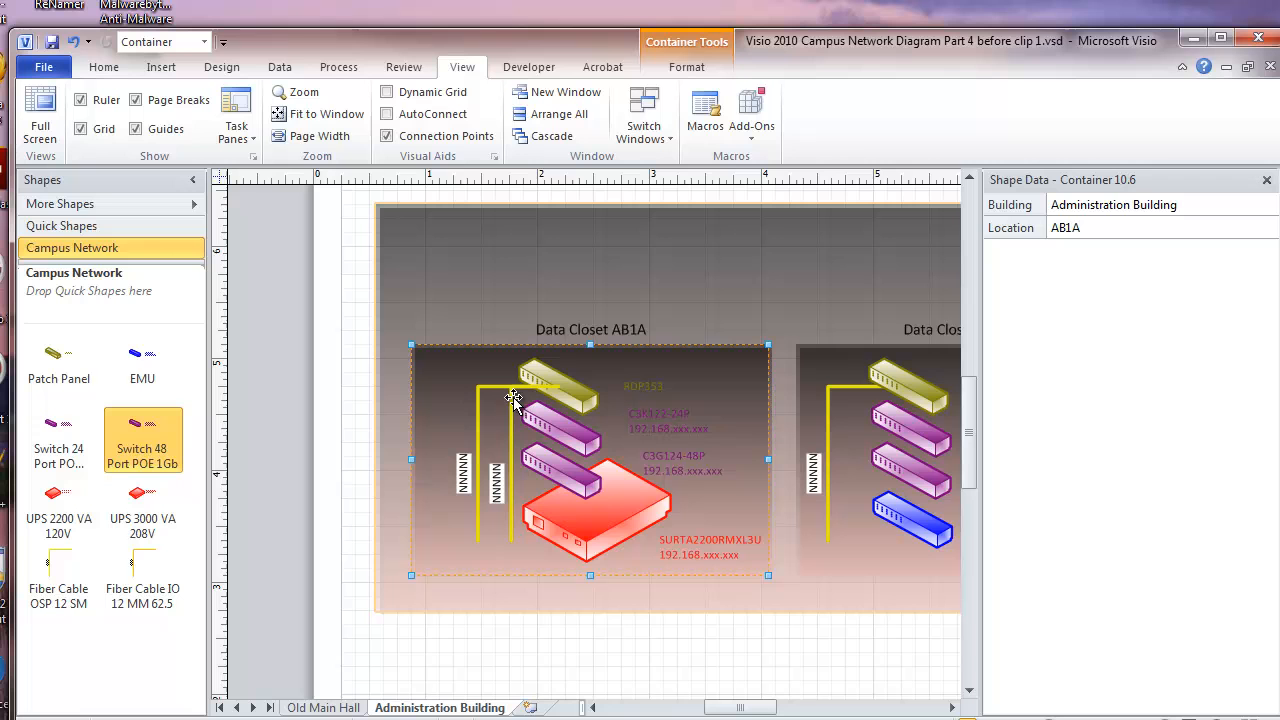
{"action": "mouse_move", "coordinate": [500, 390]}
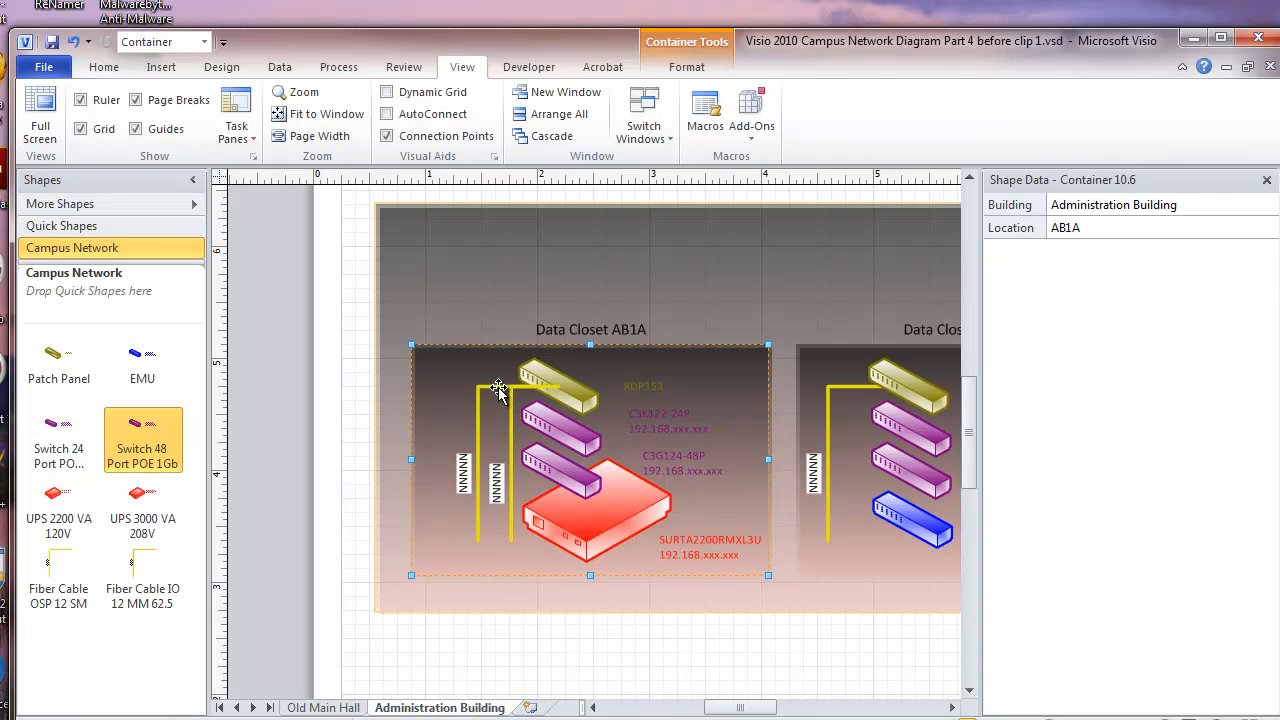
Add a third Fiber Cable OSP 12 SM to AB1A and open the patch panel's context menu
{"action": "left_click", "coordinate": [458, 390]}
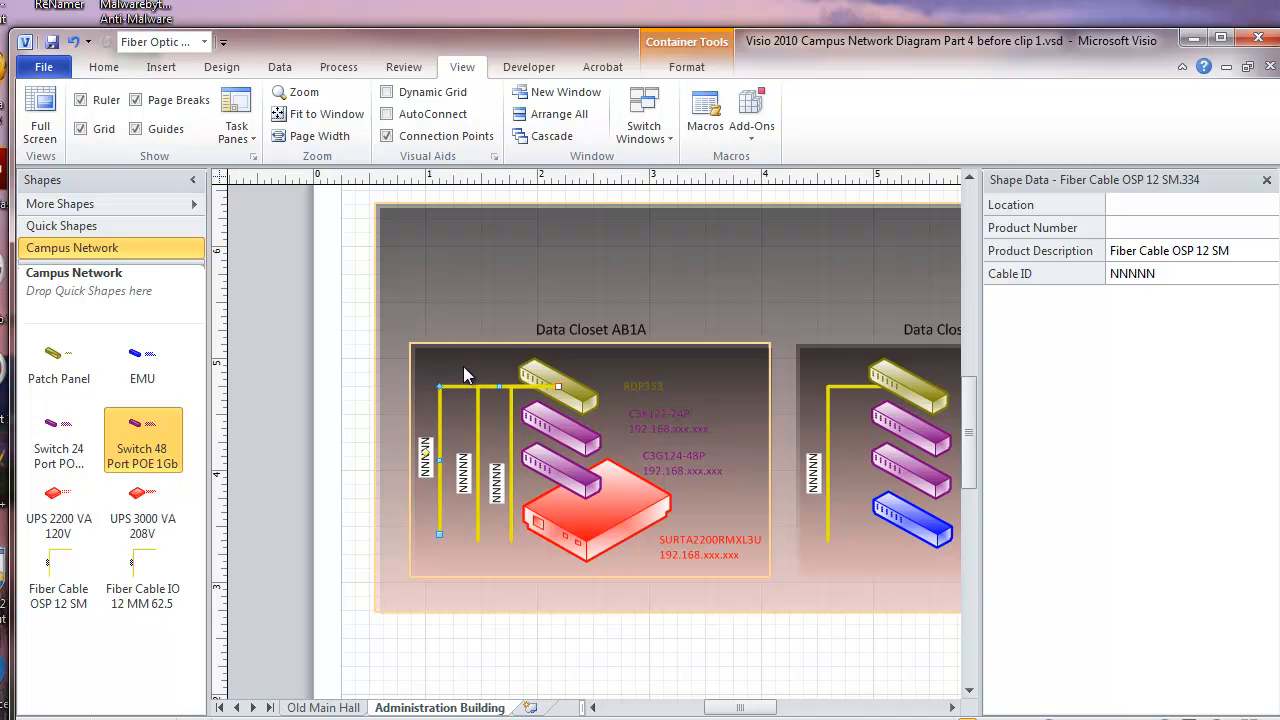
{"action": "left_click", "coordinate": [555, 275]}
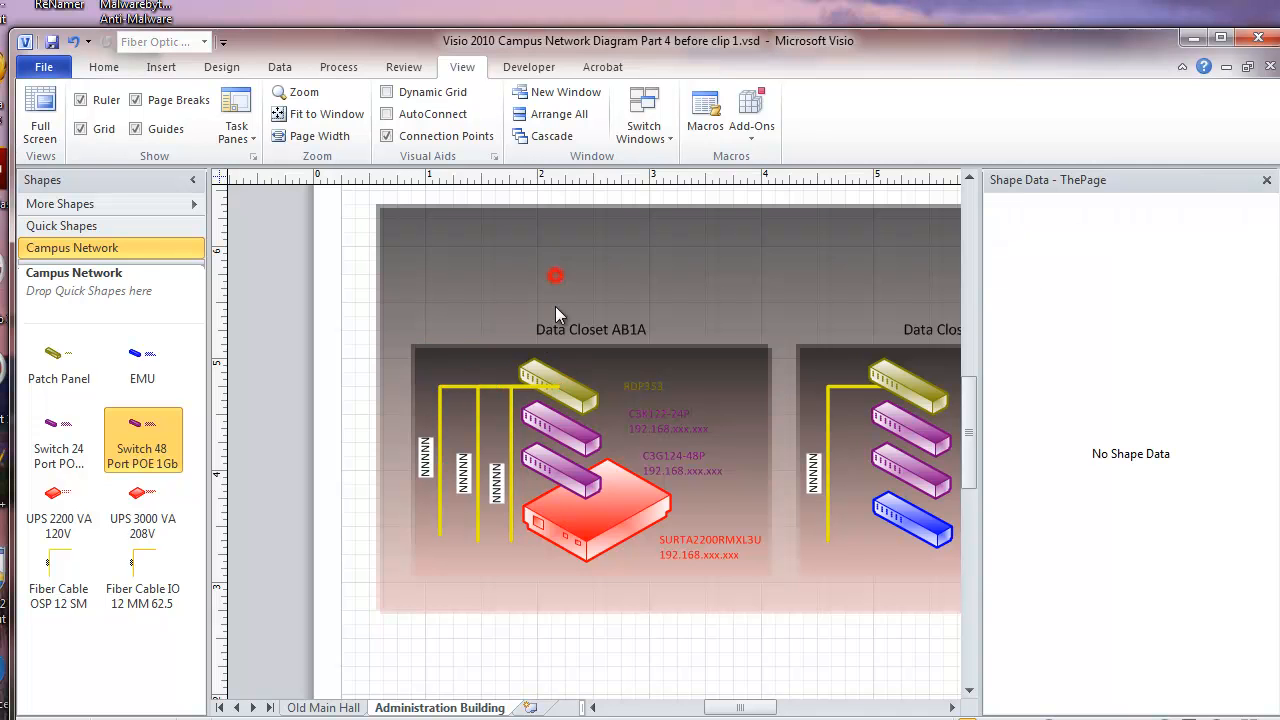
{"action": "left_click", "coordinate": [545, 378]}
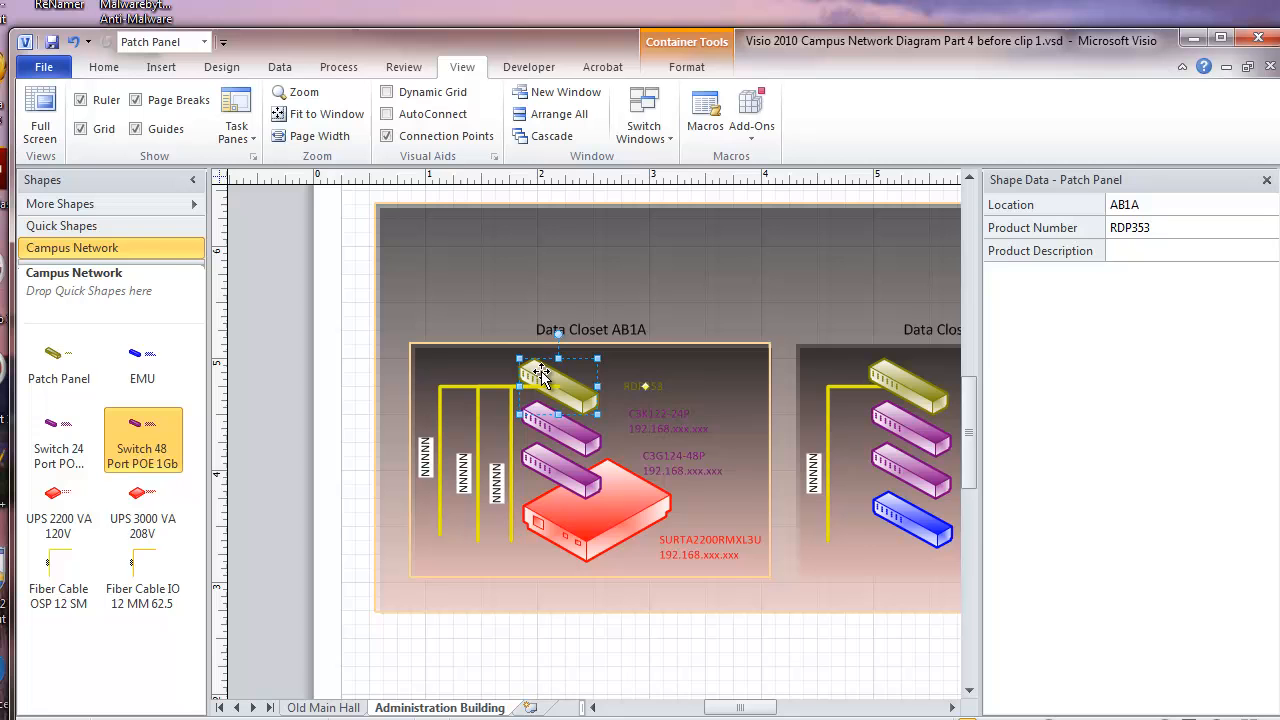
{"action": "right_click", "coordinate": [540, 375]}
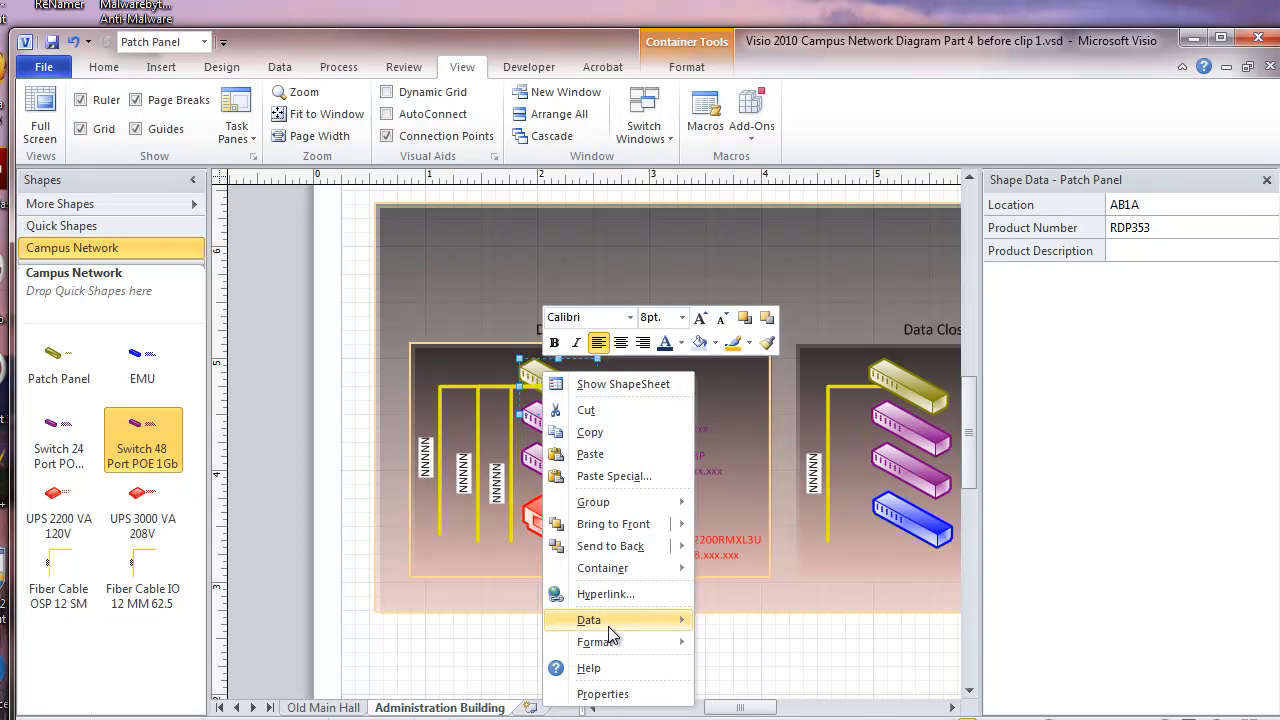
{"action": "mouse_move", "coordinate": [613, 523]}
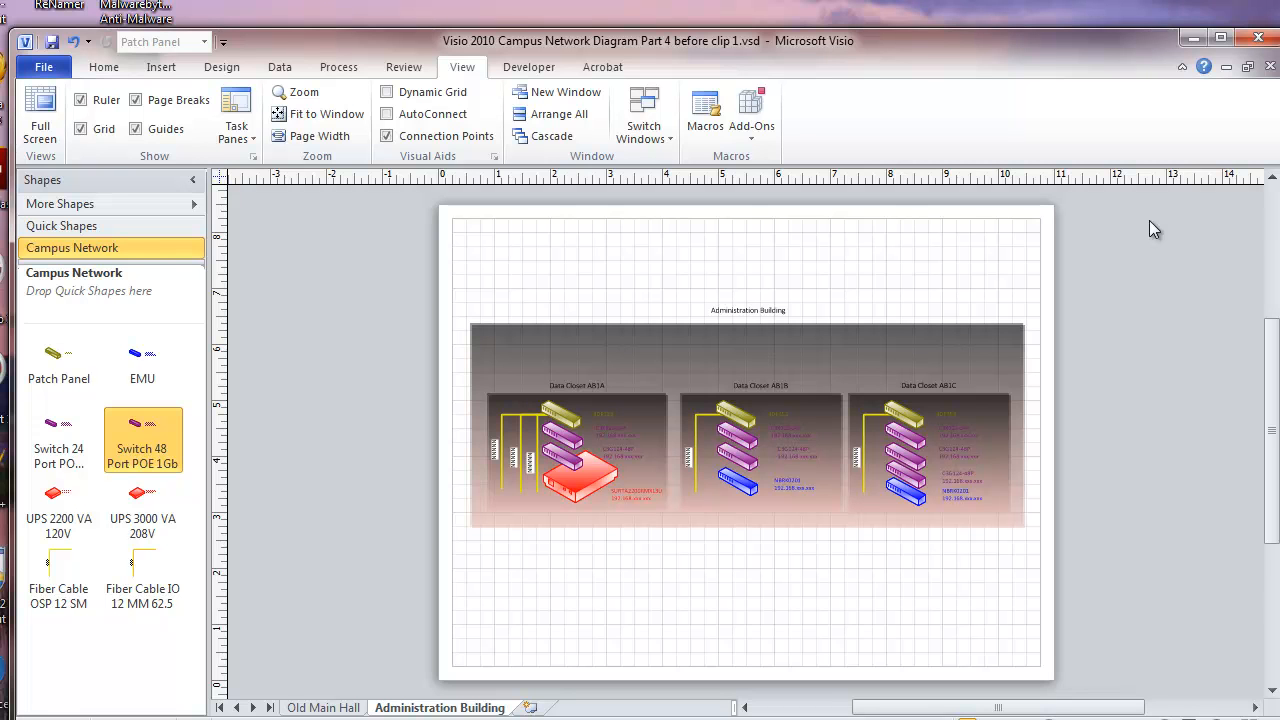
{"action": "mouse_move", "coordinate": [1169, 218]}
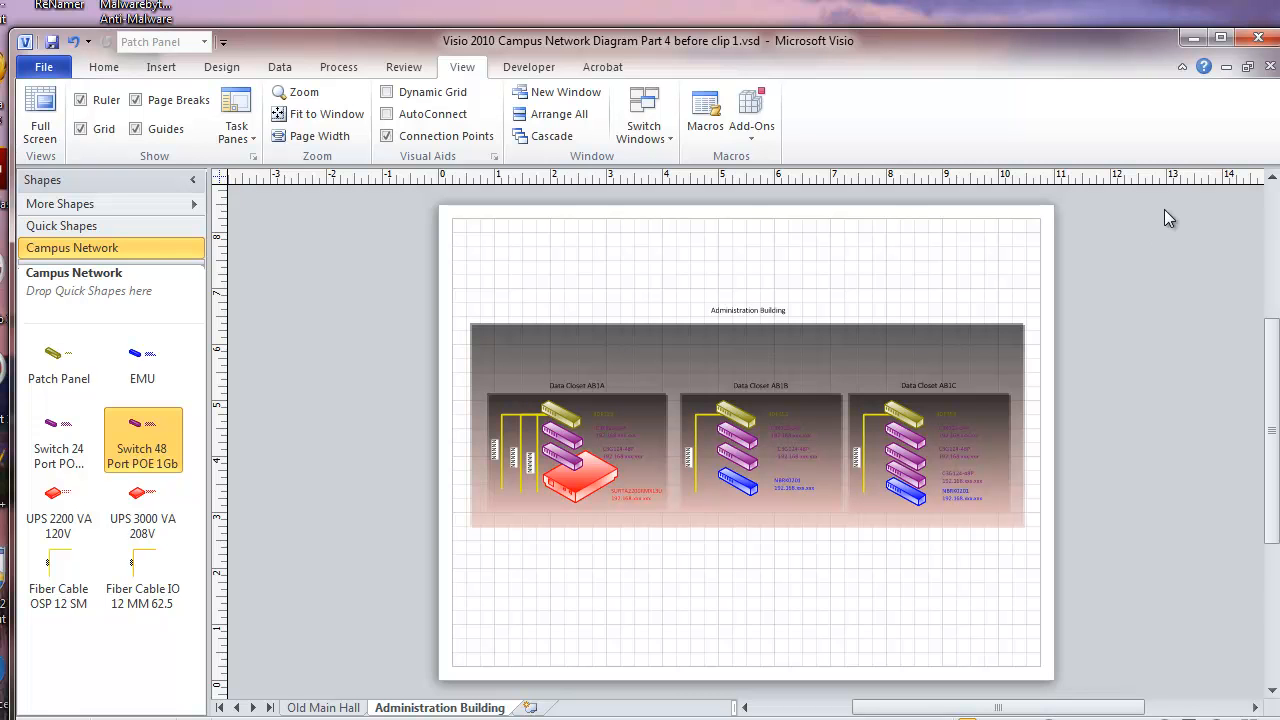